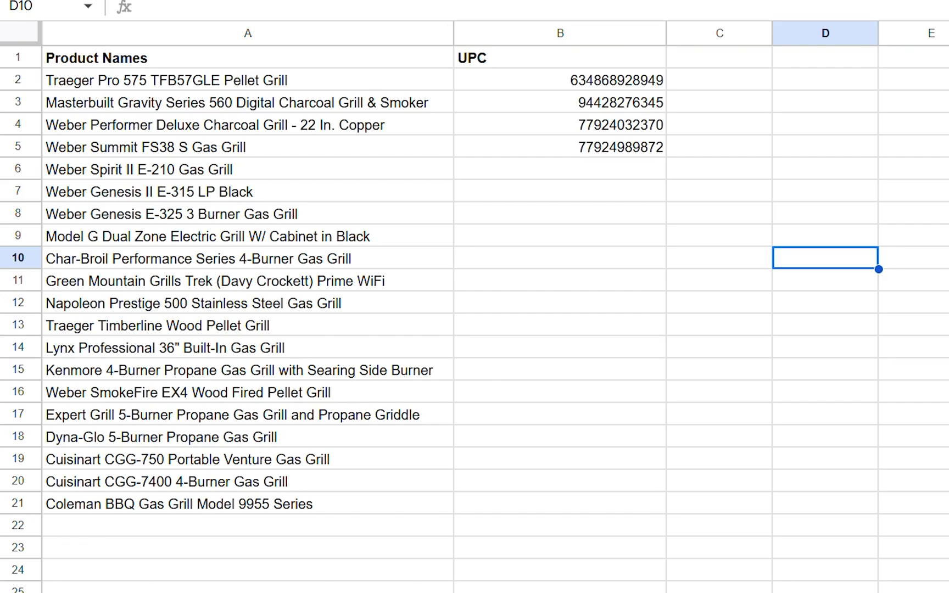
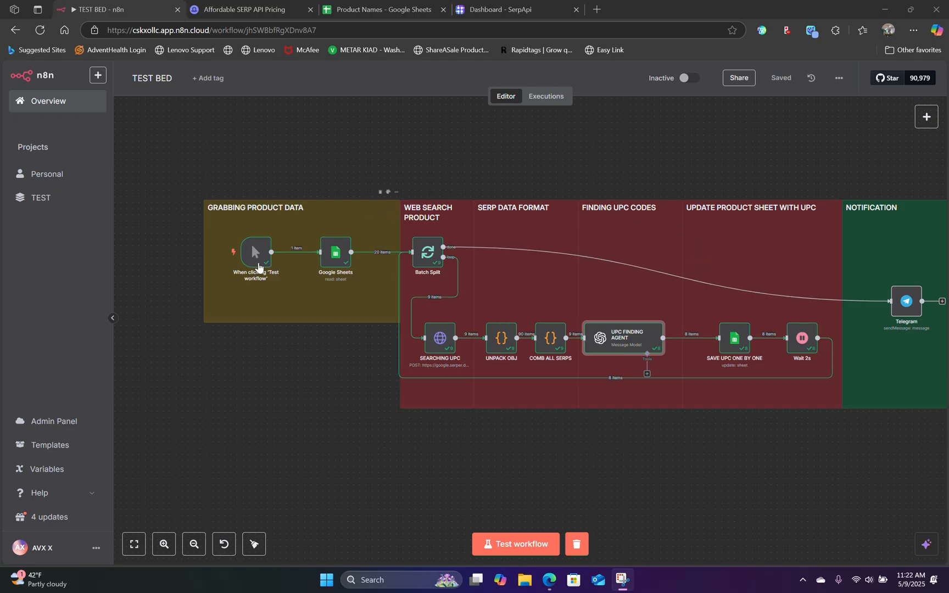
mouse_move(233, 244)
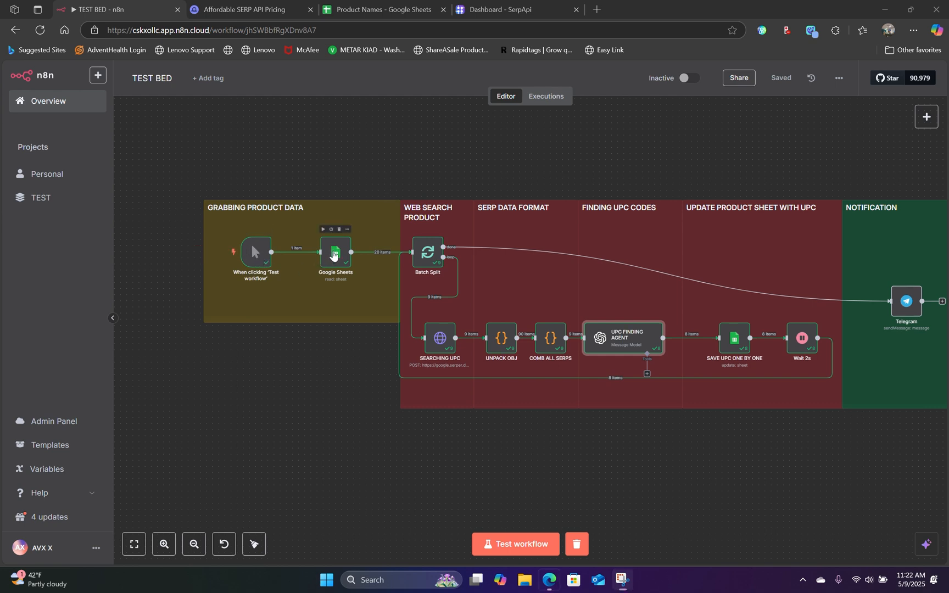
- Keep the Google Sheets node on Get Row(s) from Product Names and jump to that spreadsheet
double_click(335, 251)
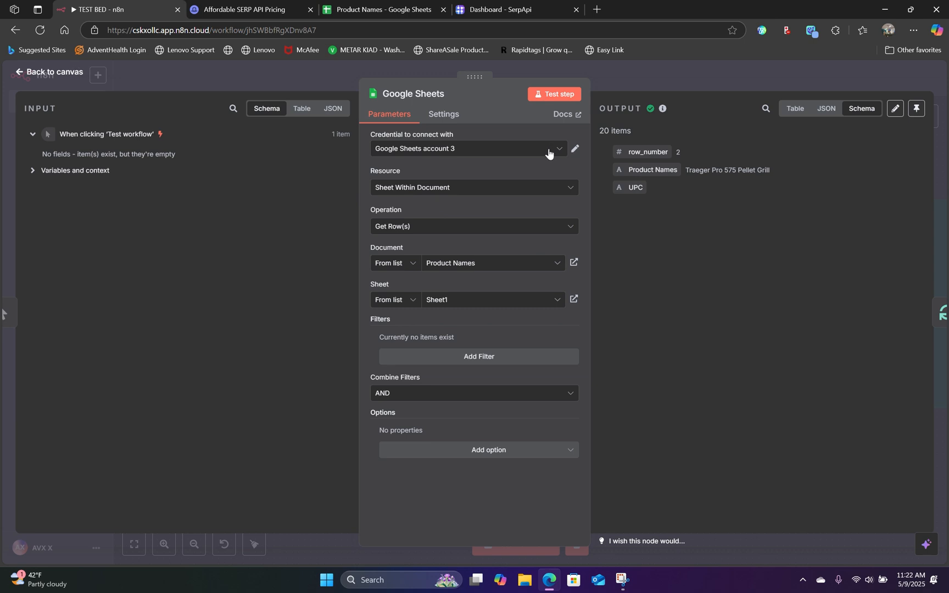
mouse_move(565, 156)
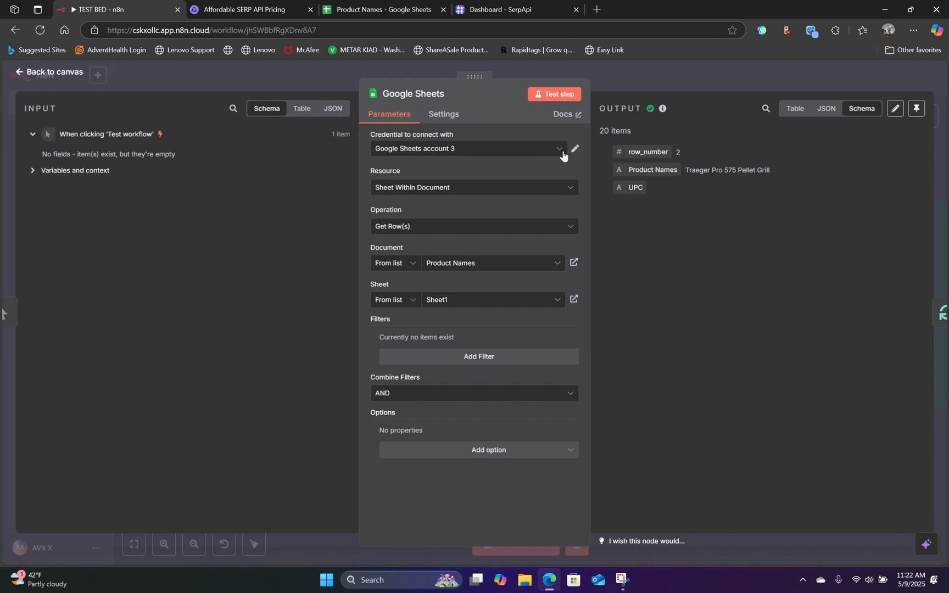
mouse_move(562, 188)
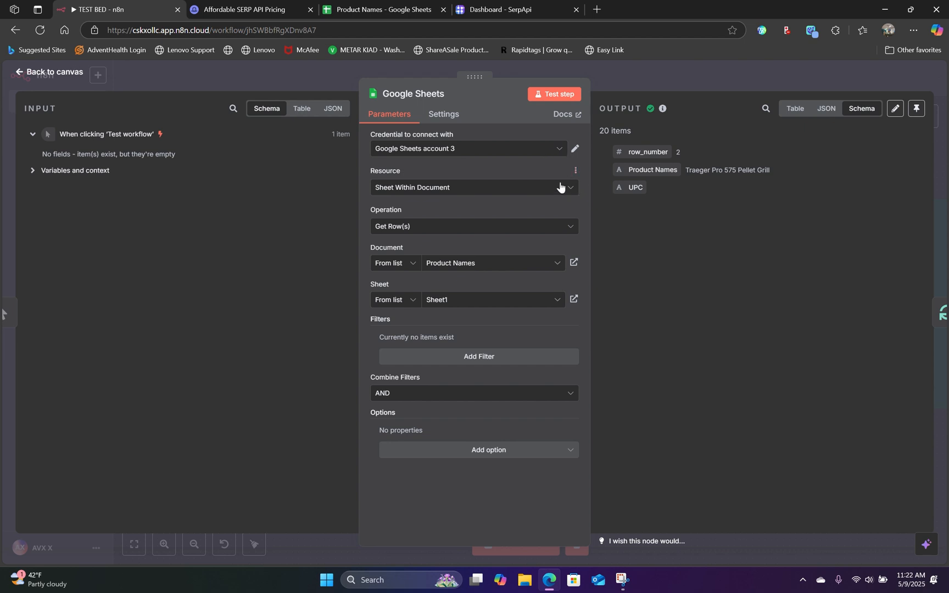
mouse_move(487, 156)
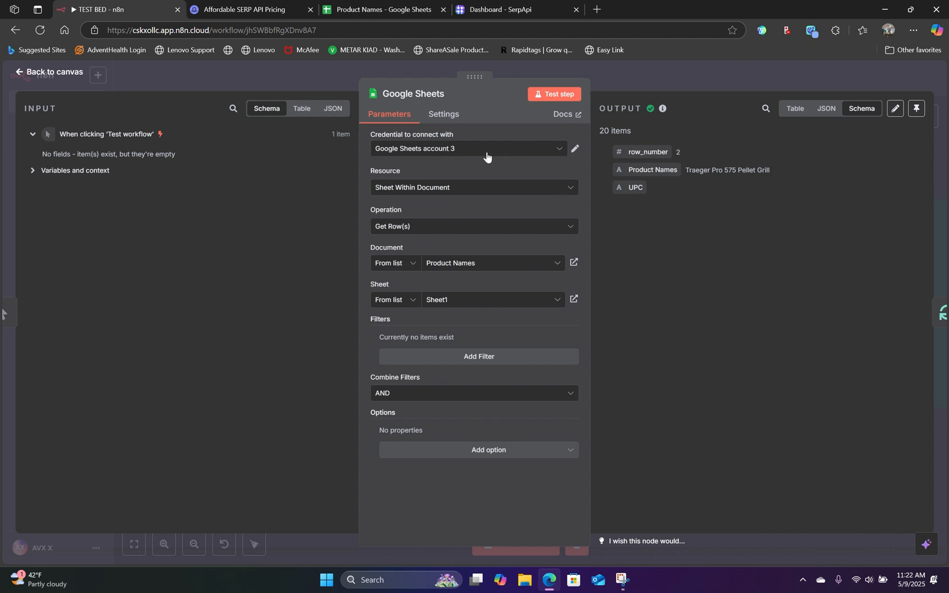
mouse_move(476, 178)
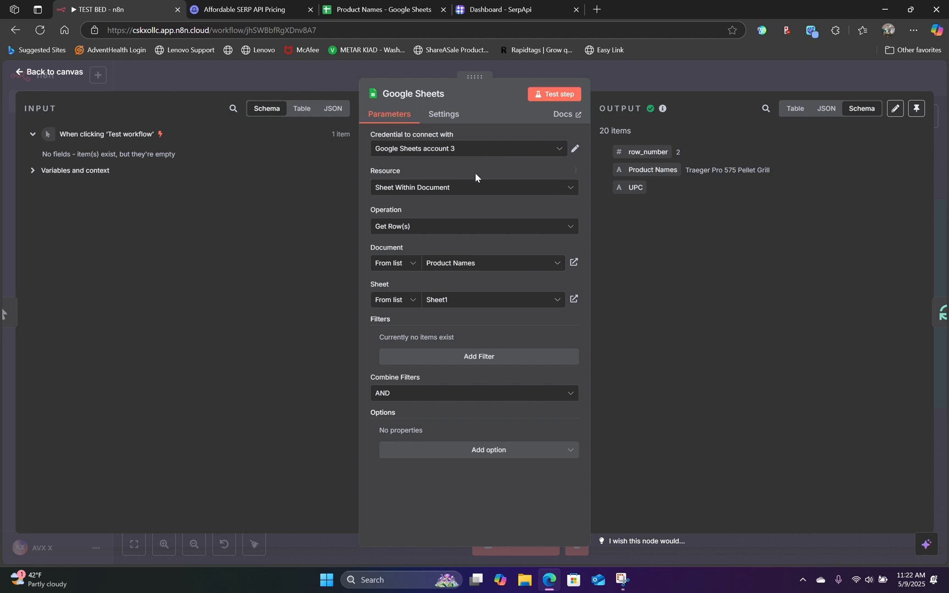
mouse_move(440, 192)
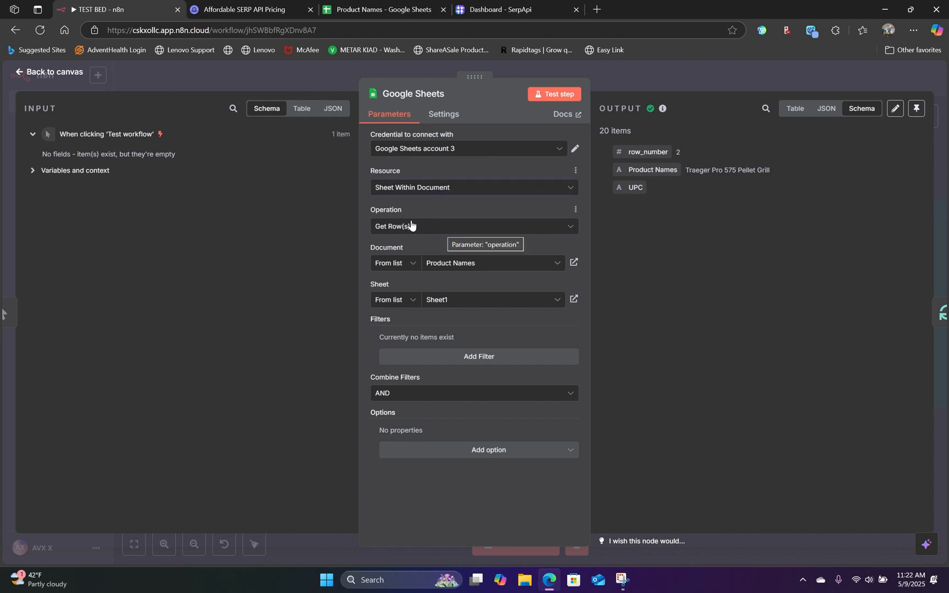
left_click(473, 227)
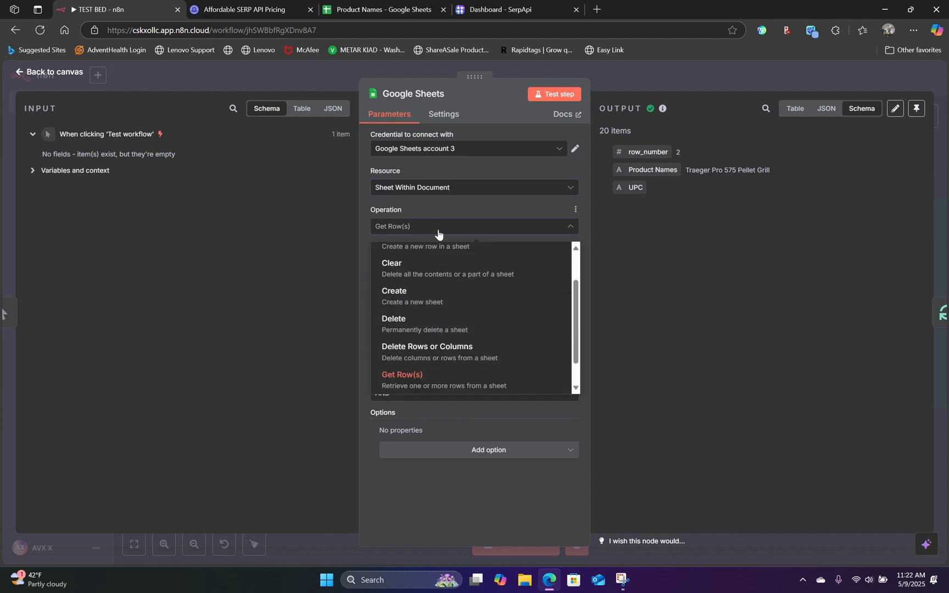
left_click(402, 375)
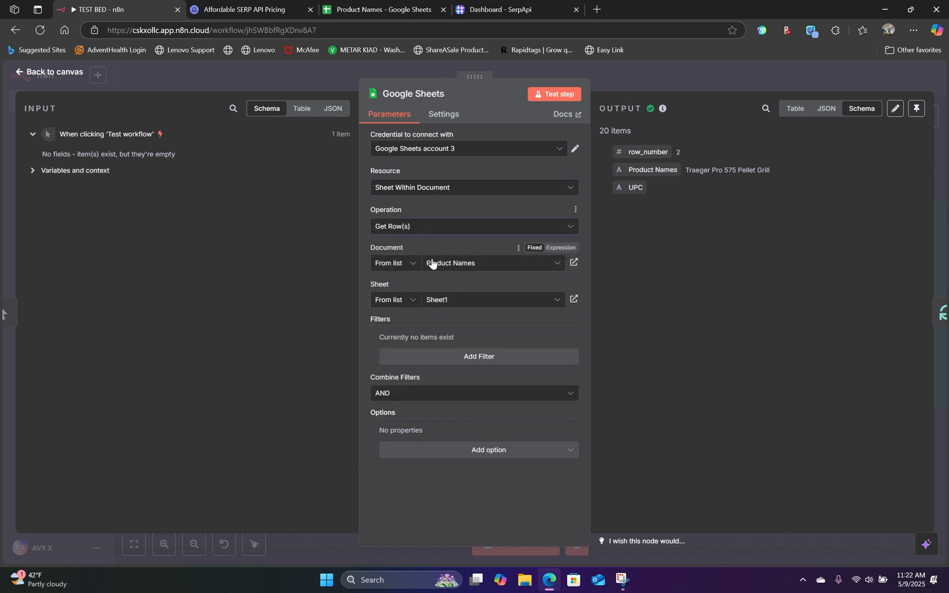
mouse_move(708, 273)
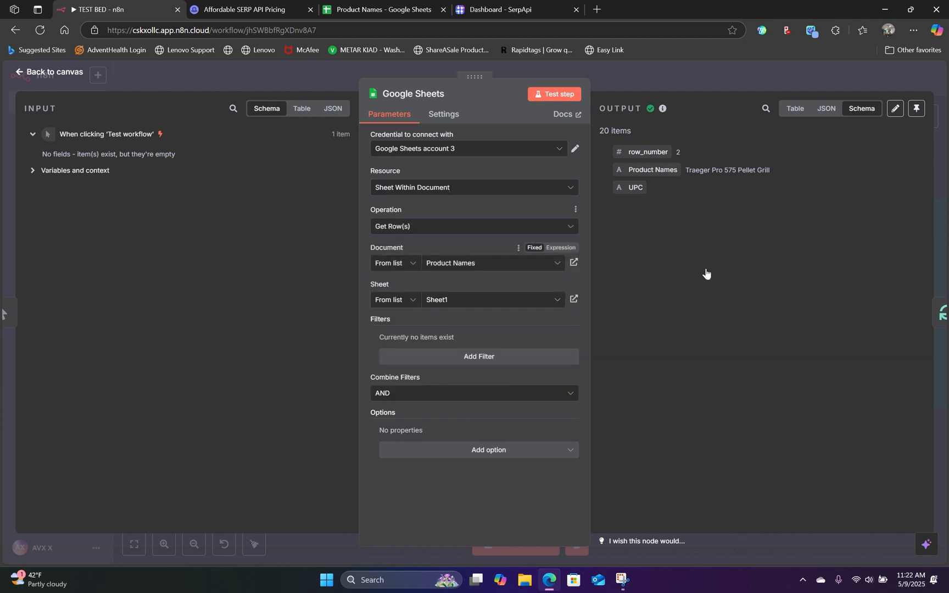
mouse_move(547, 265)
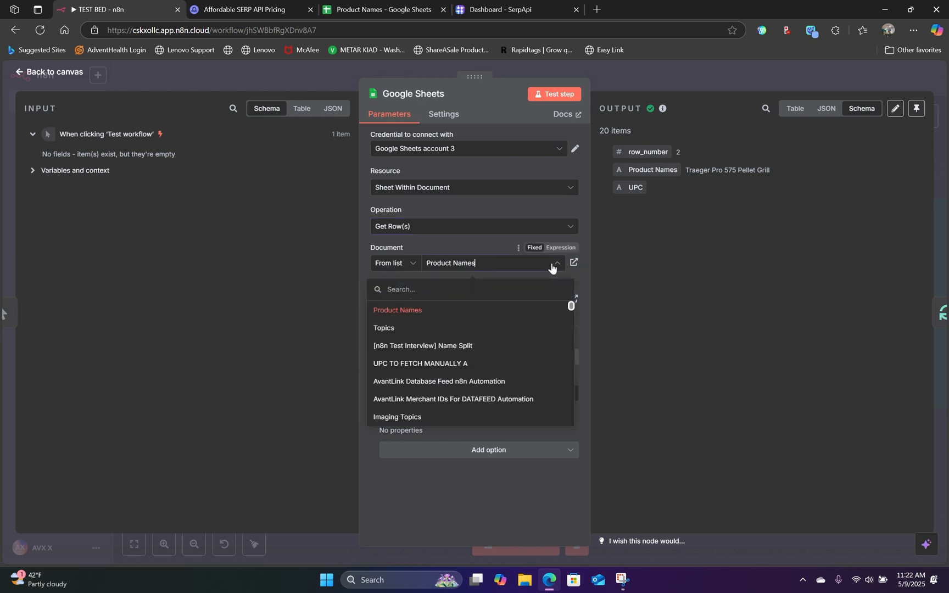
mouse_move(453, 316)
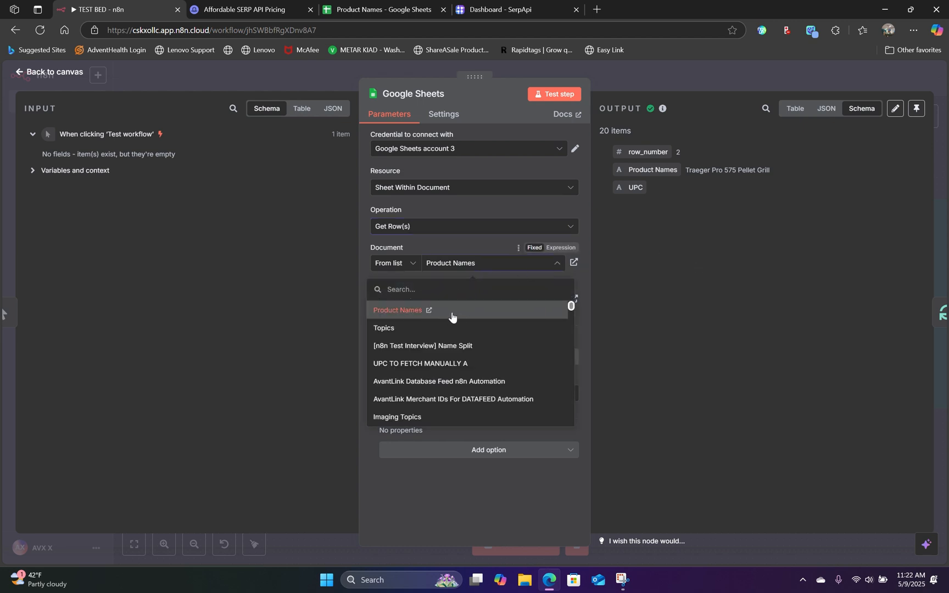
left_click(398, 309)
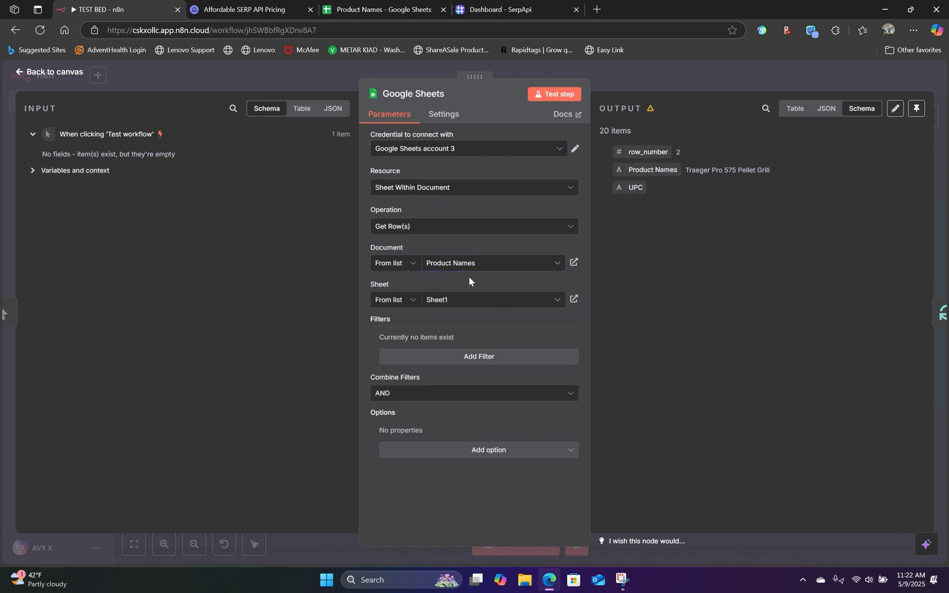
left_click(392, 9)
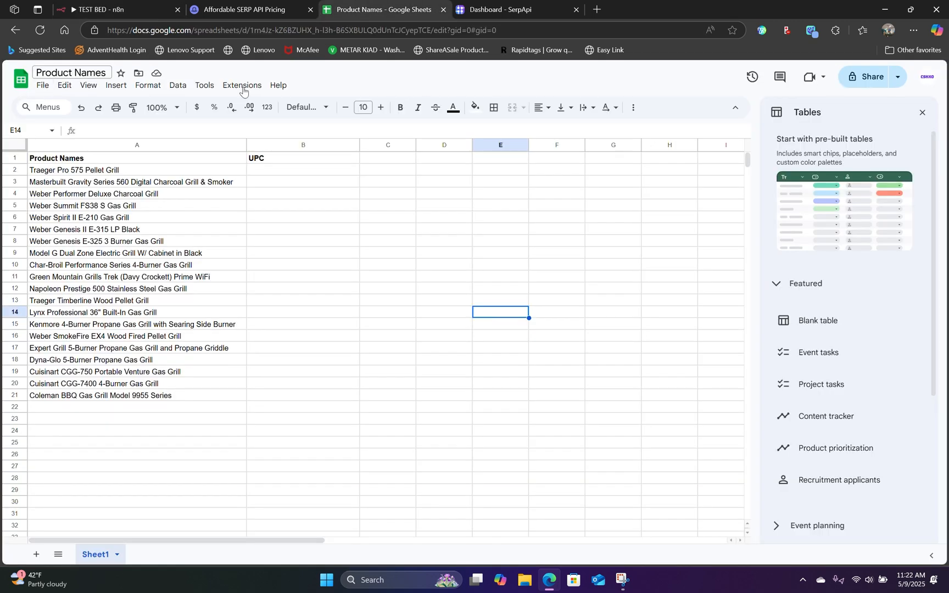
- Check the Product Names sheet ends at row A21 with 20 products, then return to n8n
left_click(99, 10)
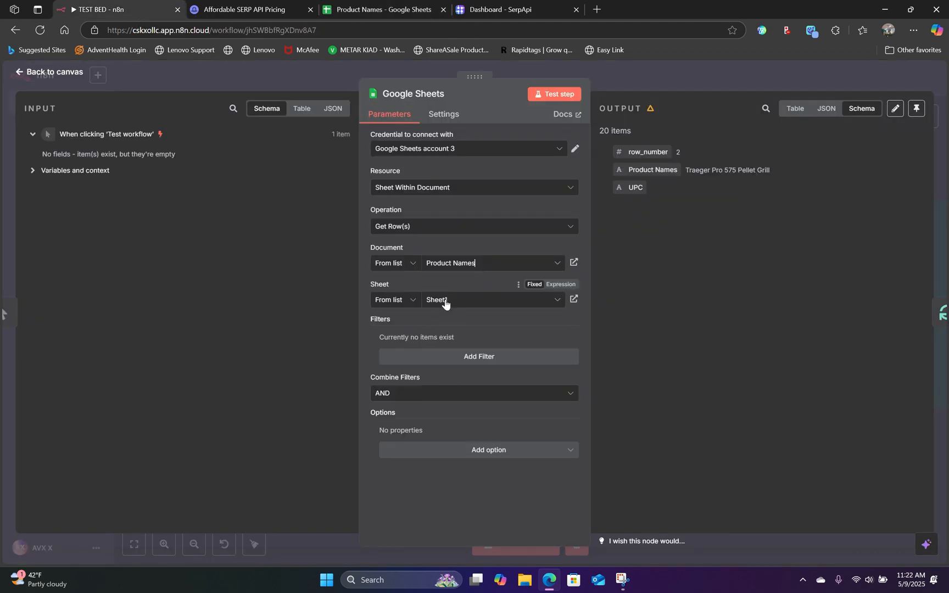
left_click(387, 9)
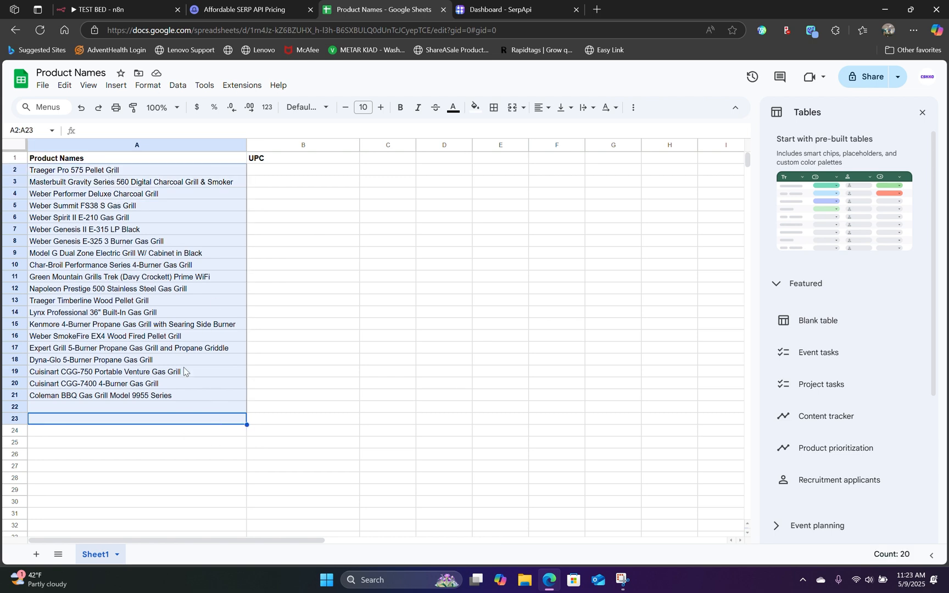
left_click(110, 395)
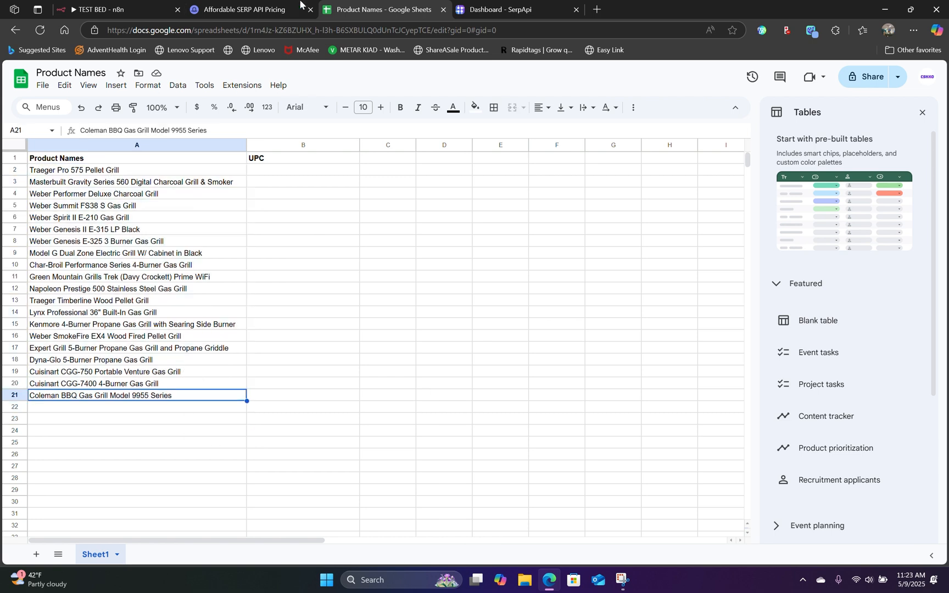
left_click(105, 10)
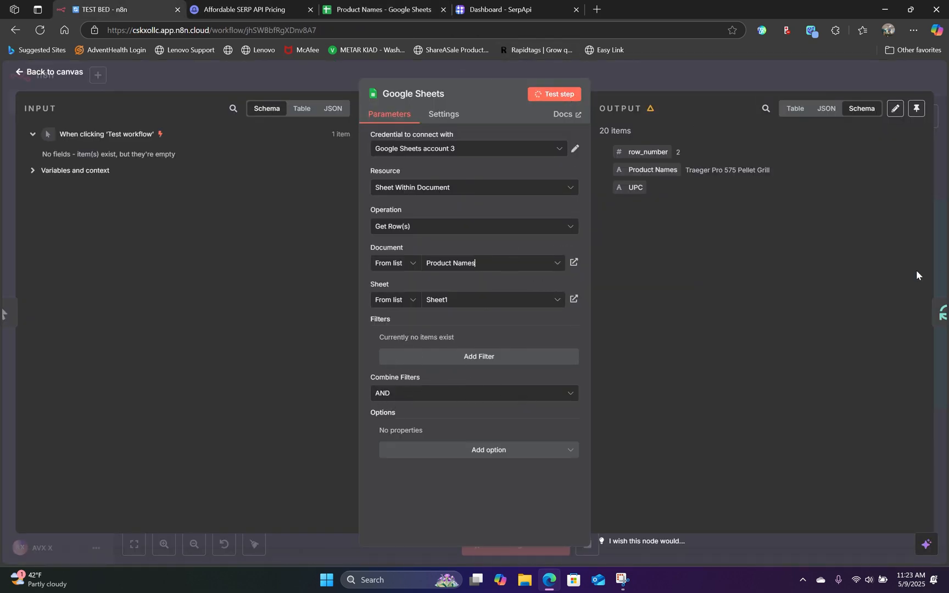
- Rerun the Google Sheets node to fetch all 20 product rows and return to the canvas
left_click(555, 94)
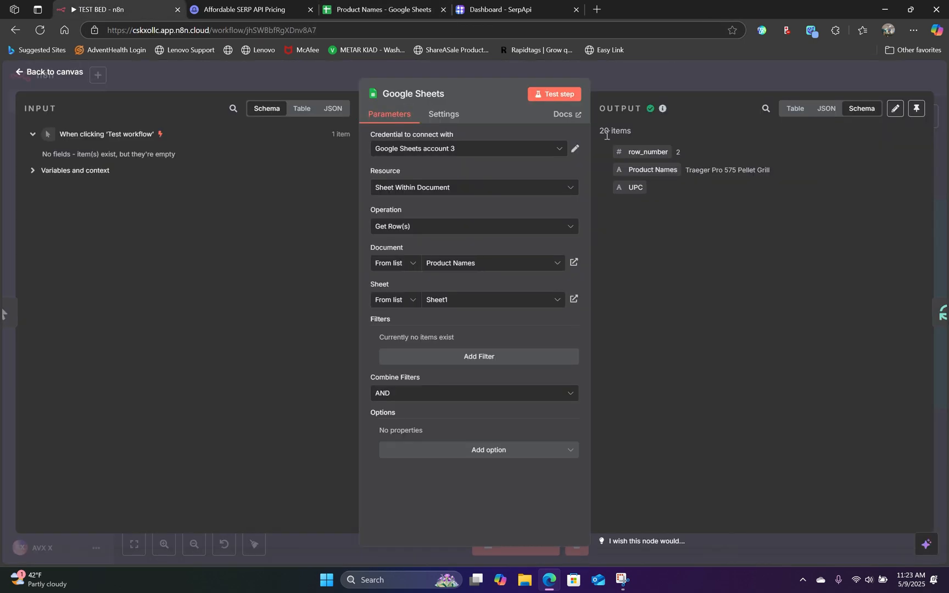
left_click(42, 72)
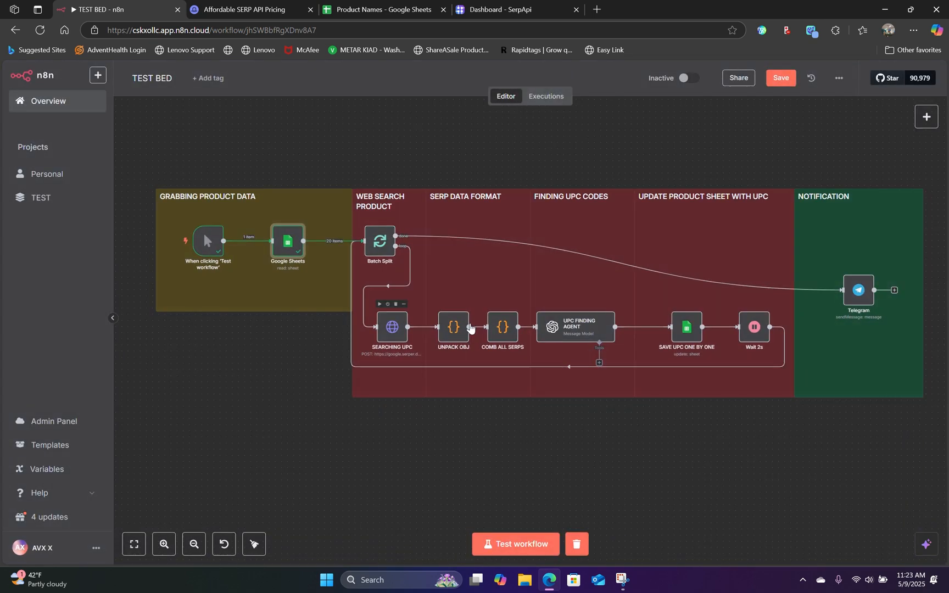
mouse_move(391, 341)
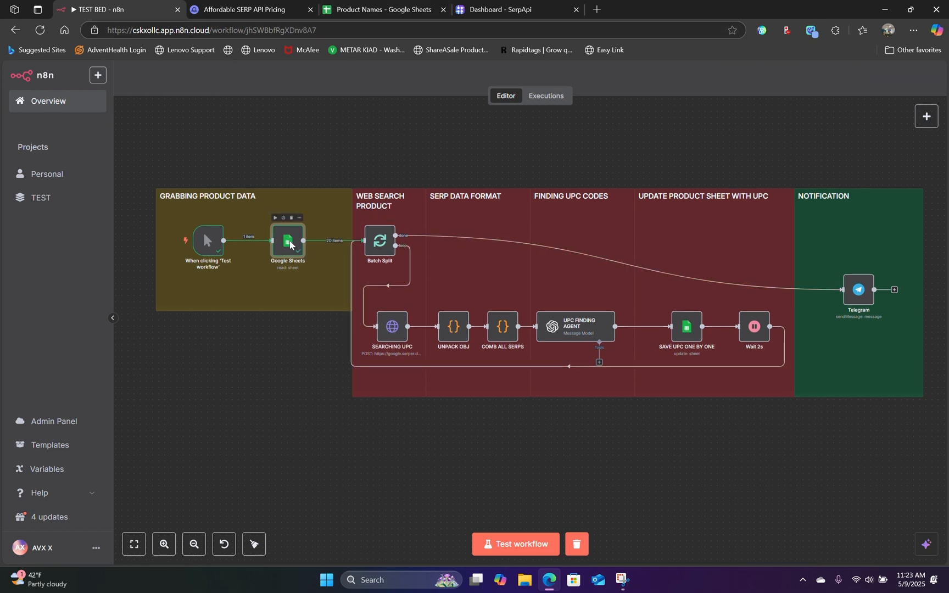
double_click(288, 241)
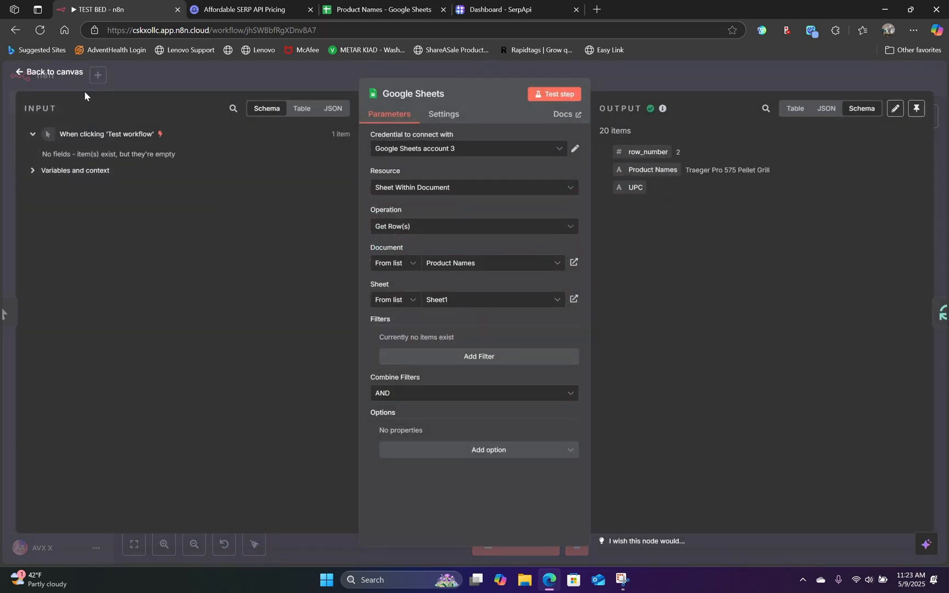
mouse_move(35, 79)
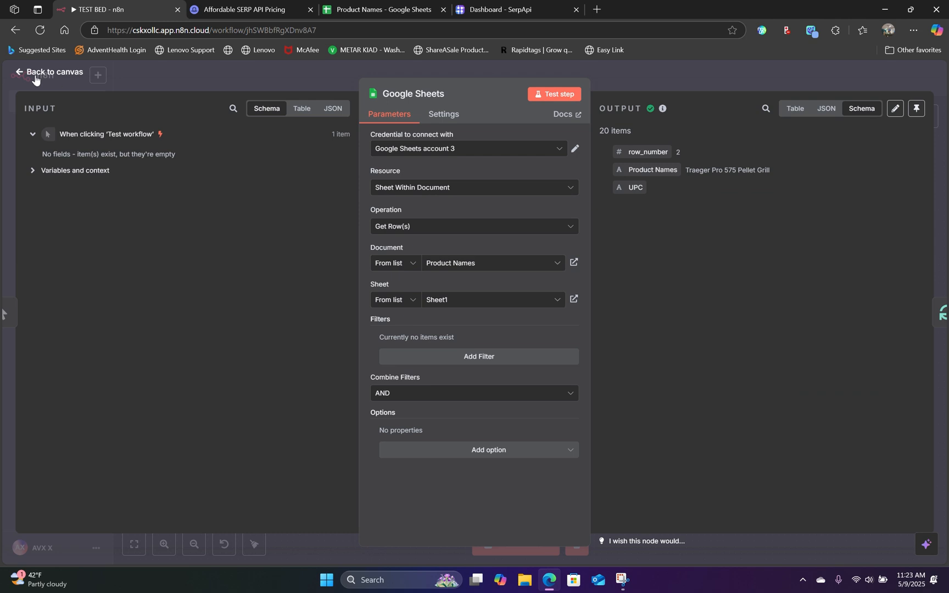
mouse_move(36, 81)
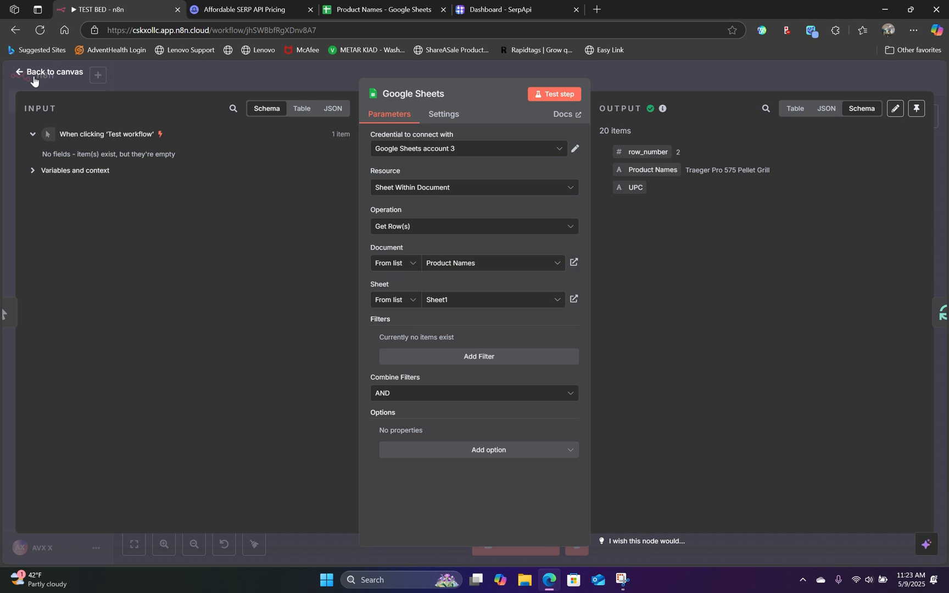
left_click(54, 72)
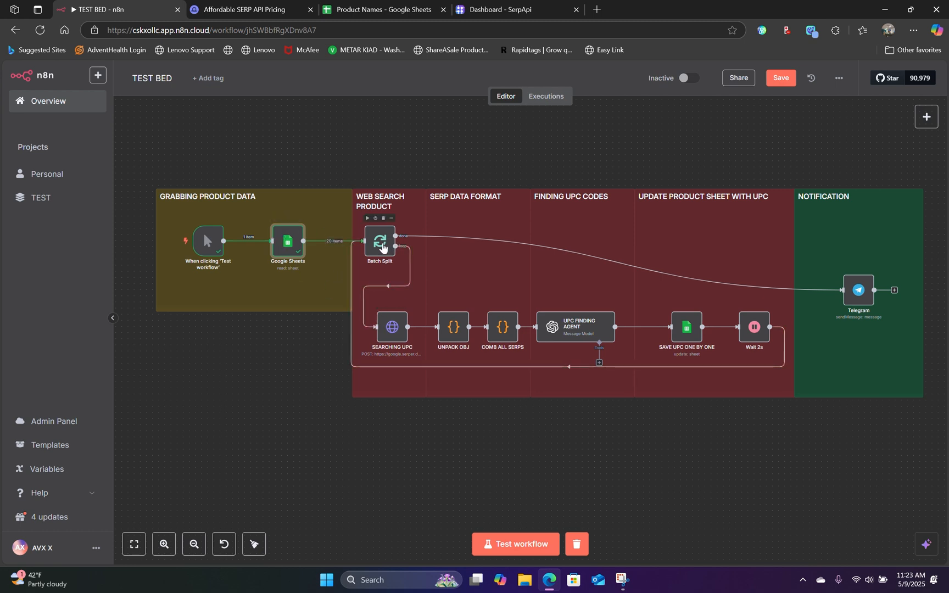
- Review Batch Split's batch size of 1, open SEARCHING UPC, and jump to the Serper dashboard
double_click(380, 240)
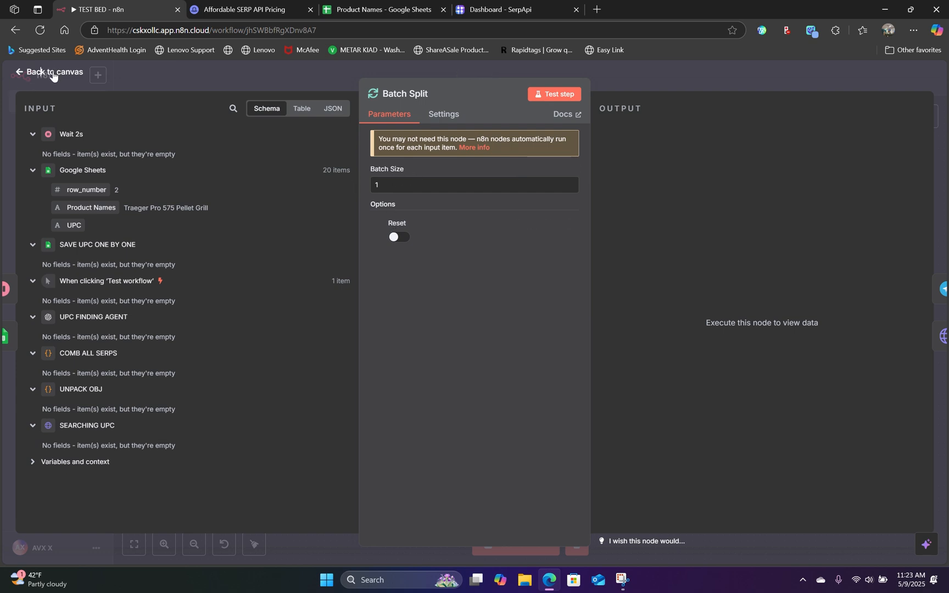
left_click(52, 72)
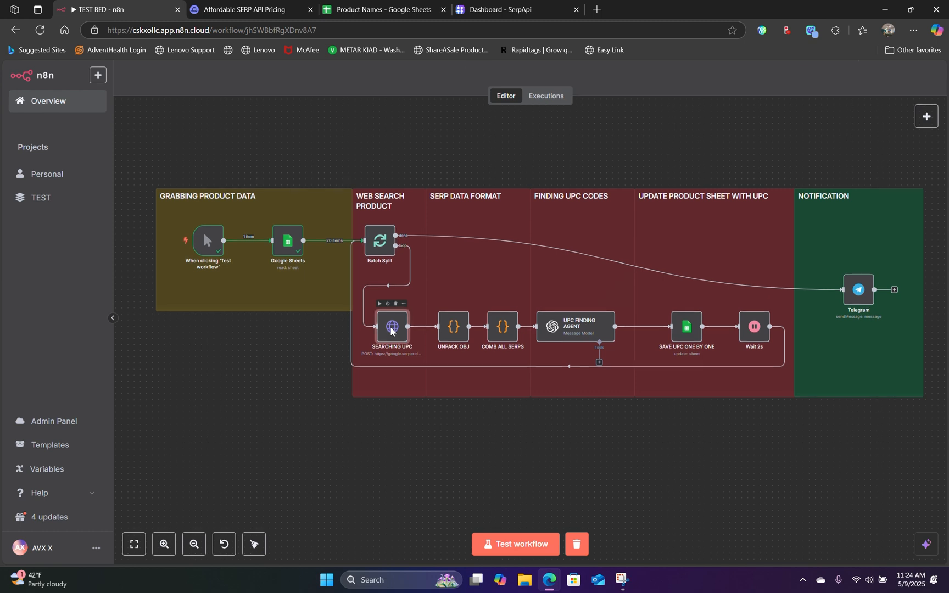
double_click(391, 325)
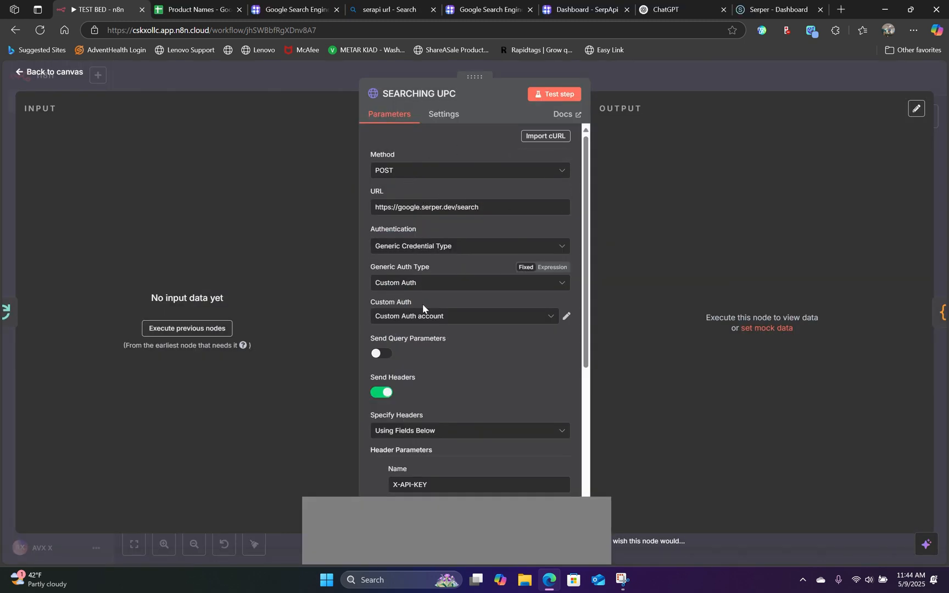
left_click(780, 10)
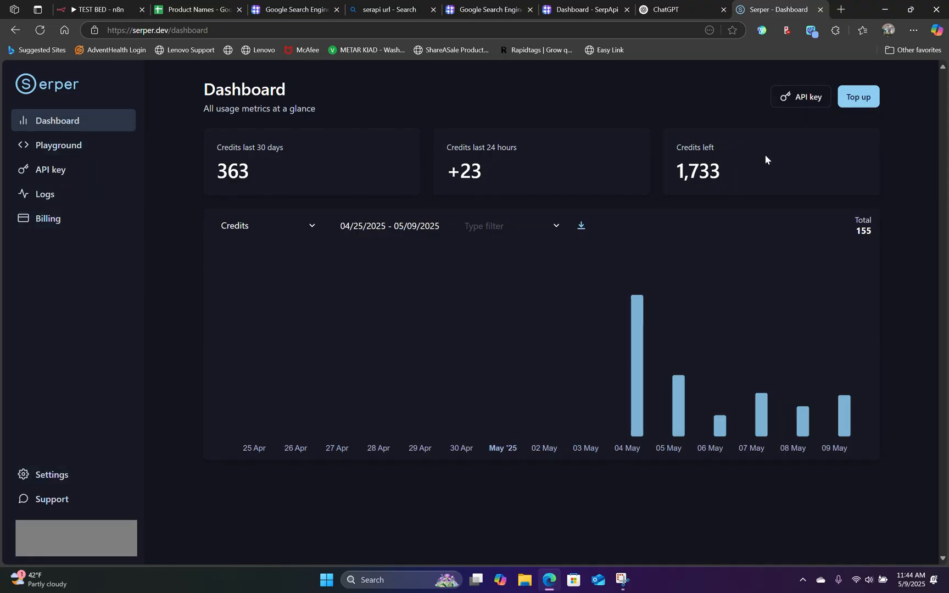
- Copy the account's API key from Serper's API key page
left_click(50, 169)
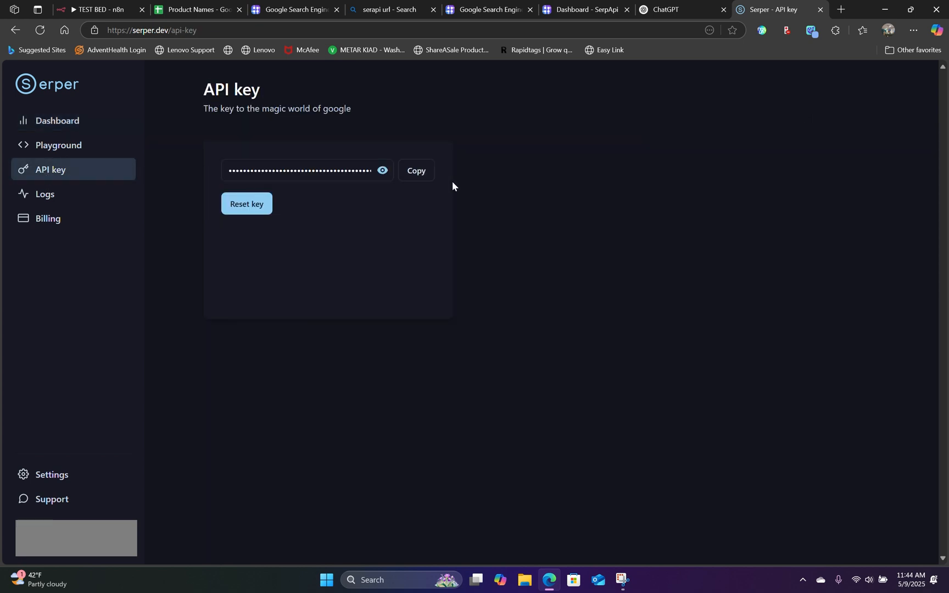
mouse_move(427, 217)
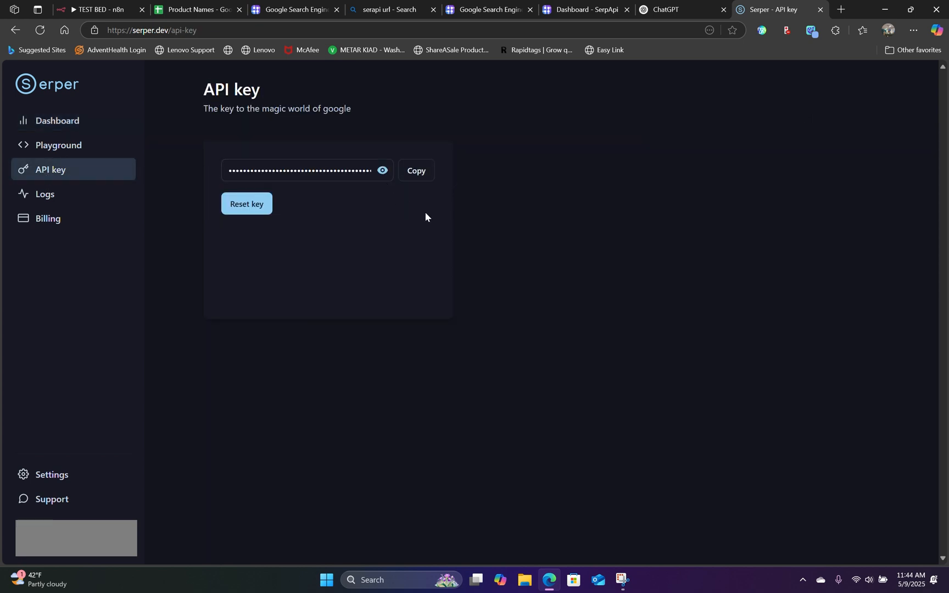
mouse_move(415, 204)
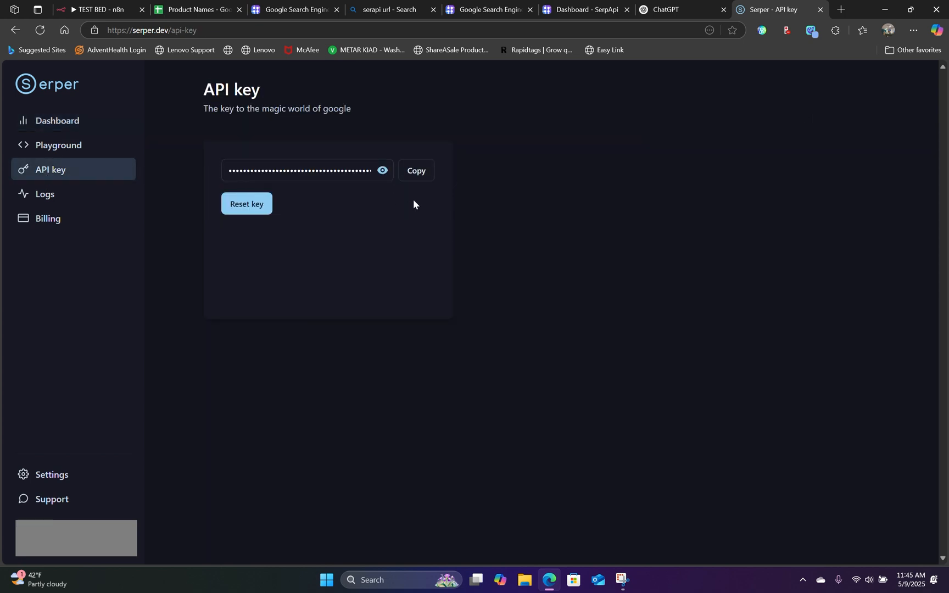
left_click(417, 171)
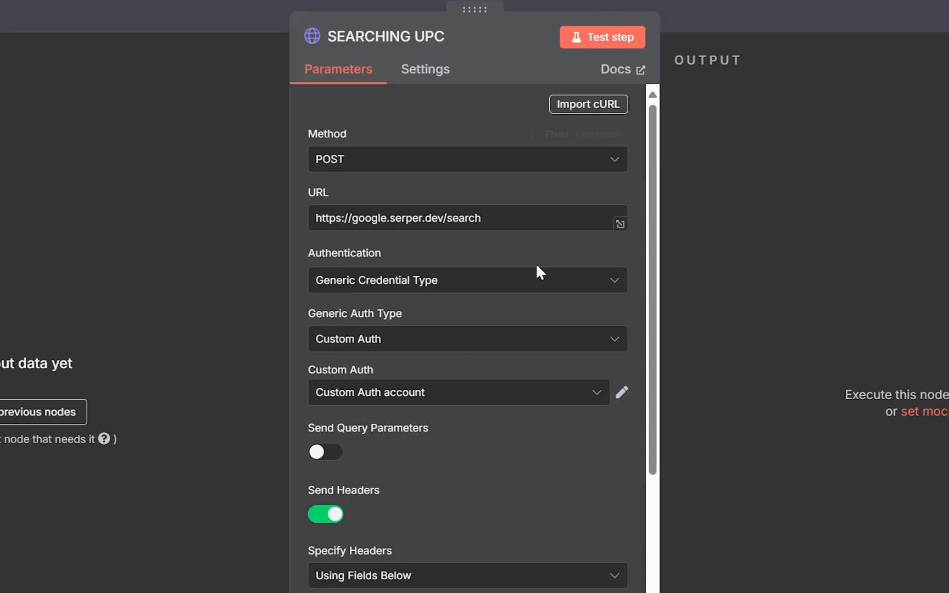
mouse_move(452, 551)
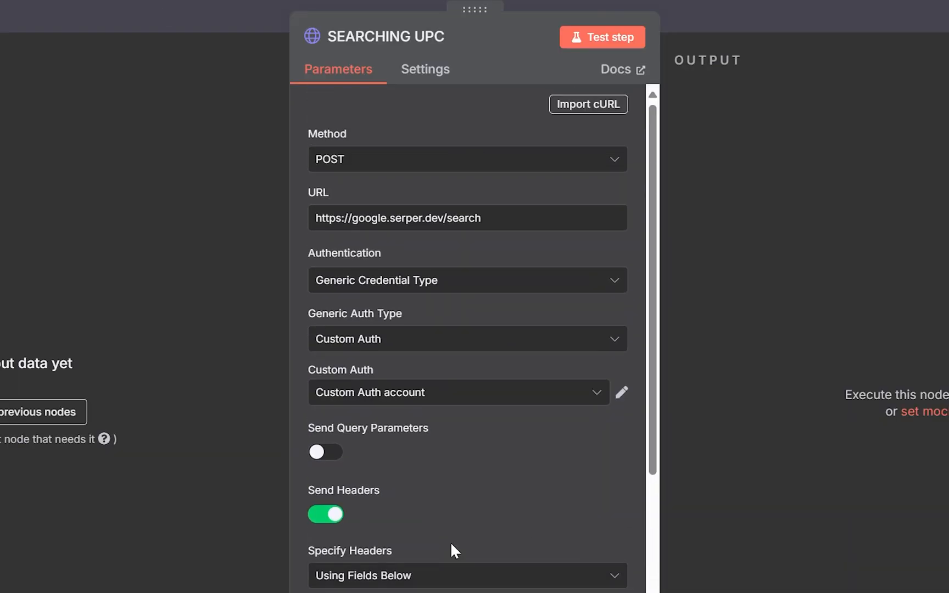
mouse_move(494, 239)
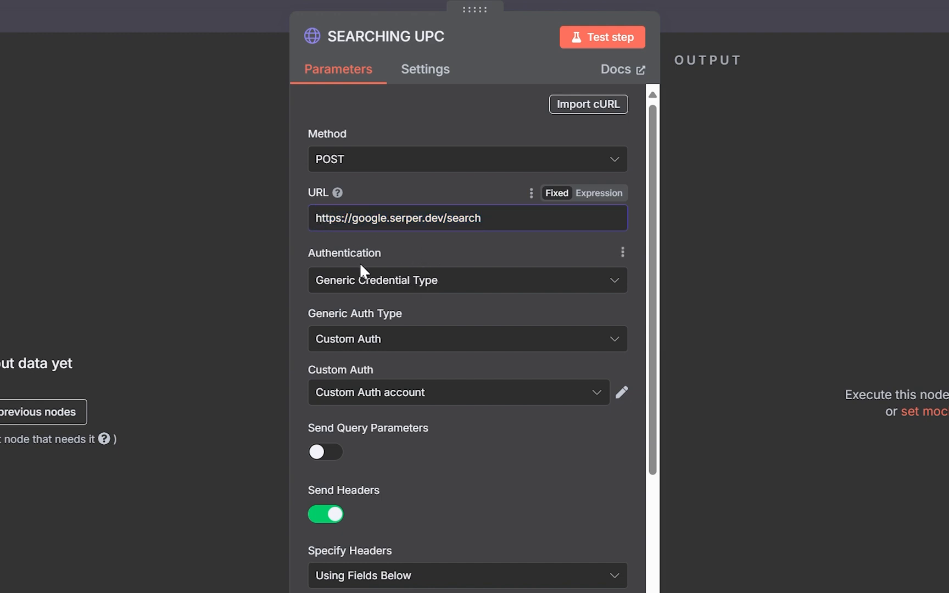
mouse_move(368, 295)
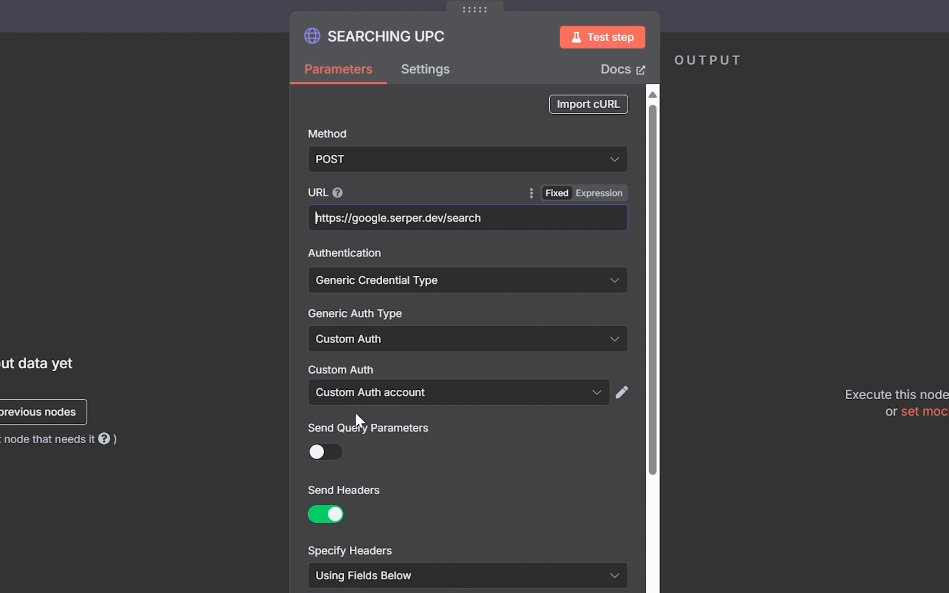
mouse_move(379, 420)
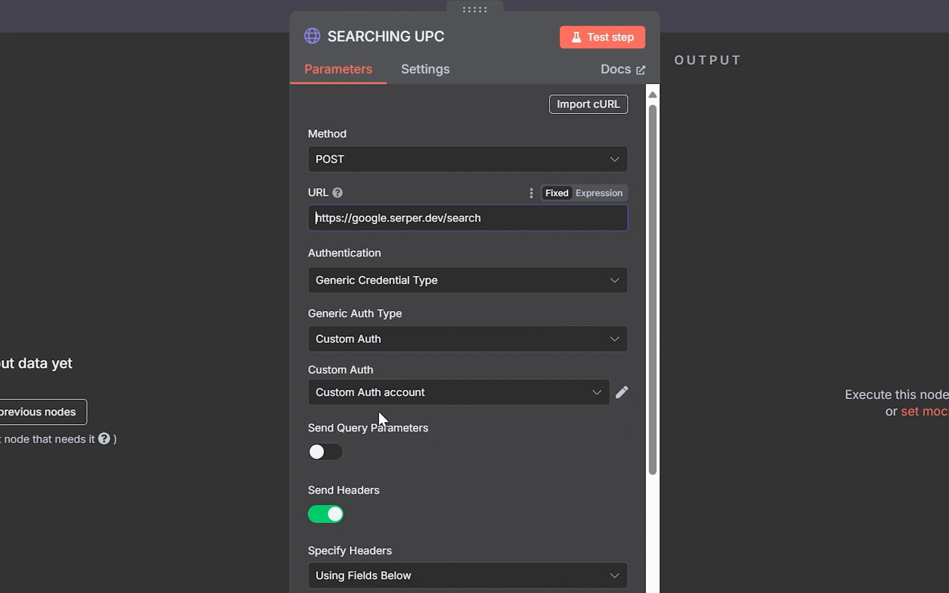
scroll("down", 3)
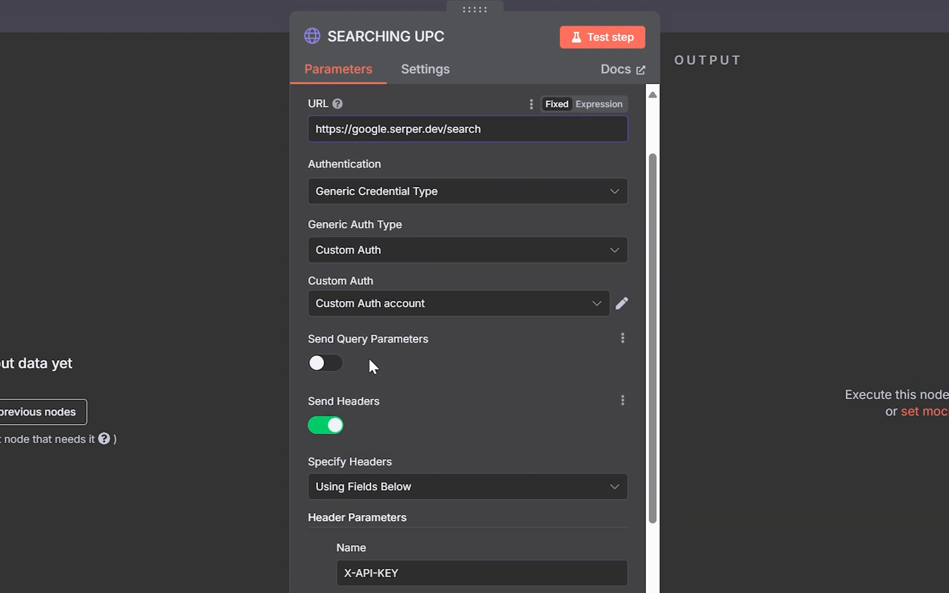
mouse_move(415, 376)
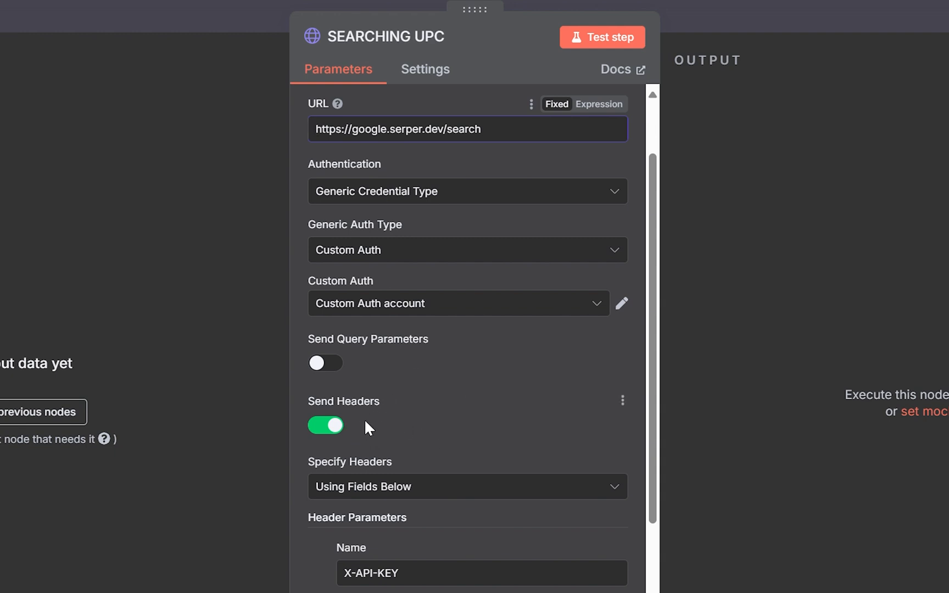
mouse_move(478, 427)
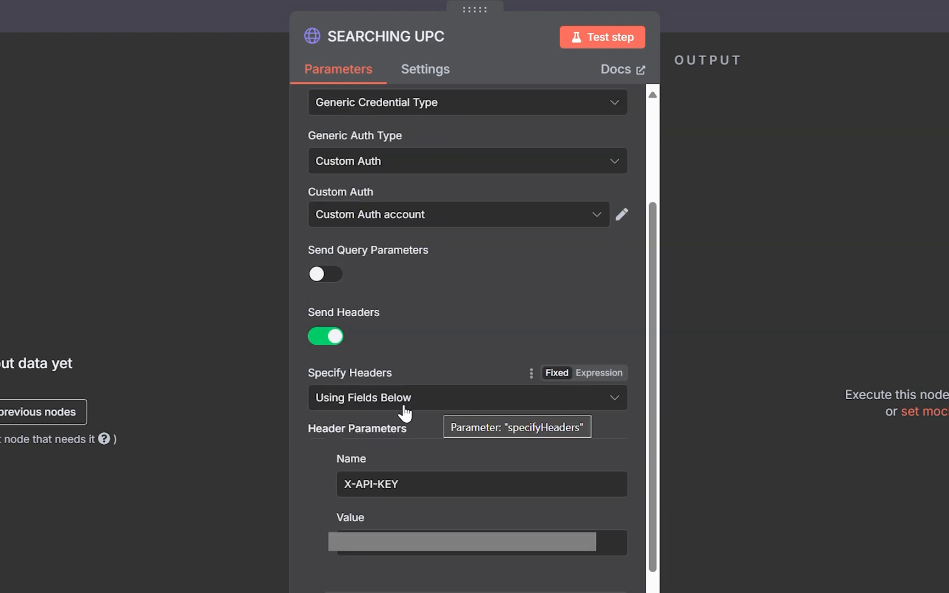
mouse_move(427, 418)
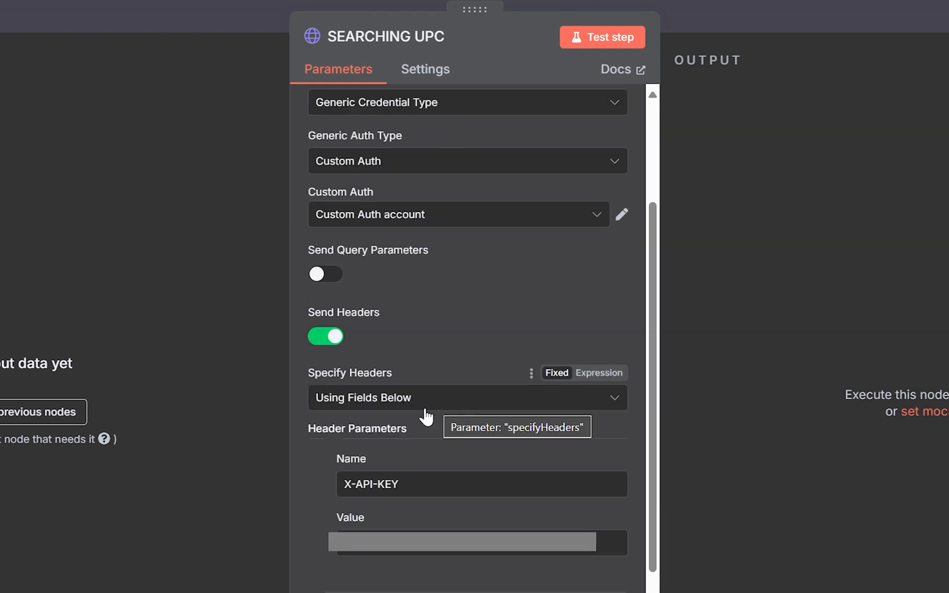
left_click(353, 484)
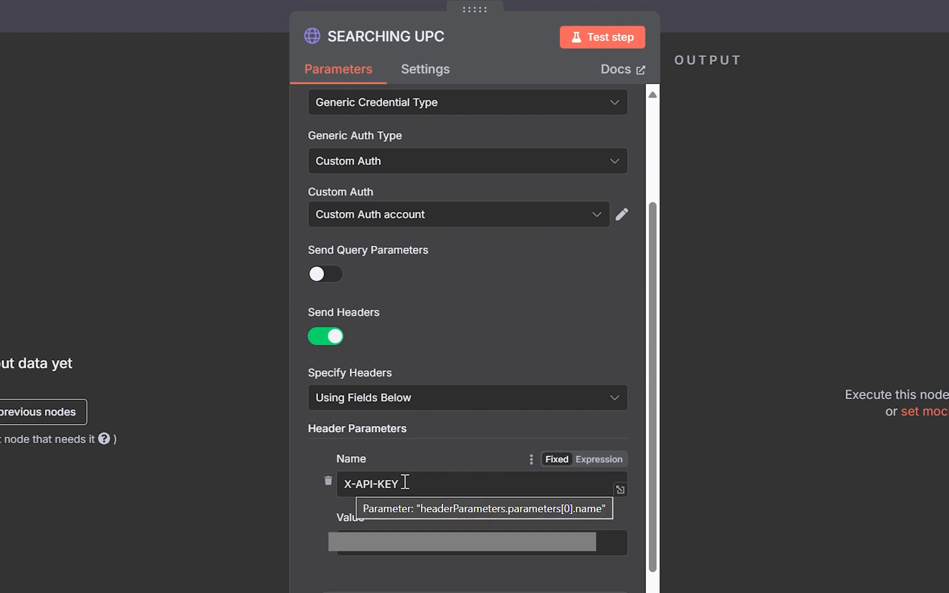
double_click(369, 483)
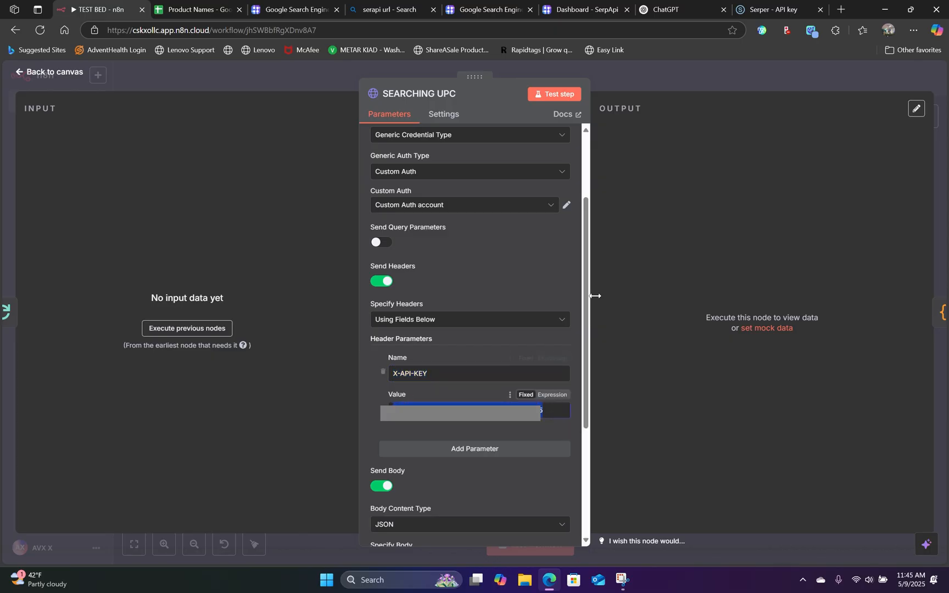
- Revisit the Serper API key page, then return to the SEARCHING UPC node in n8n
left_click(775, 10)
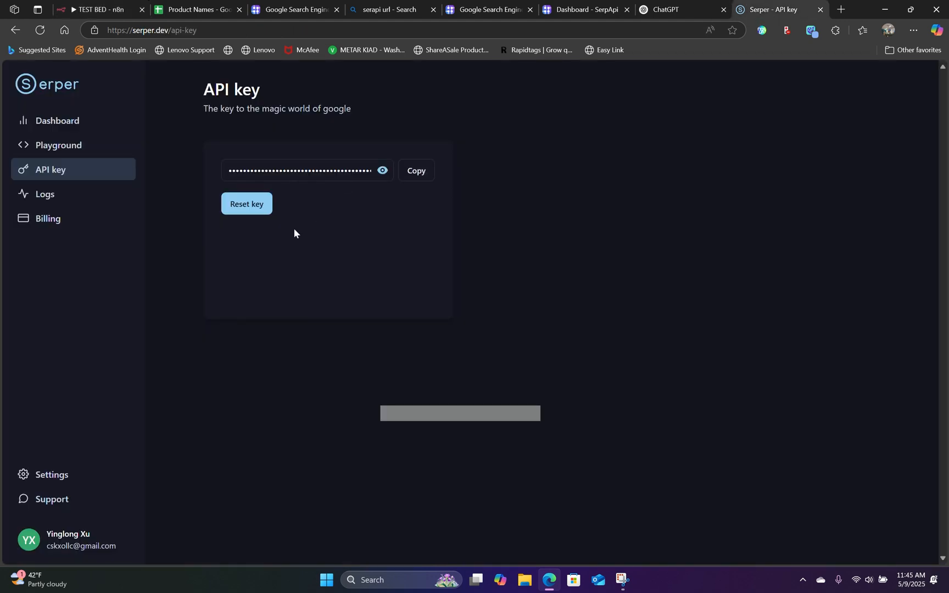
mouse_move(50, 178)
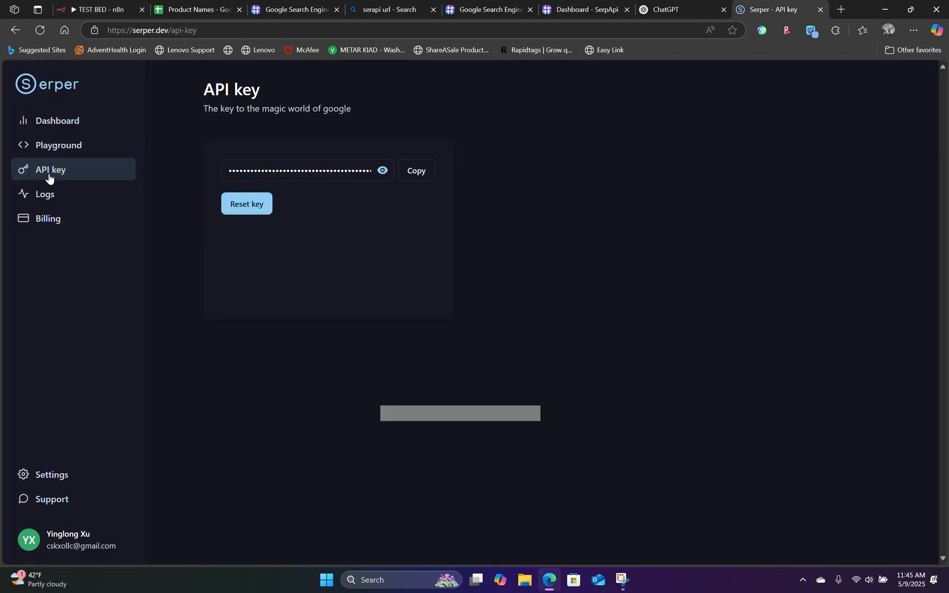
mouse_move(503, 197)
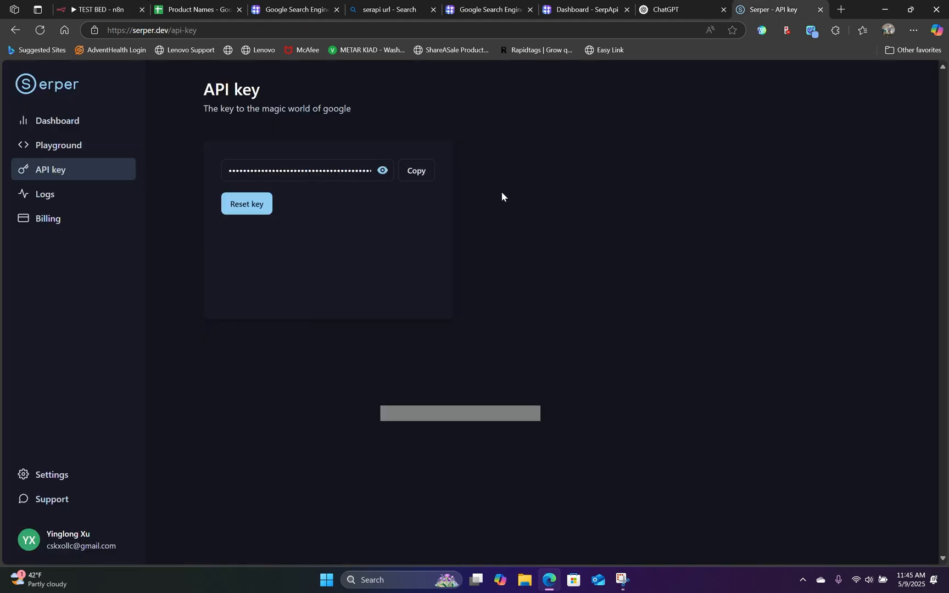
left_click(97, 10)
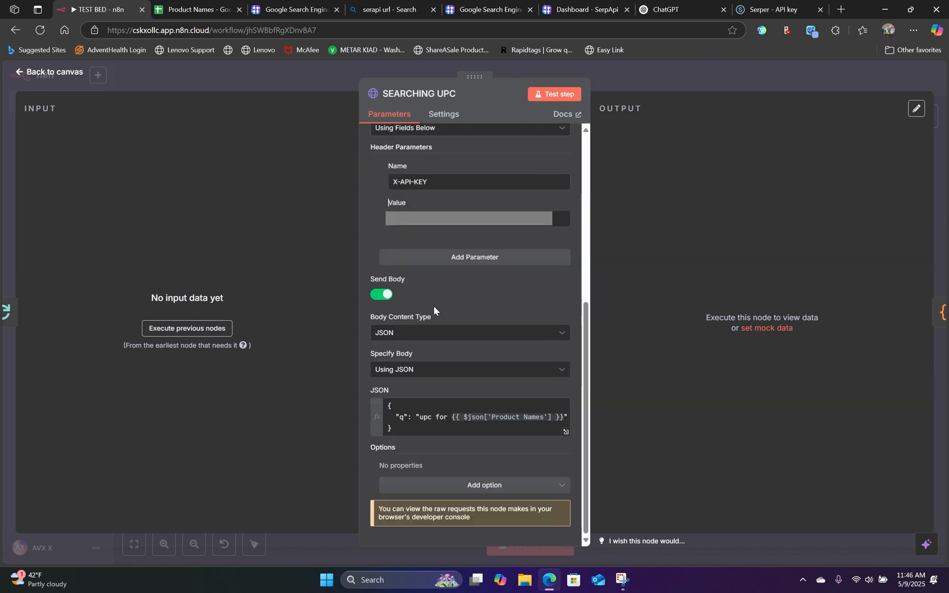
mouse_move(361, 291)
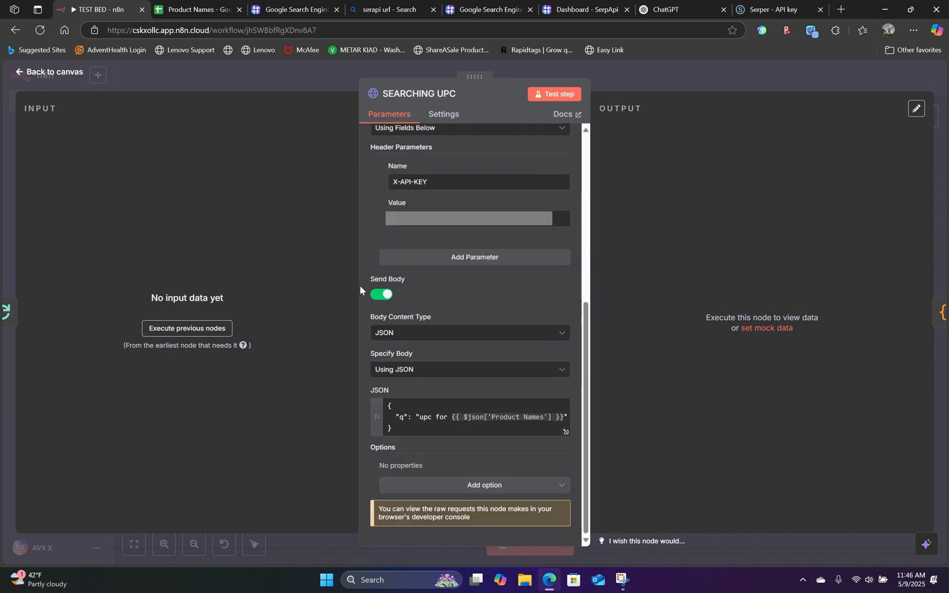
mouse_move(404, 338)
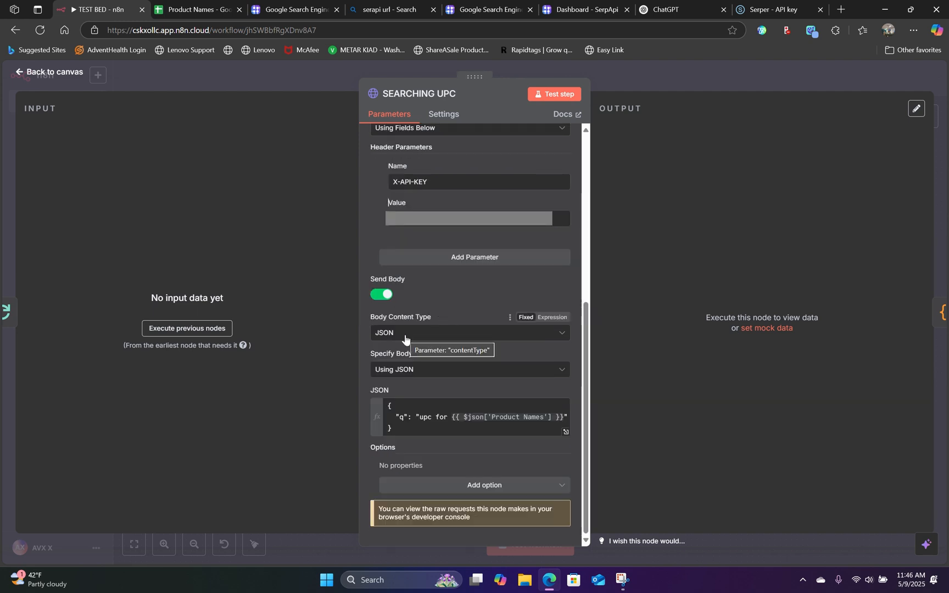
mouse_move(415, 339)
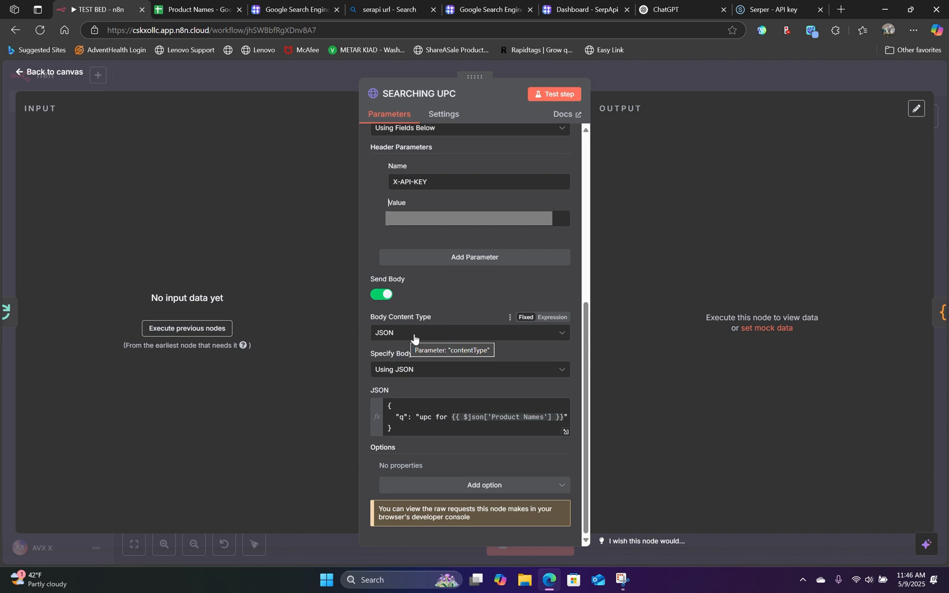
mouse_move(446, 337)
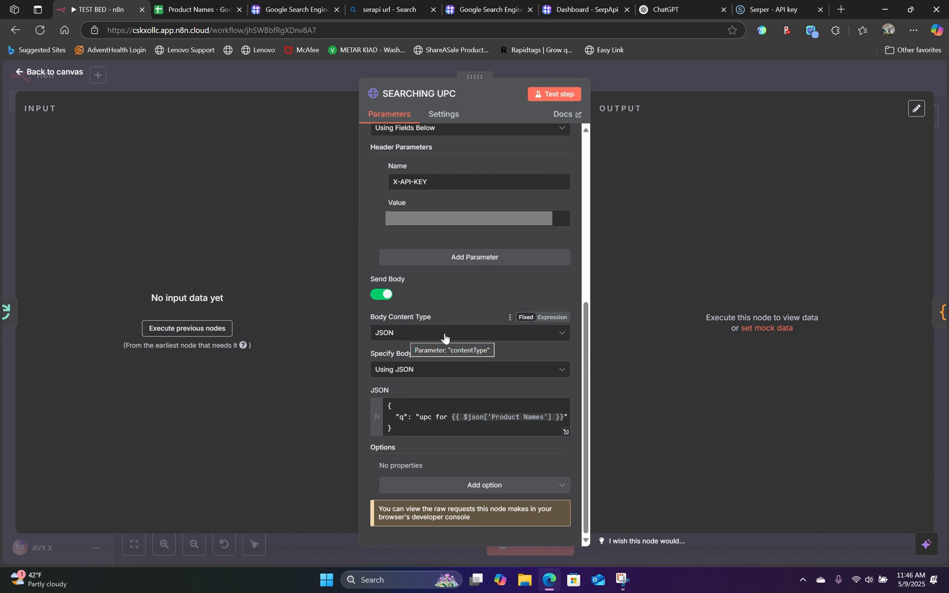
mouse_move(417, 375)
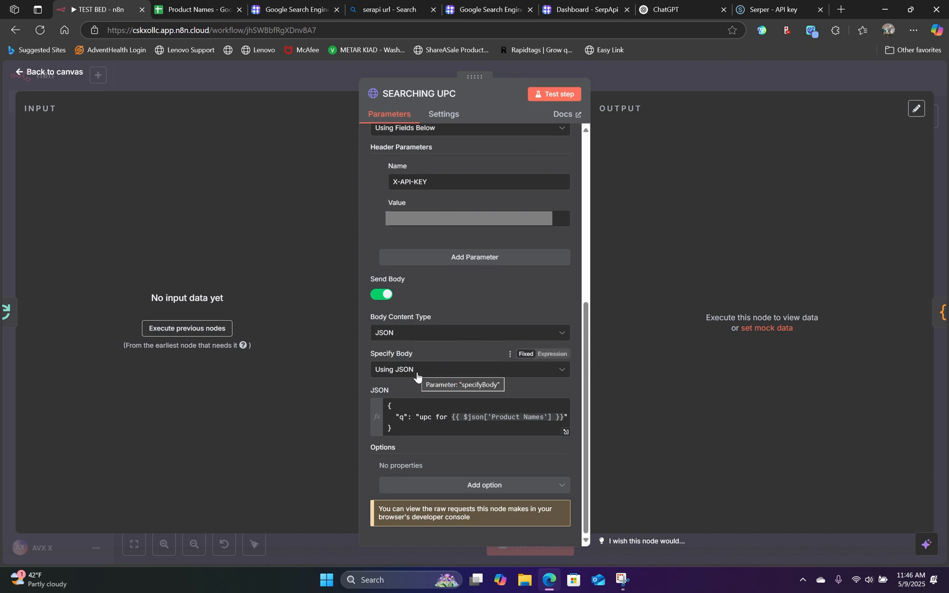
mouse_move(422, 373)
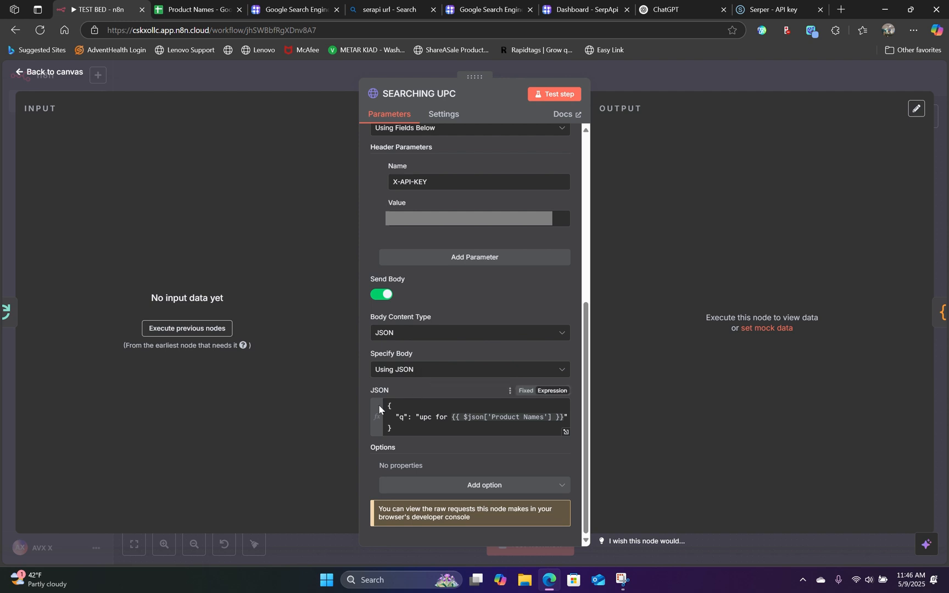
- Show the JSON body expression preview reading "upc for" plus the Product Names value
left_click(405, 417)
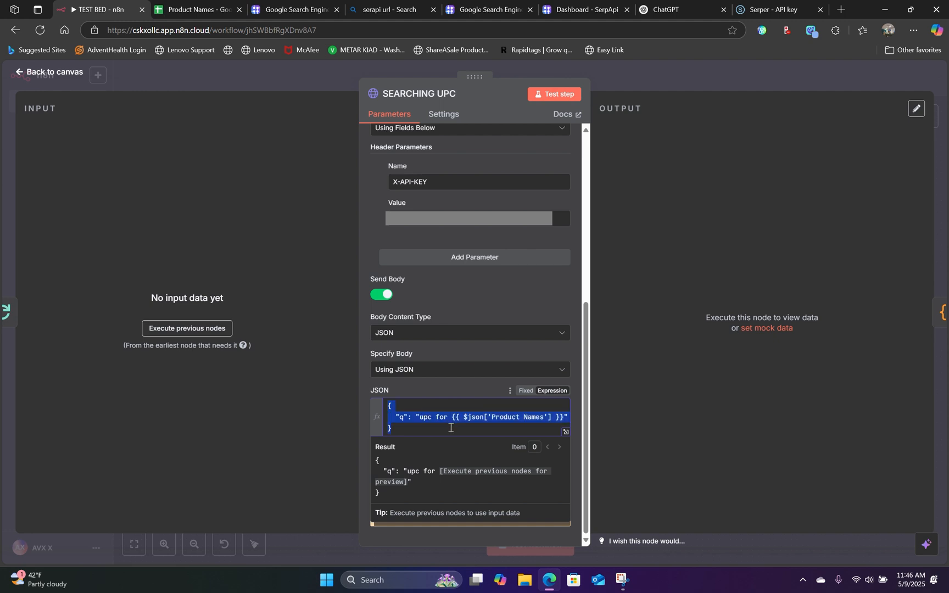
mouse_move(434, 427)
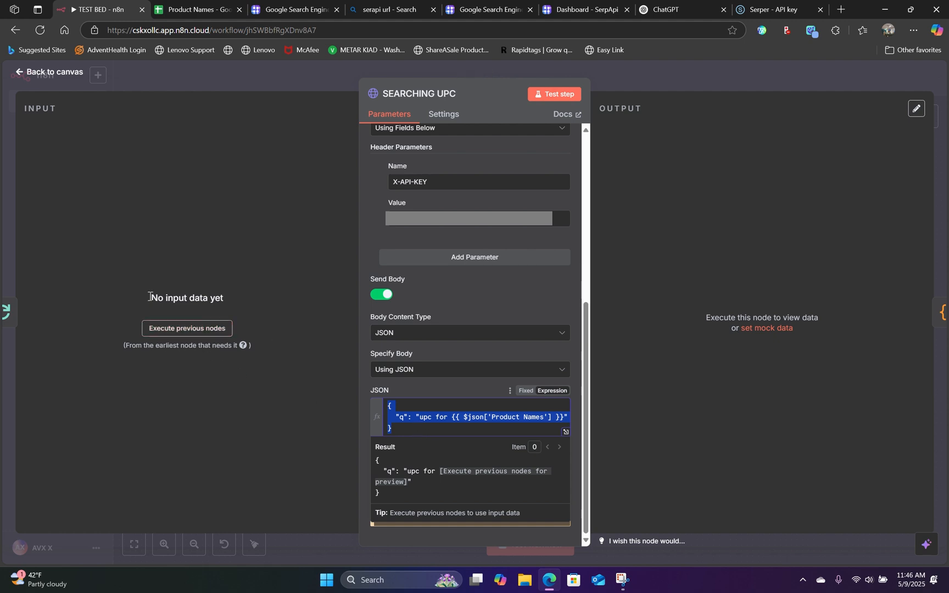
mouse_move(178, 330)
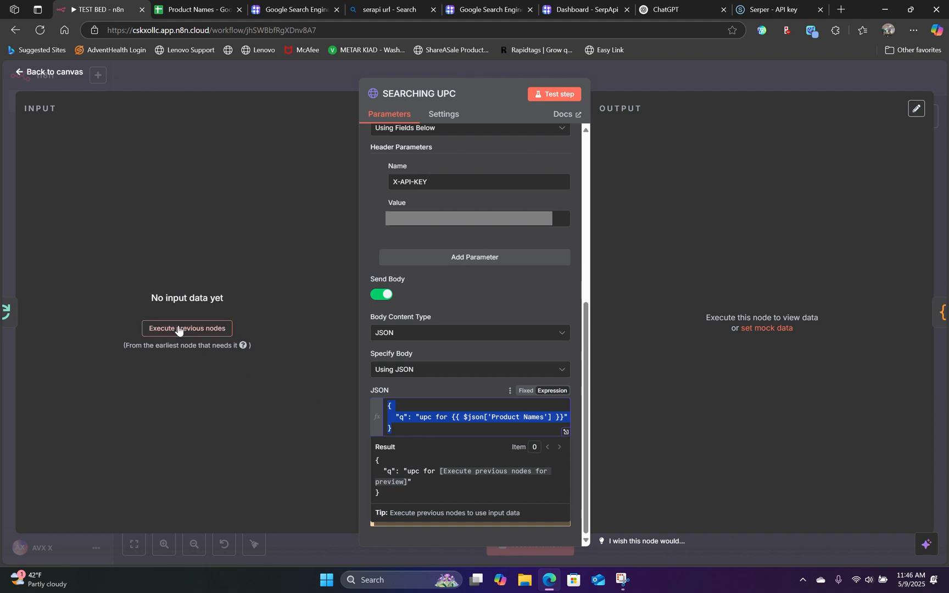
left_click(187, 327)
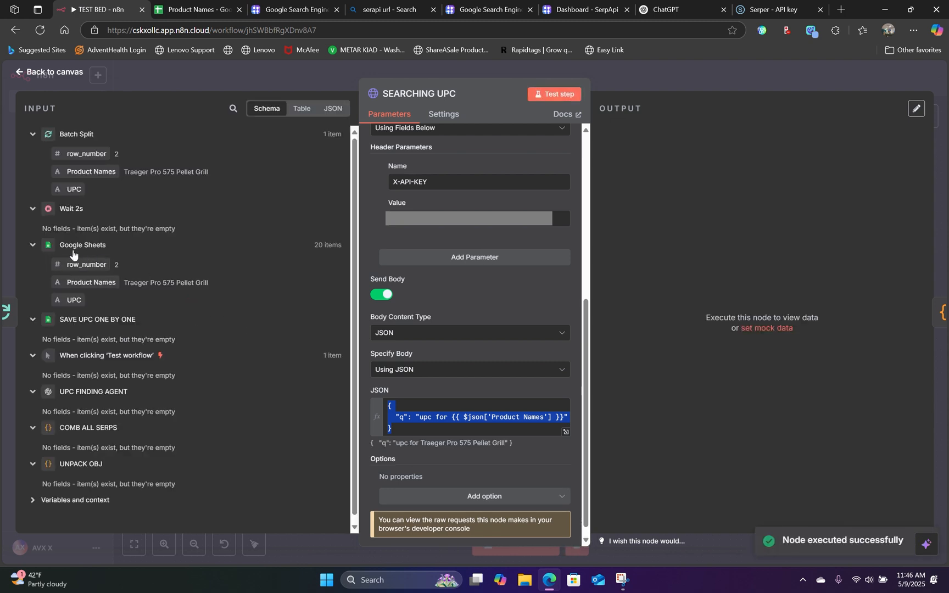
mouse_move(101, 154)
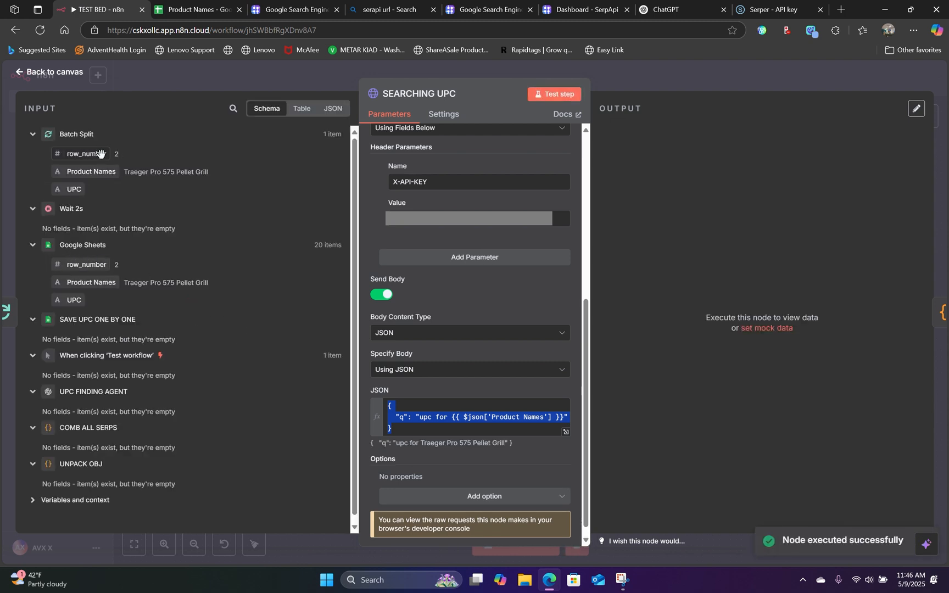
left_click(472, 417)
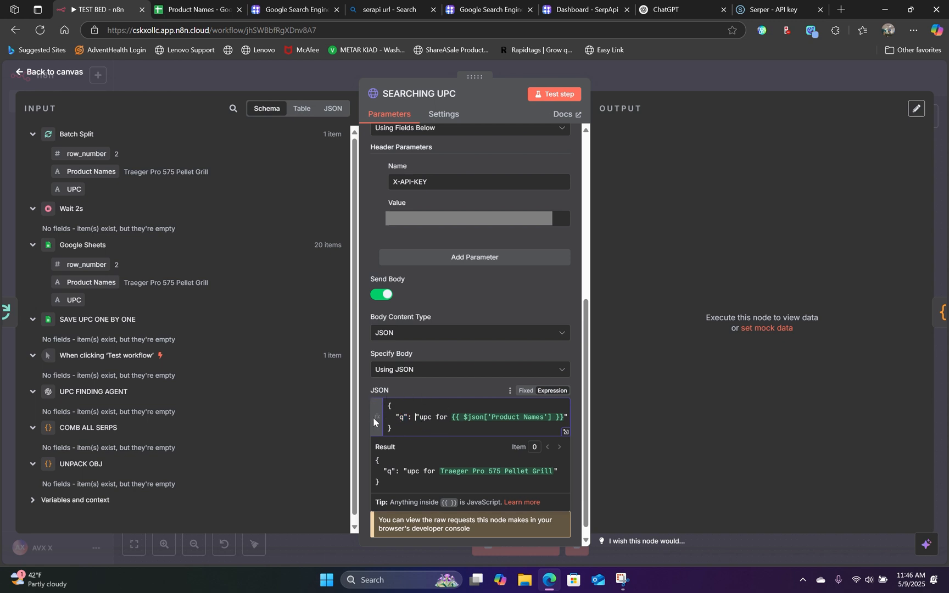
double_click(400, 417)
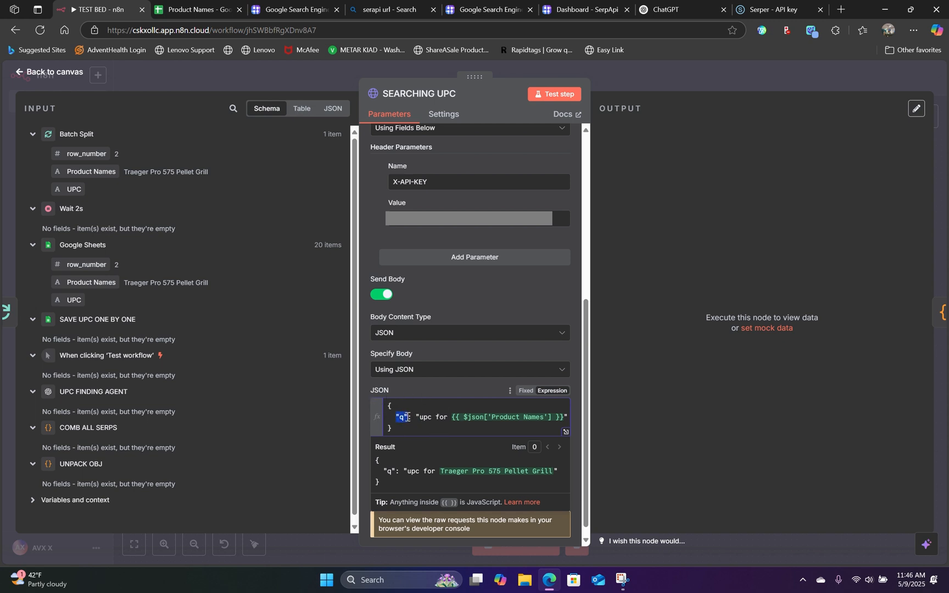
left_click(406, 417)
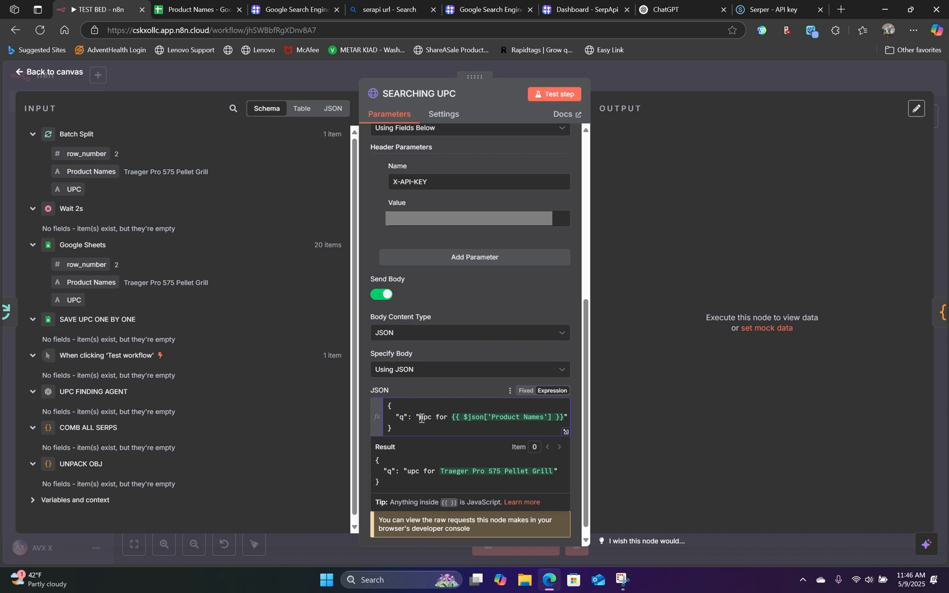
double_click(423, 418)
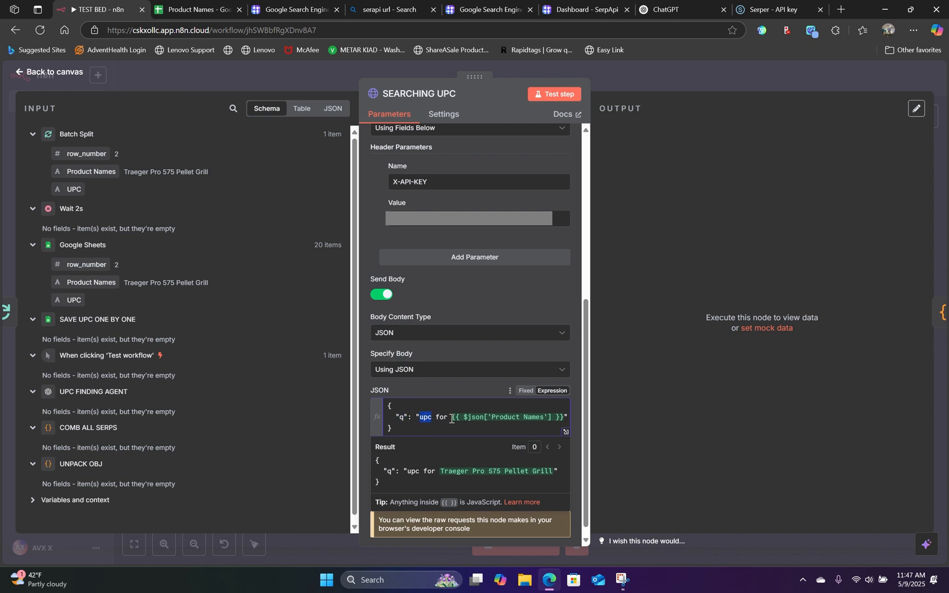
mouse_move(533, 422)
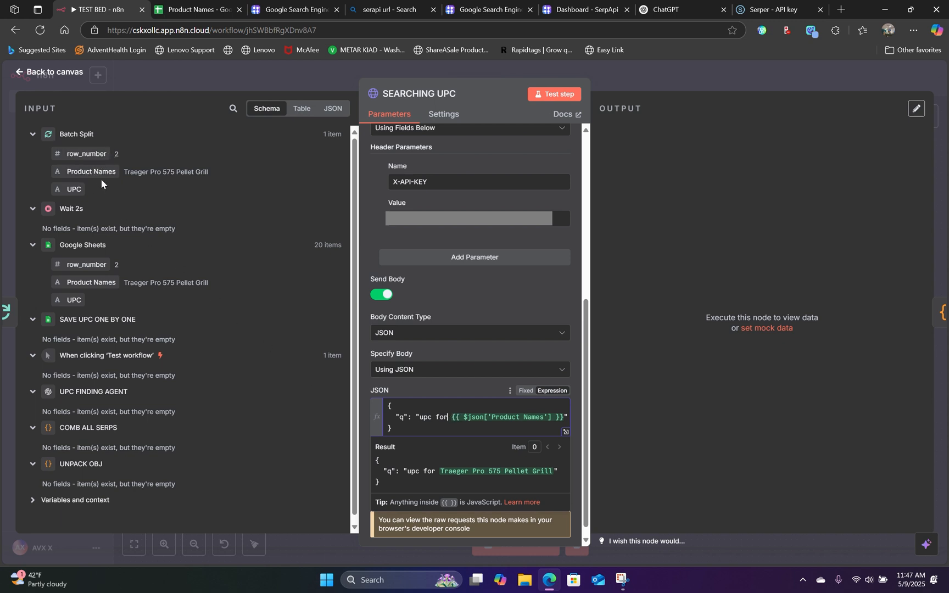
mouse_move(97, 174)
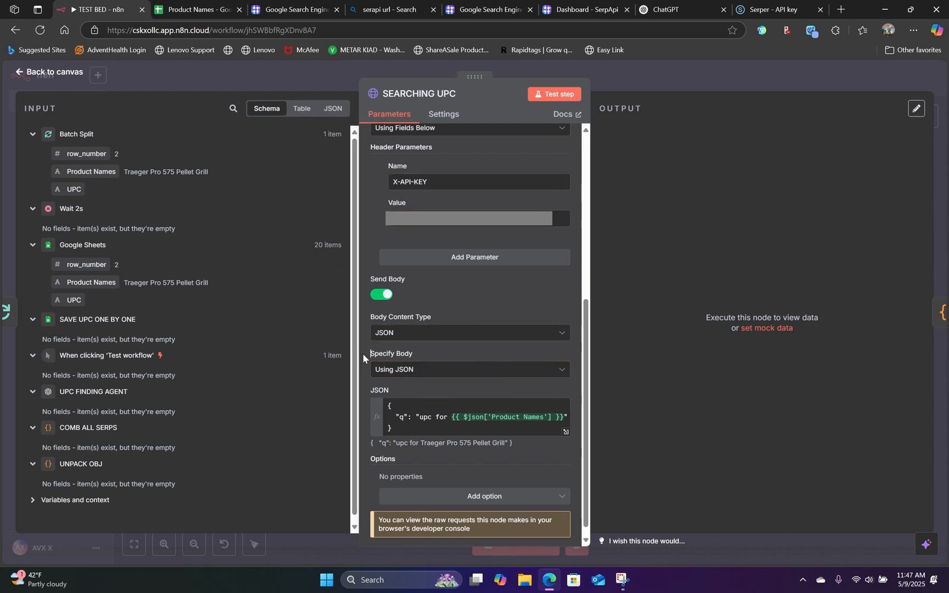
mouse_move(97, 154)
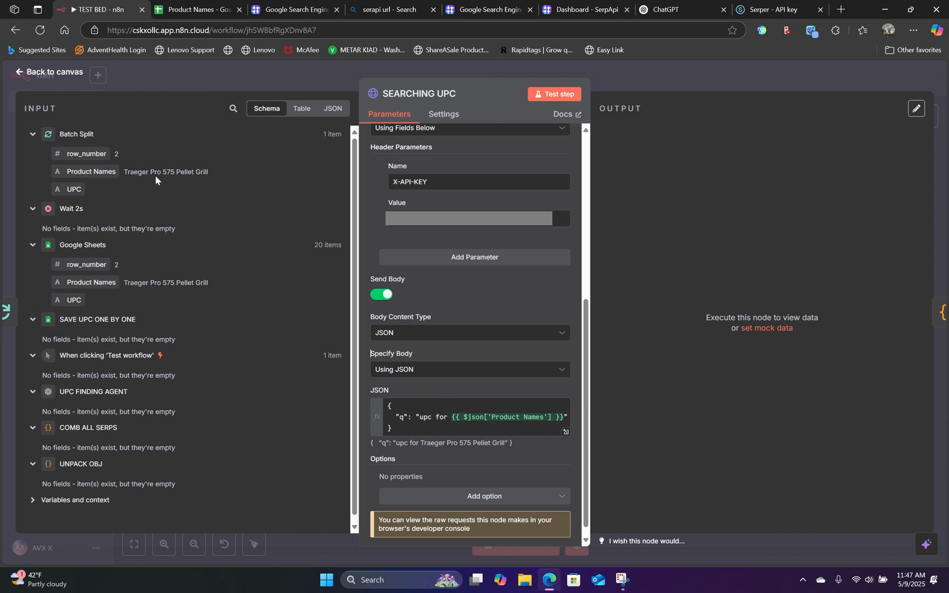
mouse_move(178, 175)
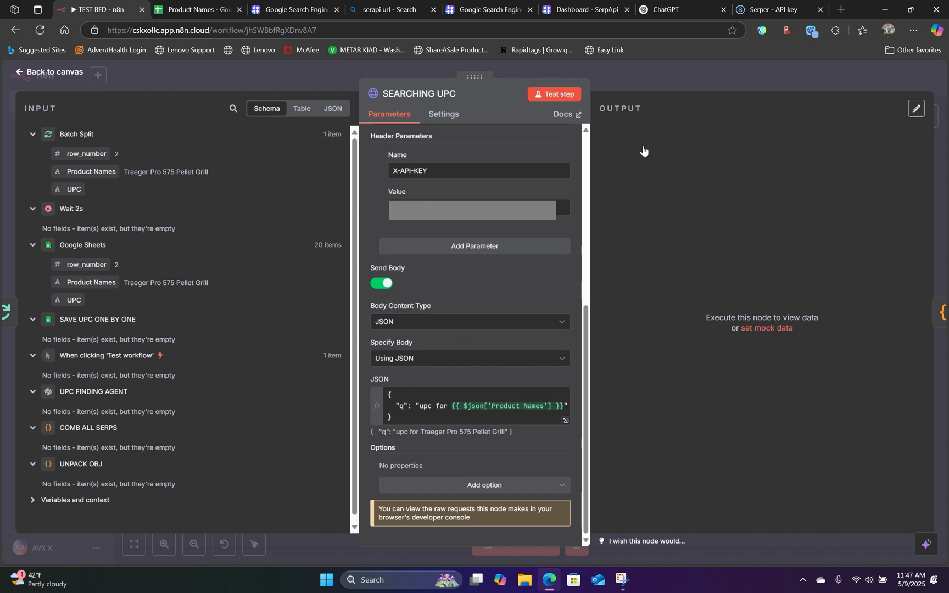
- Run SEARCHING UPC to get Serper results for Traeger Pro 575 Pellet Grill and return to the canvas
left_click(554, 94)
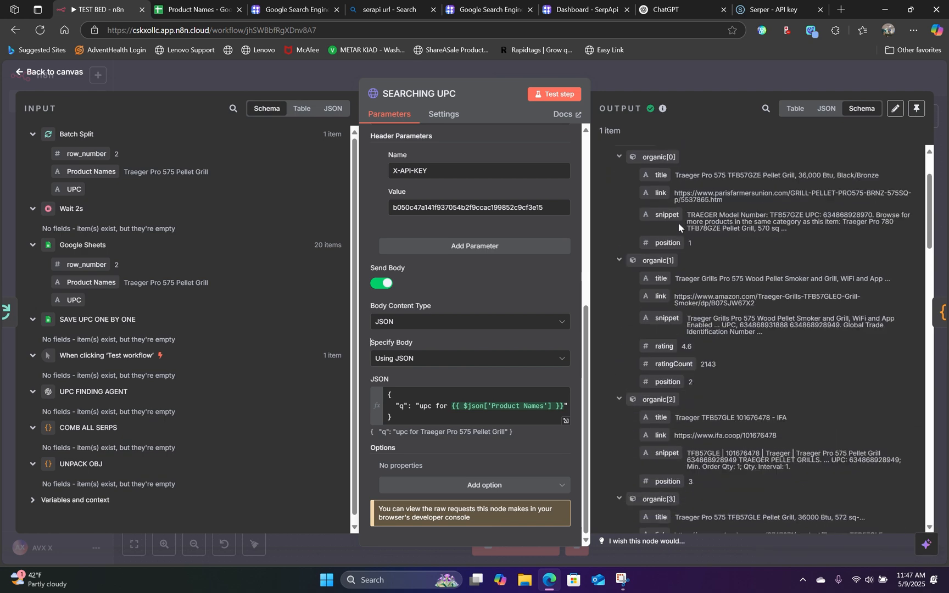
scroll("down", 3)
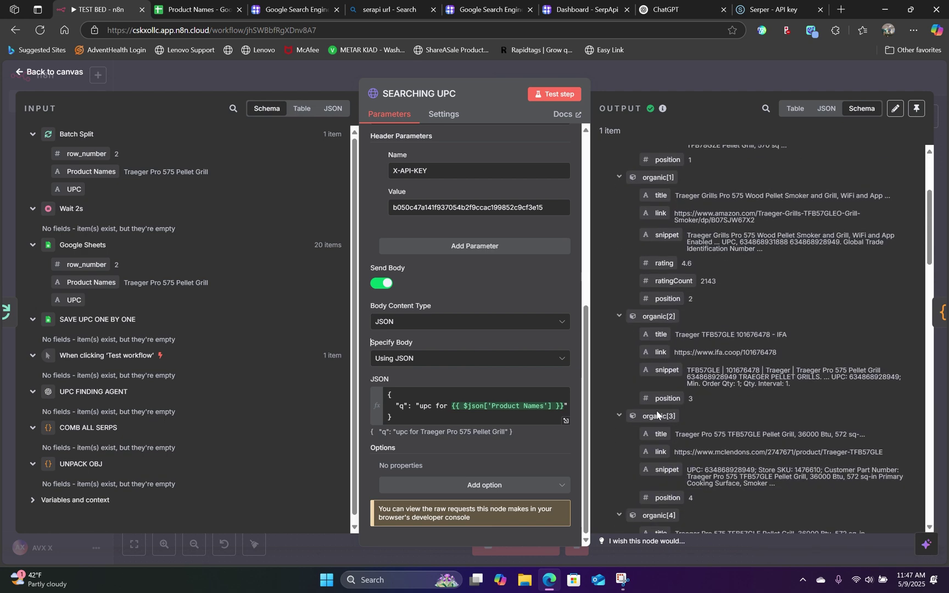
scroll("down", 3)
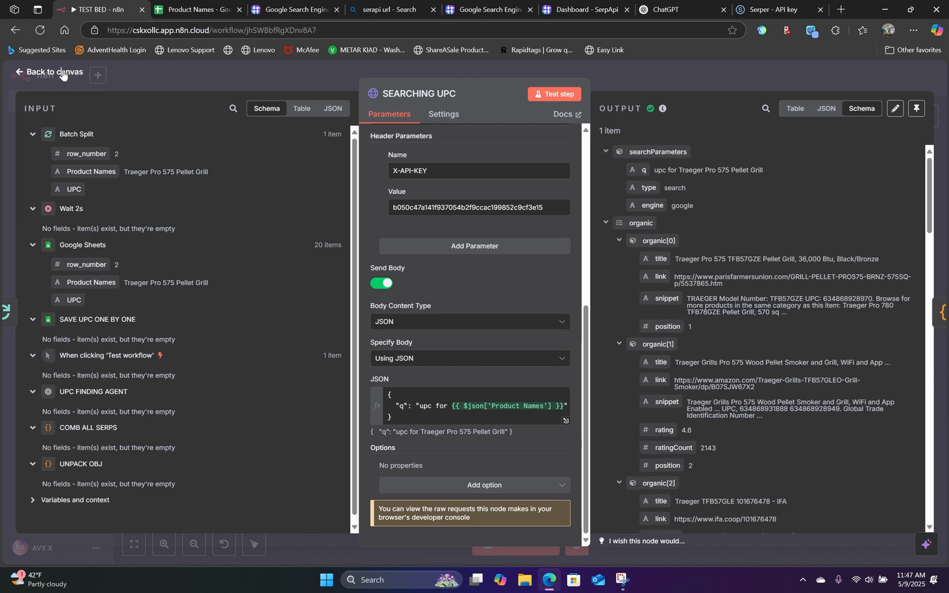
left_click(52, 73)
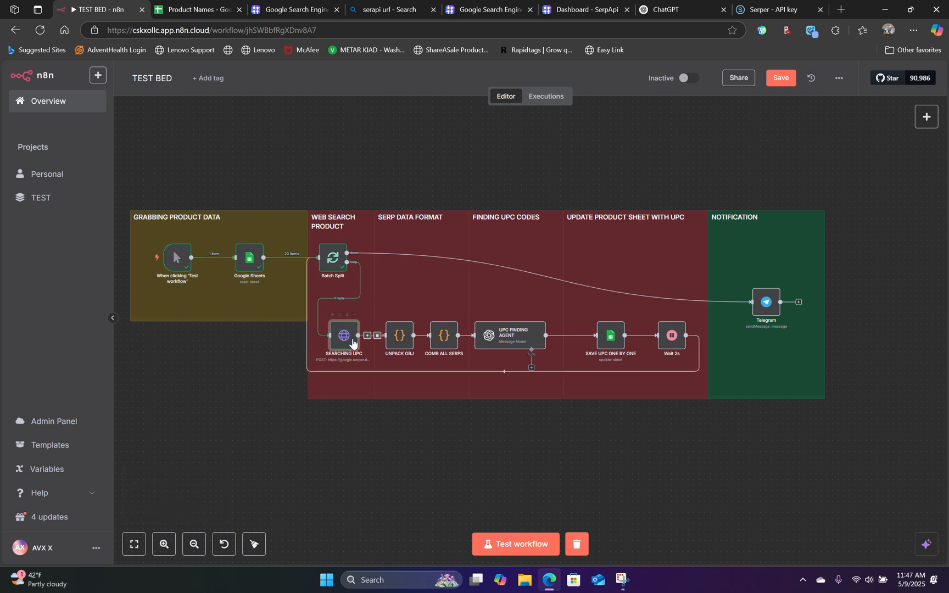
double_click(343, 337)
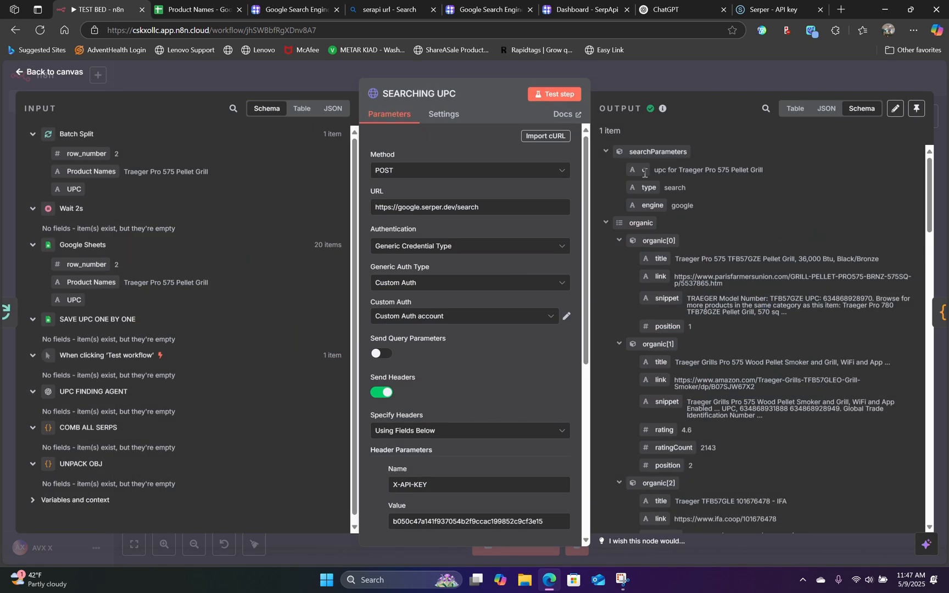
mouse_move(659, 310)
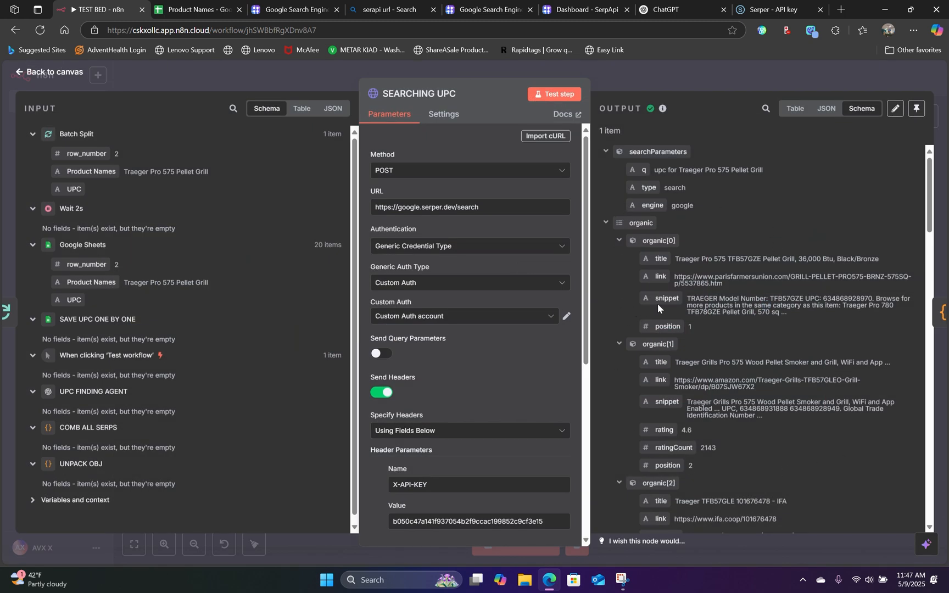
mouse_move(721, 337)
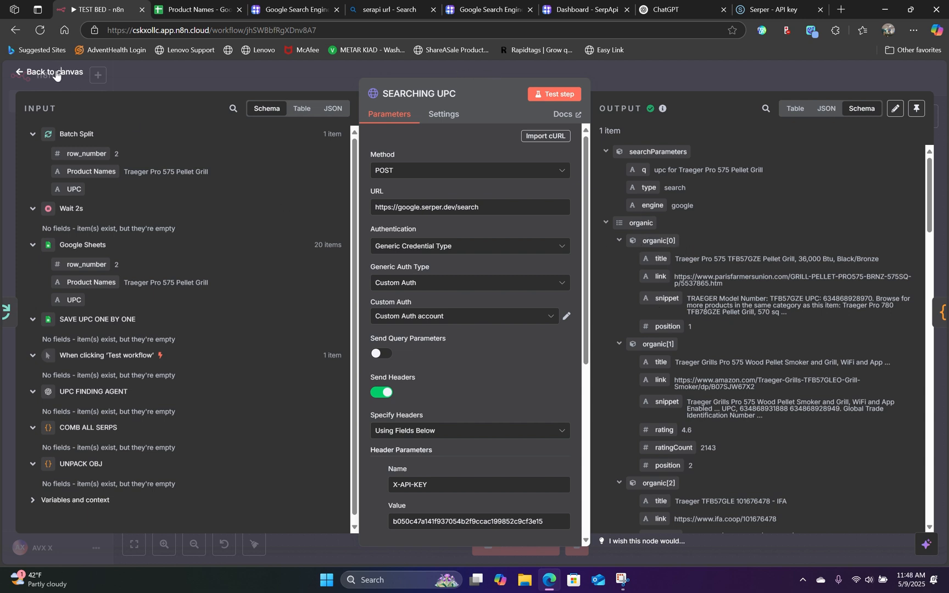
left_click(80, 463)
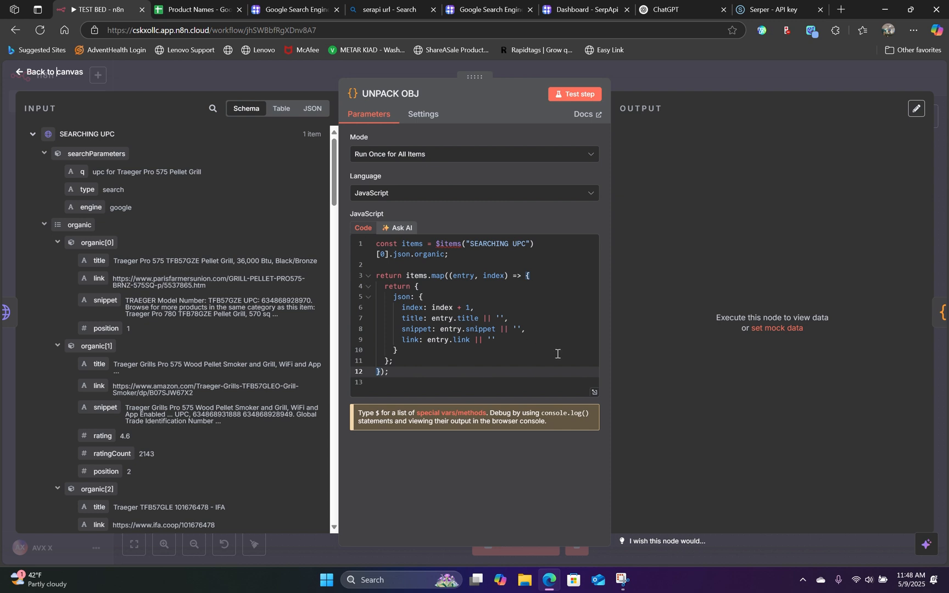
- Run the UNPACK OBJ code node on the search results and return to the canvas
key("ctrl+a")
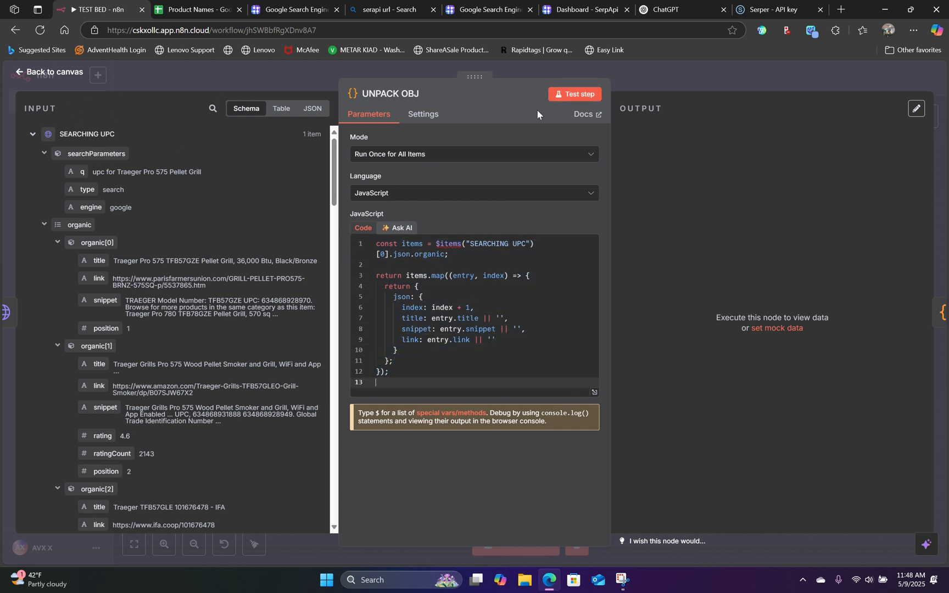
mouse_move(99, 242)
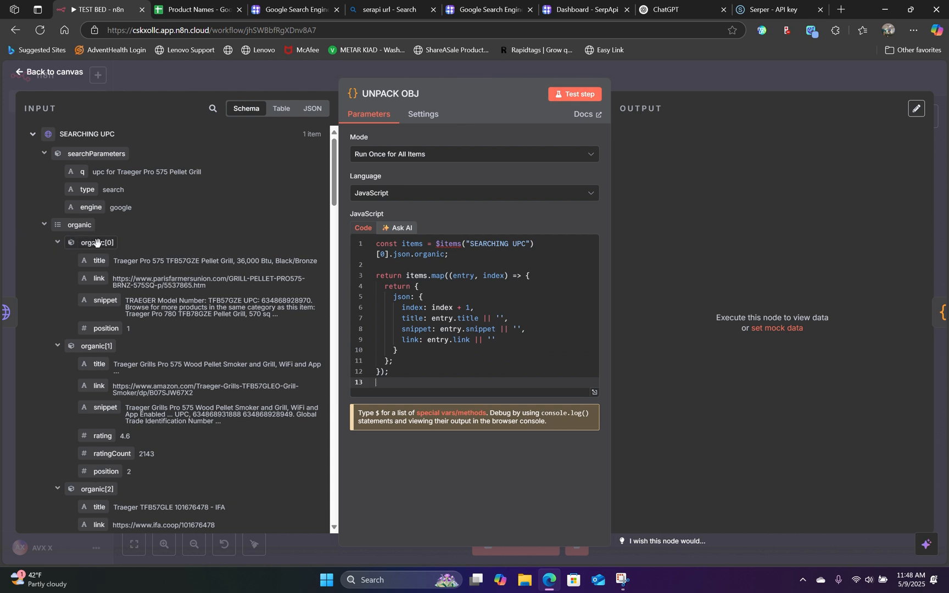
left_click(575, 94)
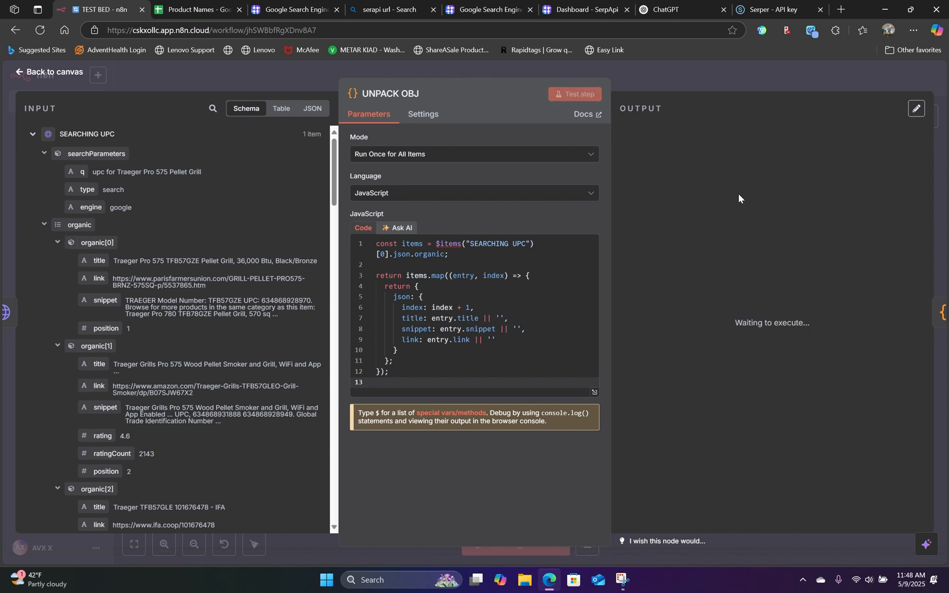
left_click(575, 94)
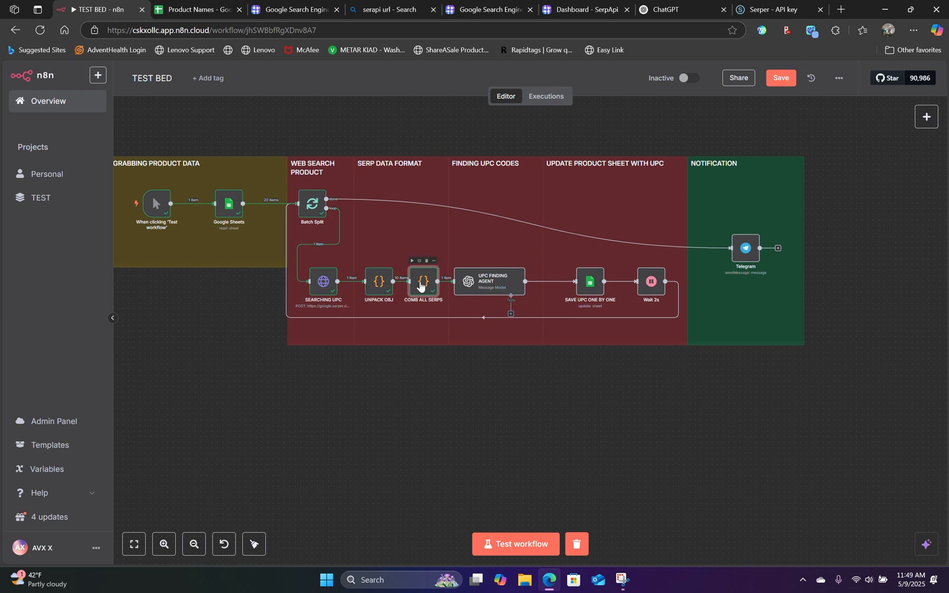
double_click(422, 281)
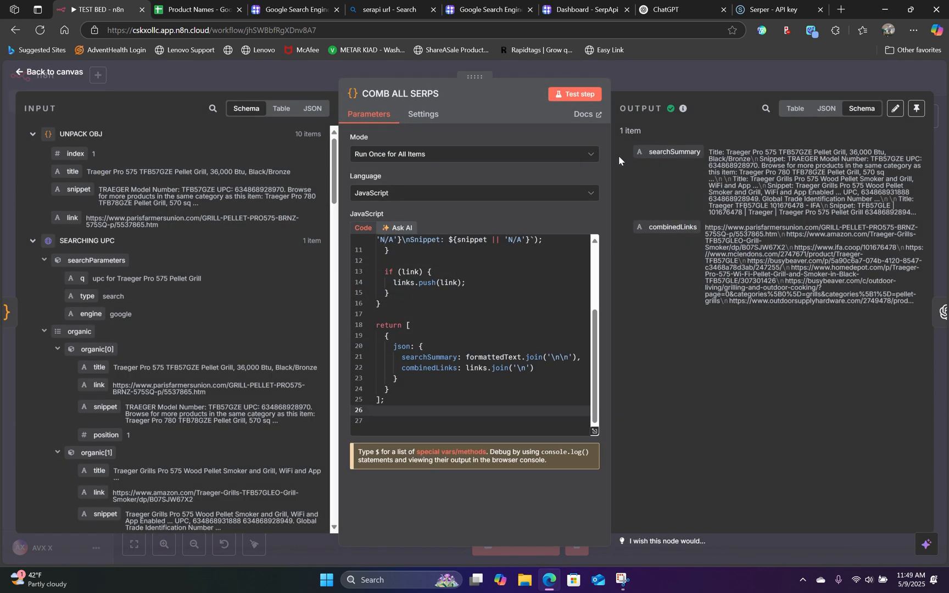
left_click_drag(390, 346, 388, 400)
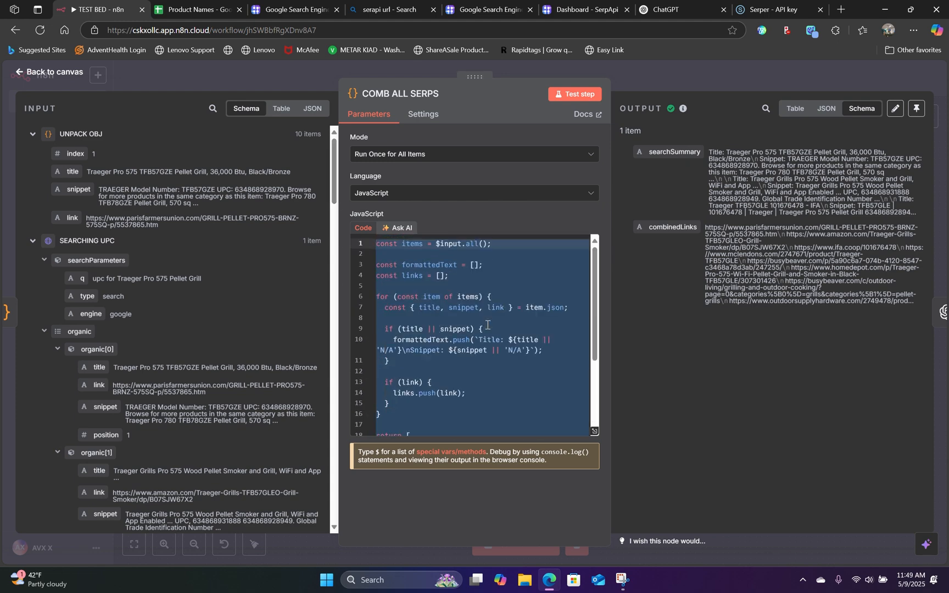
mouse_move(168, 72)
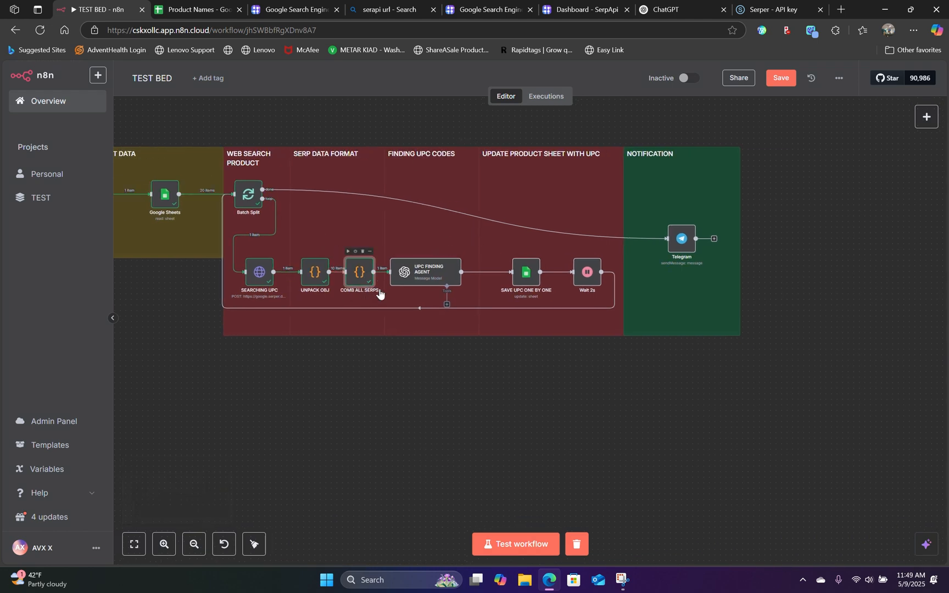
double_click(359, 272)
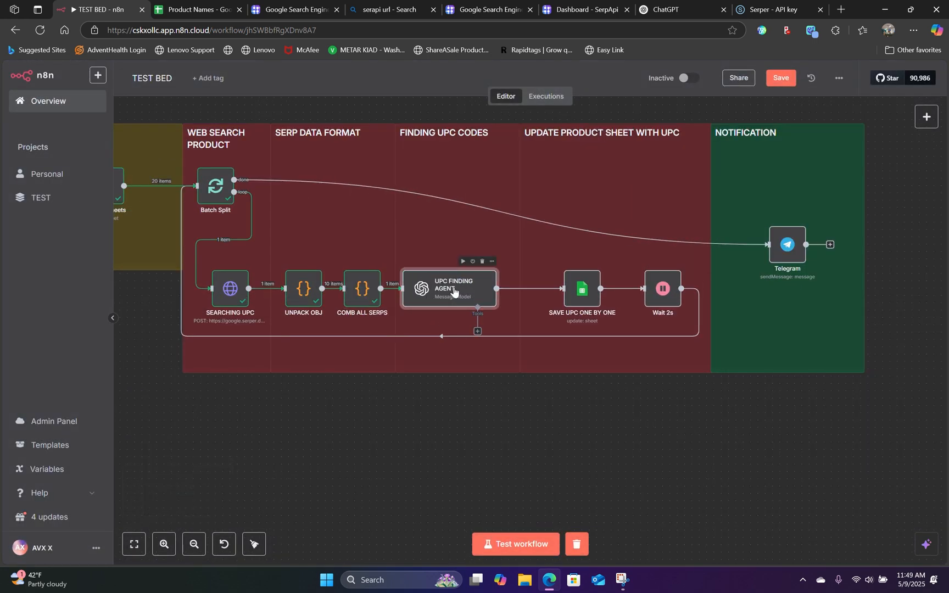
- Reveal the UPC FINDING AGENT's GPT-4o model and its prompt built from COMB ALL SERPS
double_click(449, 288)
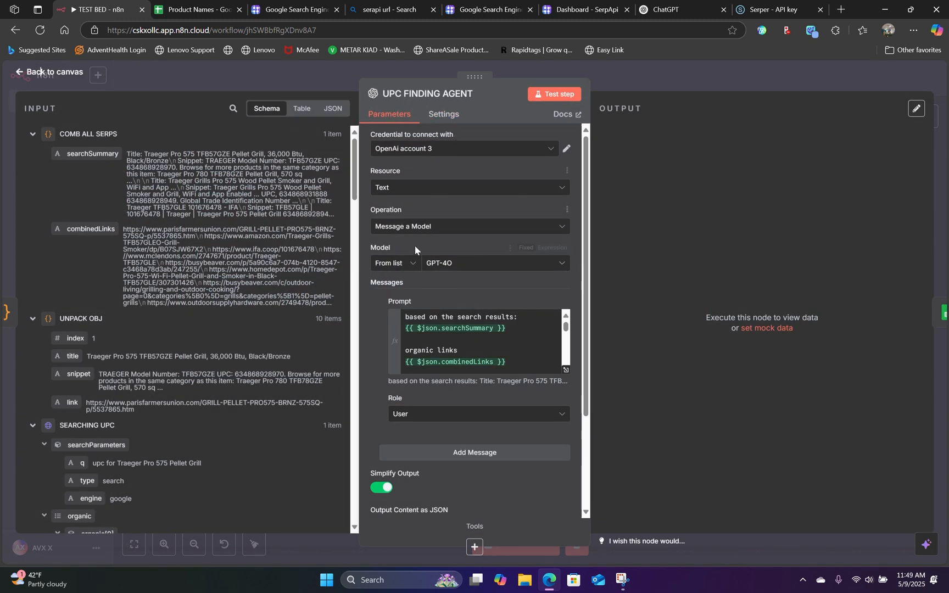
mouse_move(473, 271)
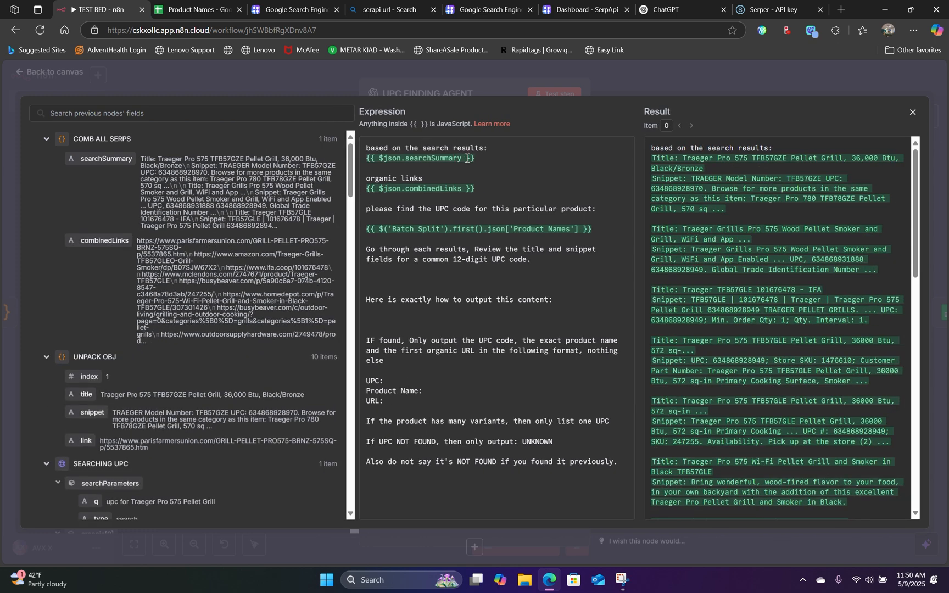
mouse_move(108, 174)
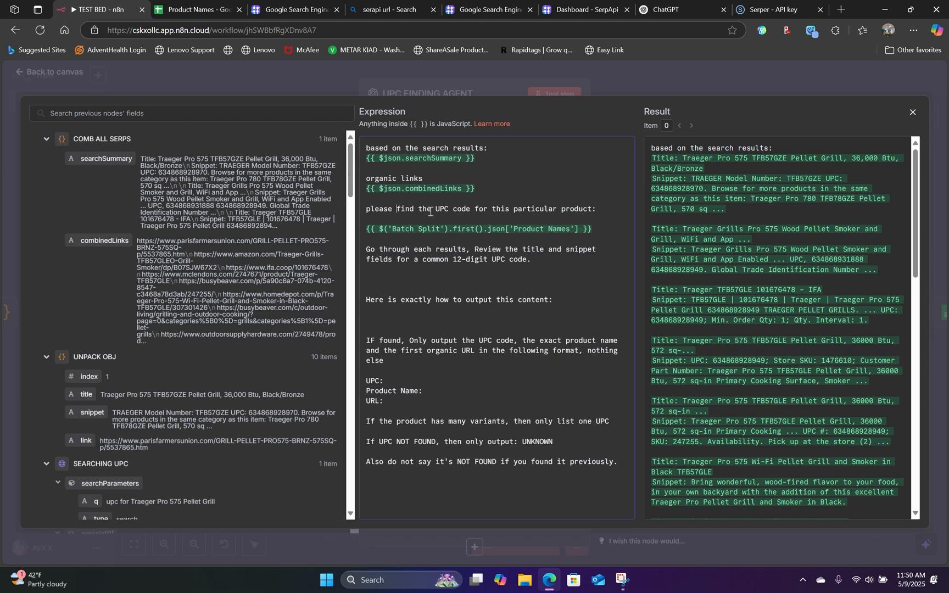
mouse_move(596, 213)
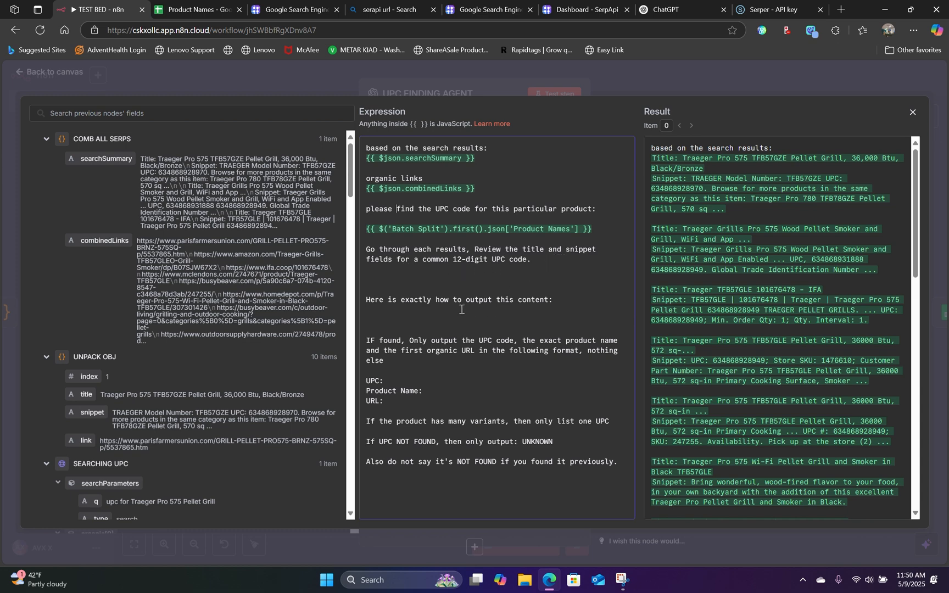
mouse_move(417, 303)
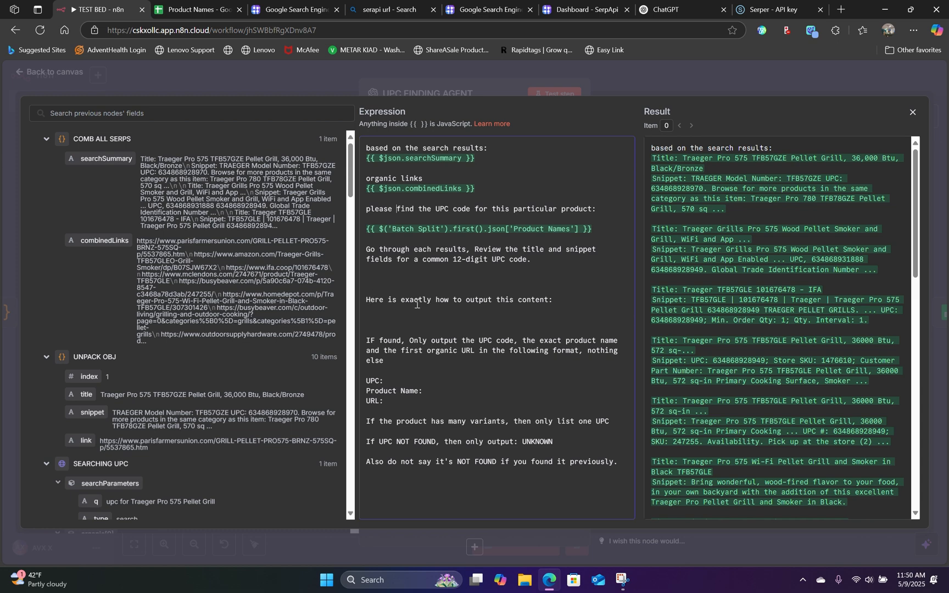
double_click(495, 341)
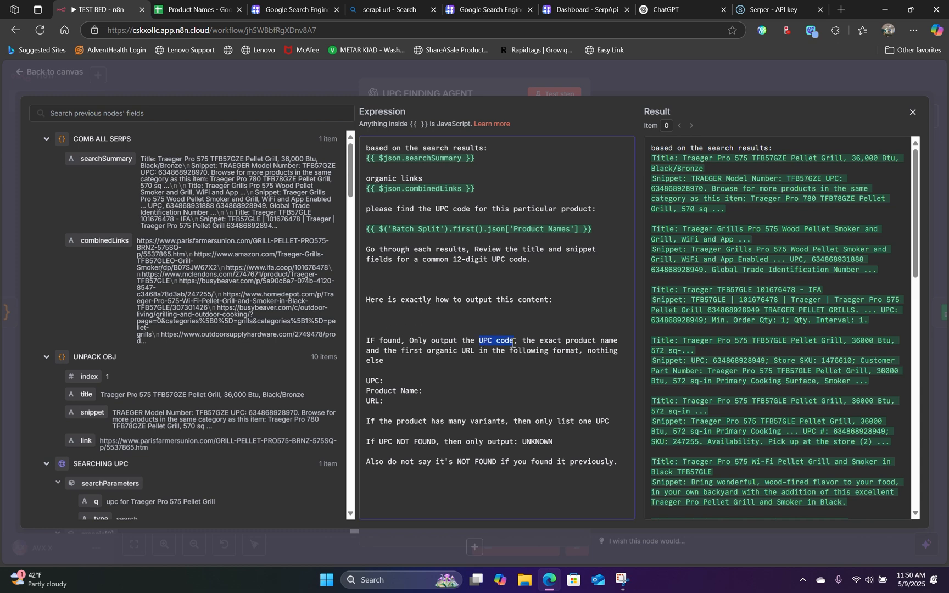
mouse_move(587, 340)
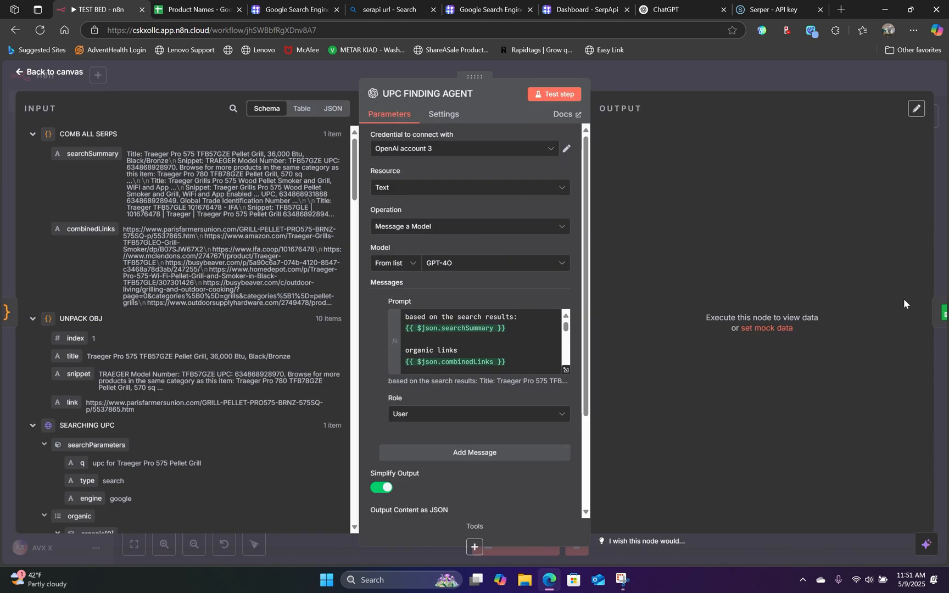
left_click(555, 94)
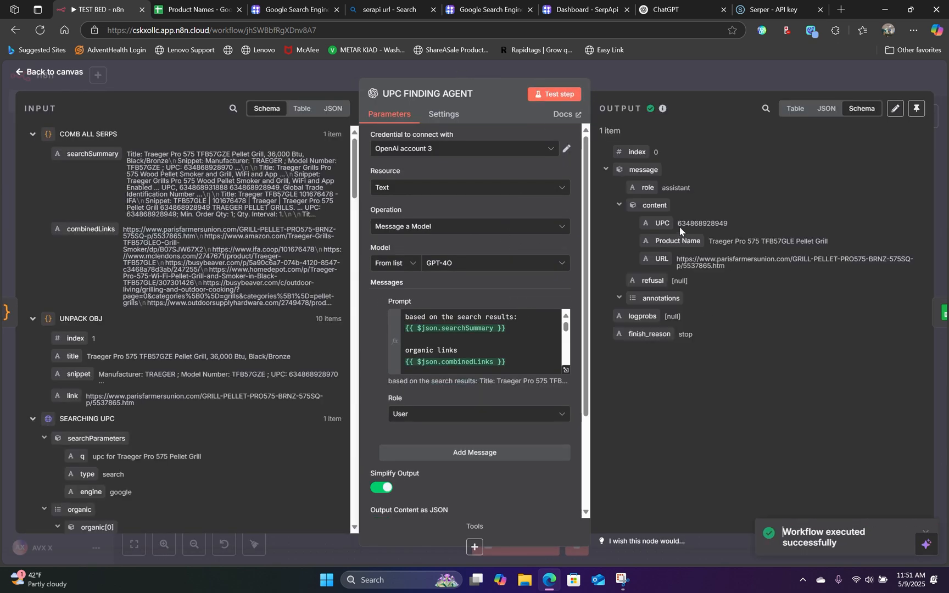
double_click(702, 223)
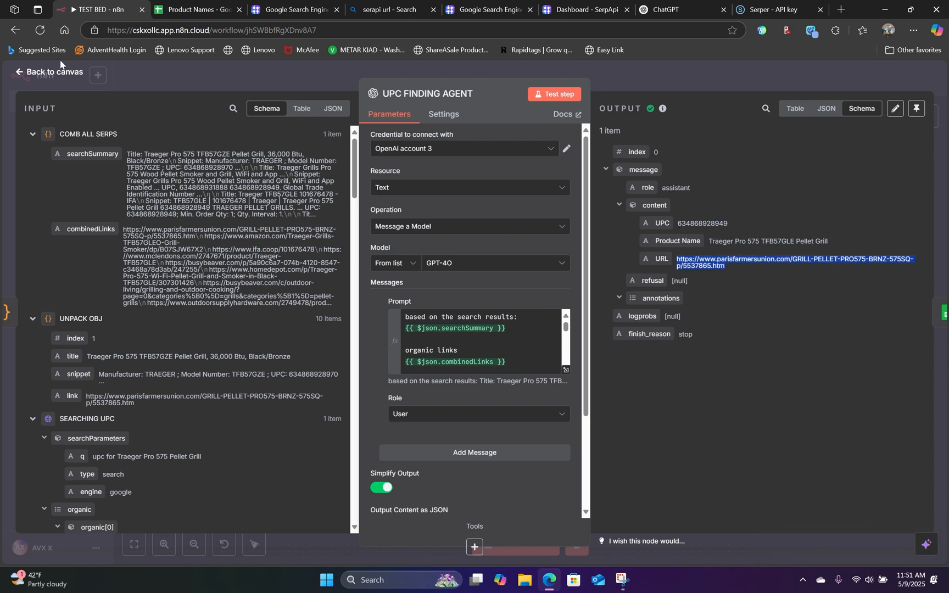
left_click(51, 71)
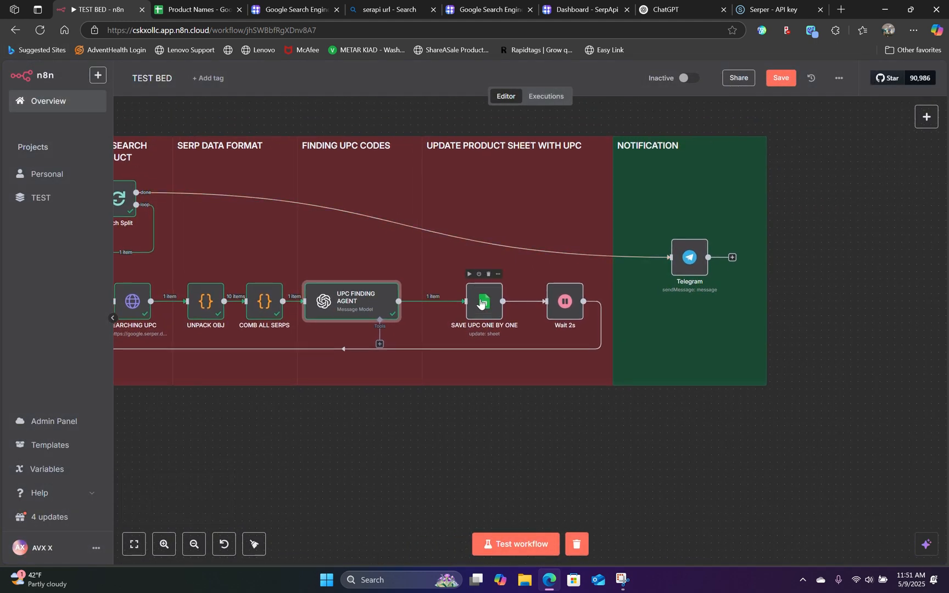
mouse_move(381, 302)
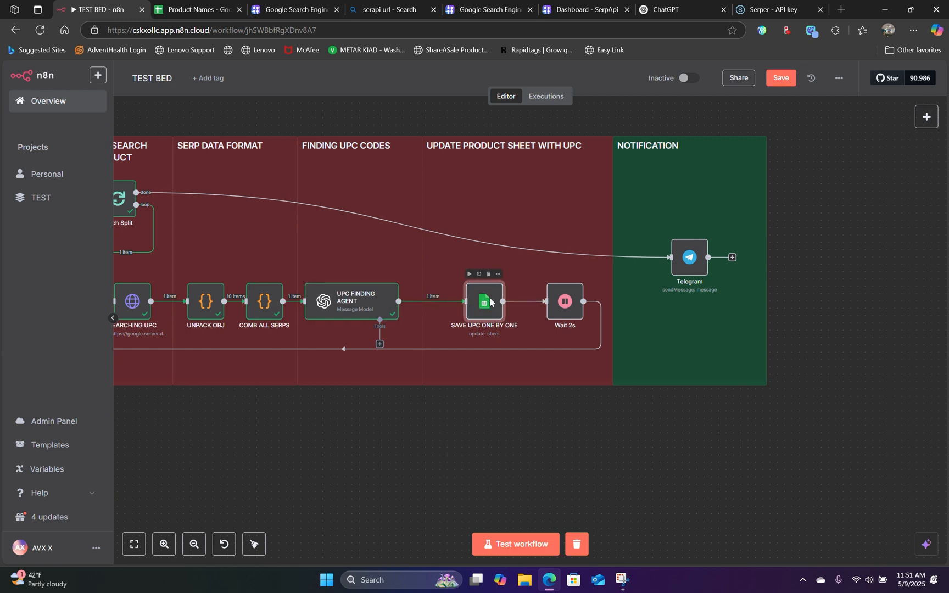
- Inspect SAVE UPC ONE BY ONE's sheet settings and verify column B of Product Names is empty
double_click(484, 301)
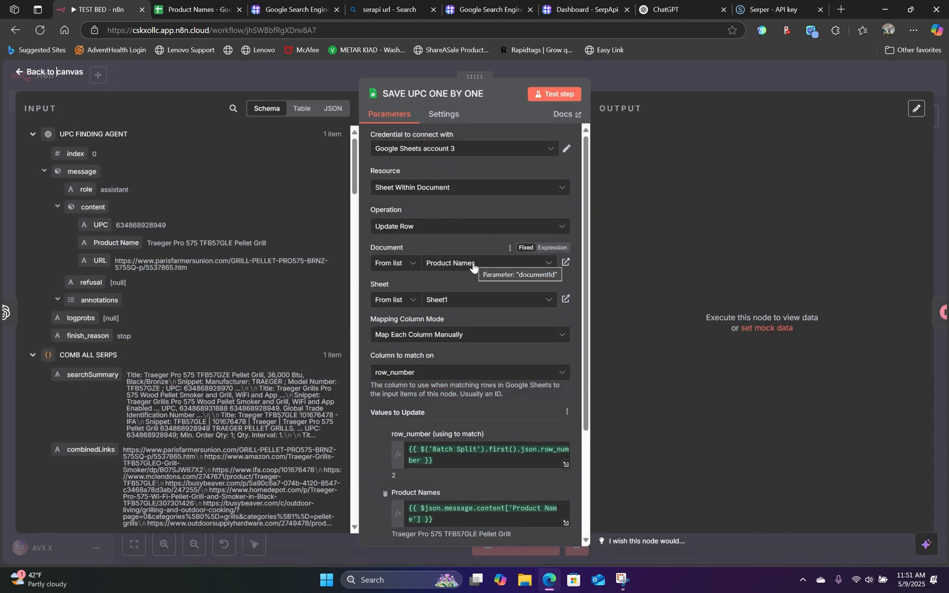
mouse_move(465, 303)
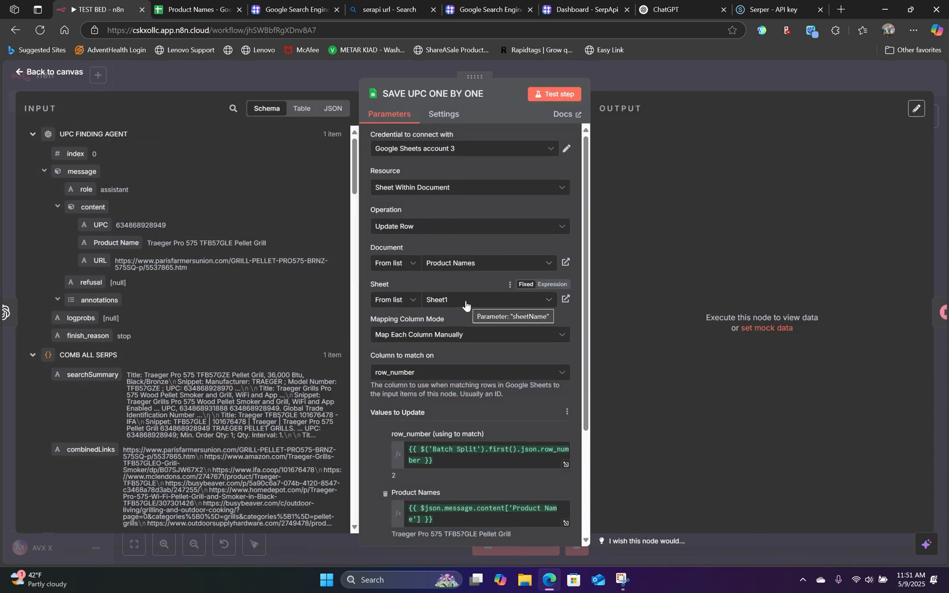
left_click(198, 10)
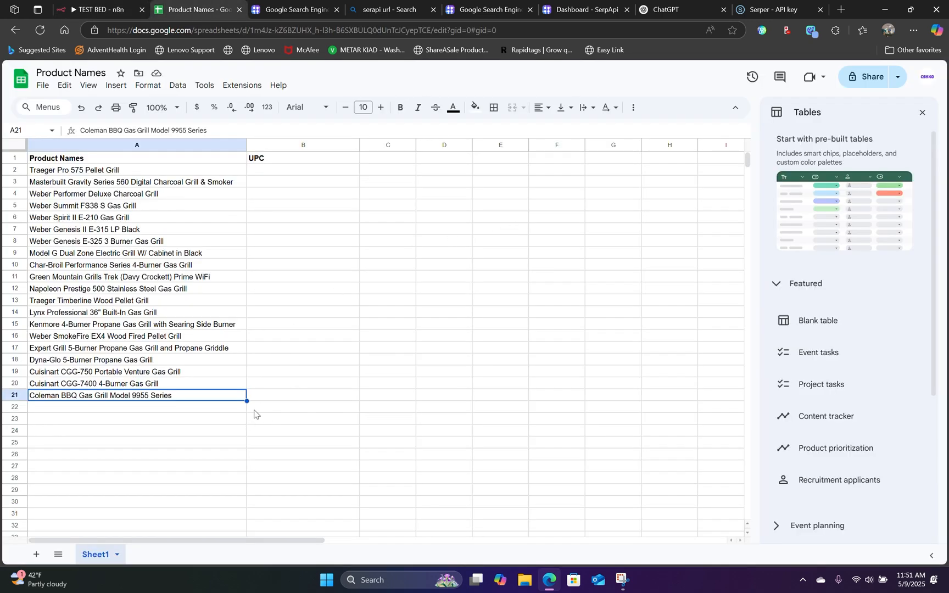
left_click(303, 395)
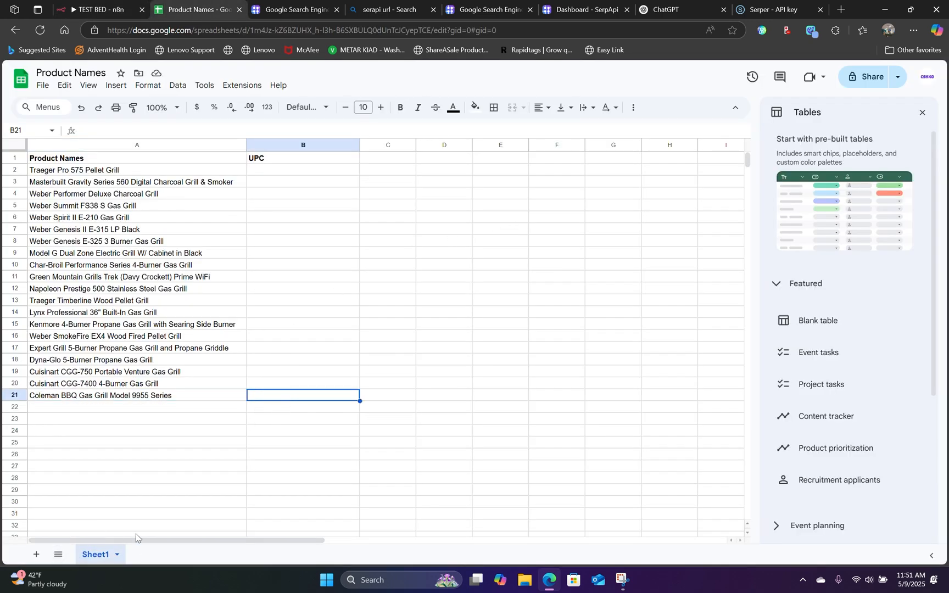
left_click(90, 10)
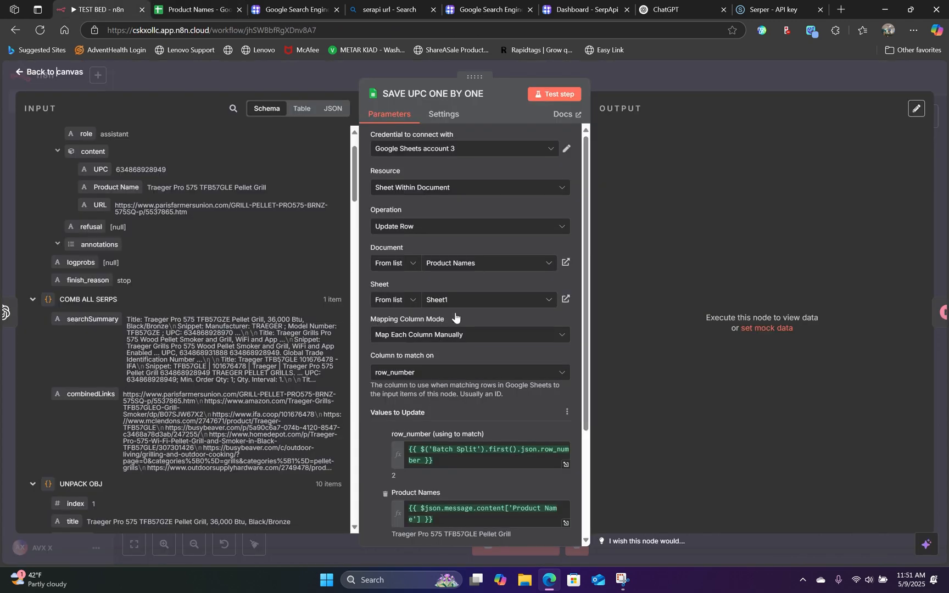
- Point row_number at $('Batch Split').item.json.row_number, which cannot resolve in preview
scroll("down", 3)
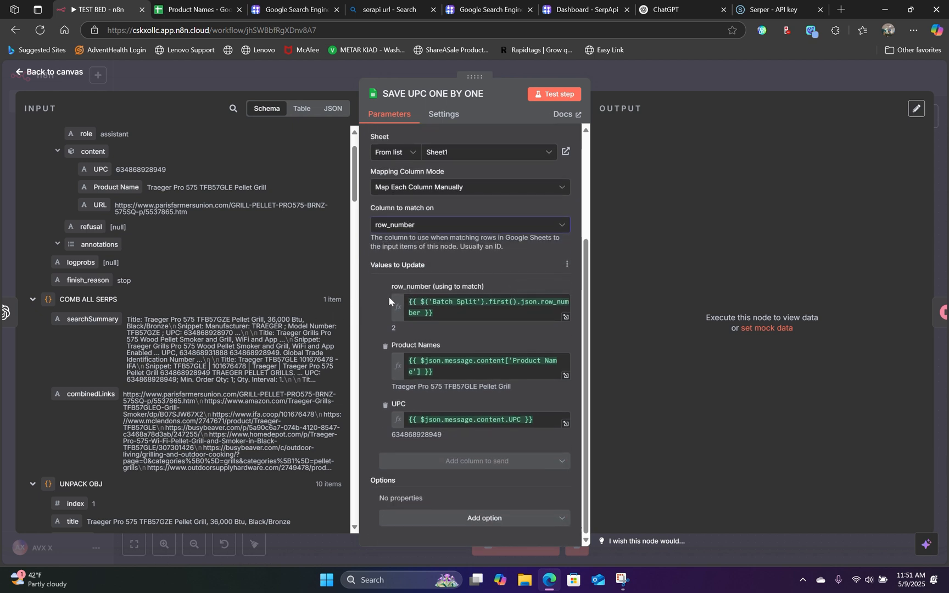
scroll("down", 3)
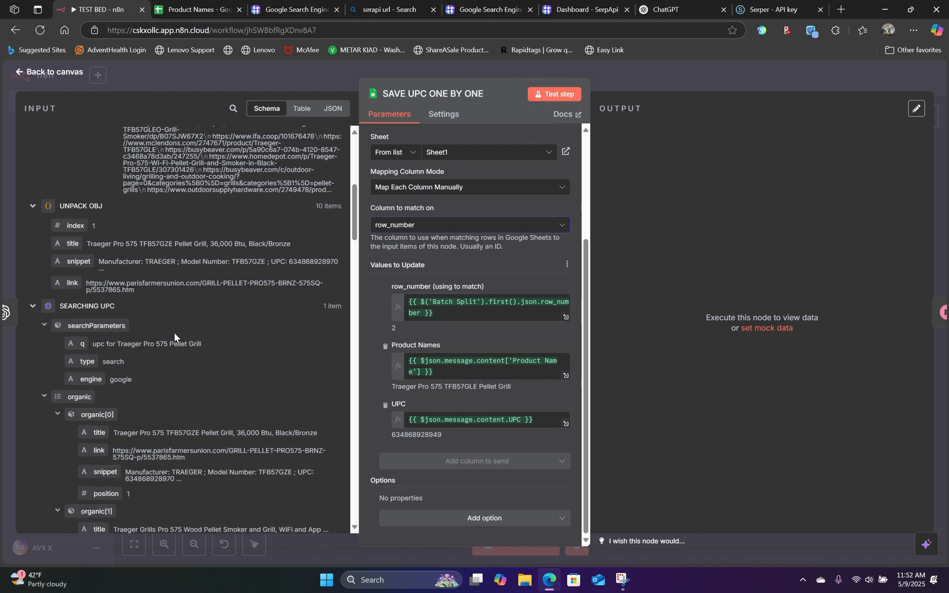
scroll("down", 3)
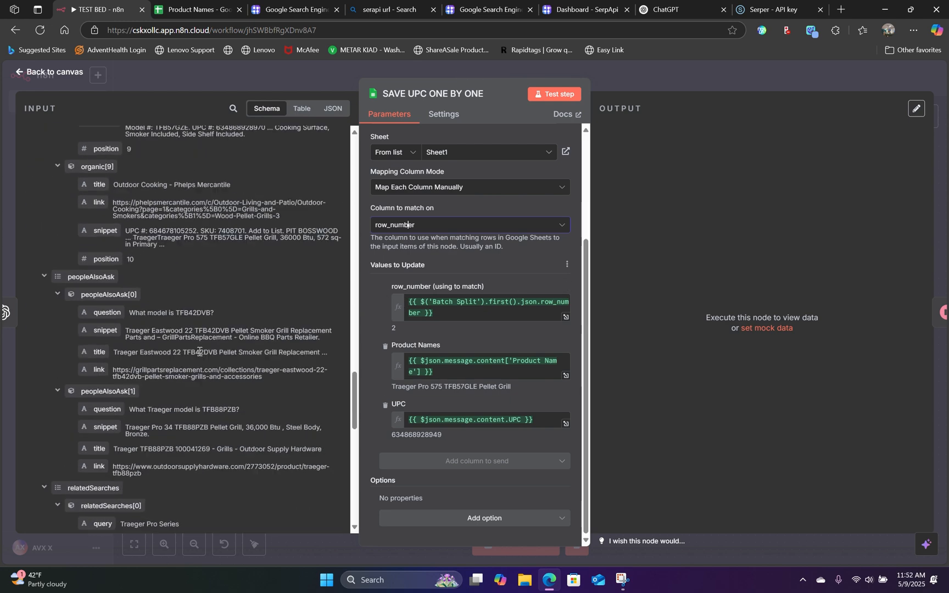
scroll("down", 3)
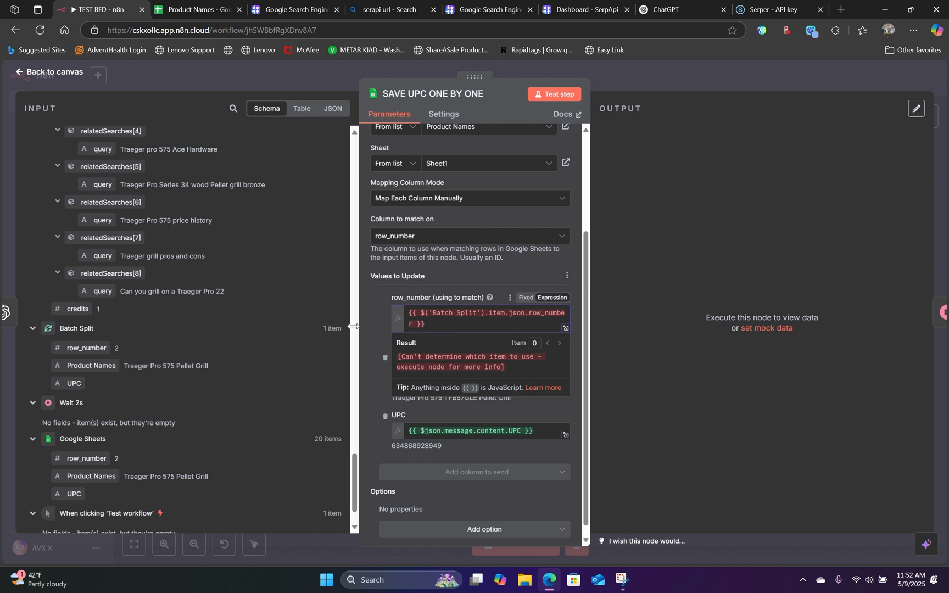
mouse_move(337, 338)
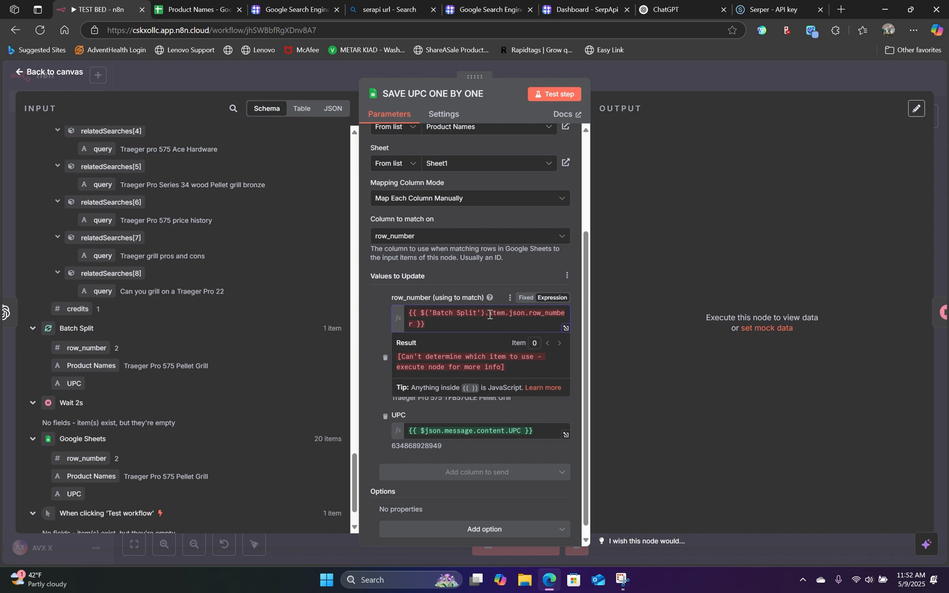
- Restore row_number to $('Batch Split').first().json.row_number so it previews row 2
double_click(497, 312)
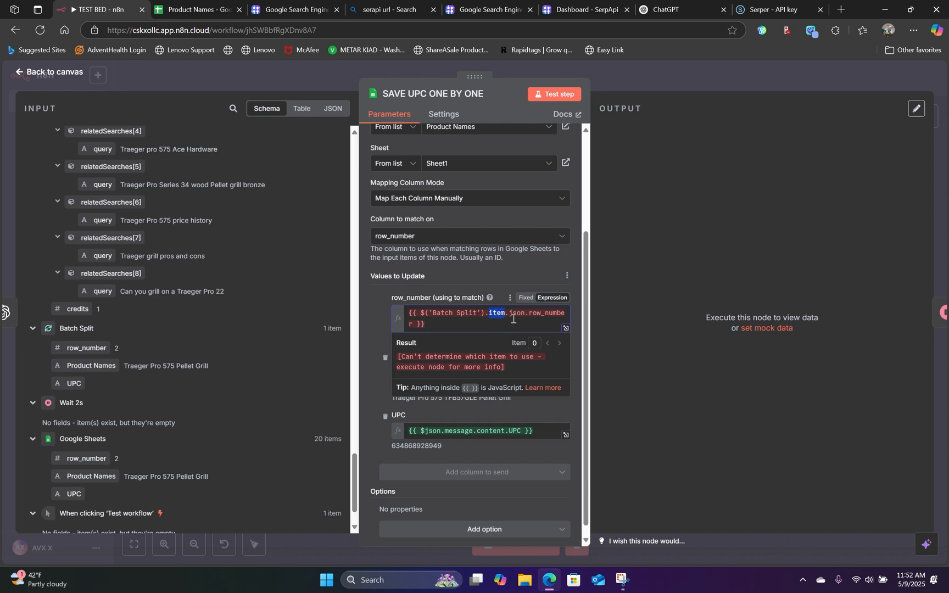
type("first(")
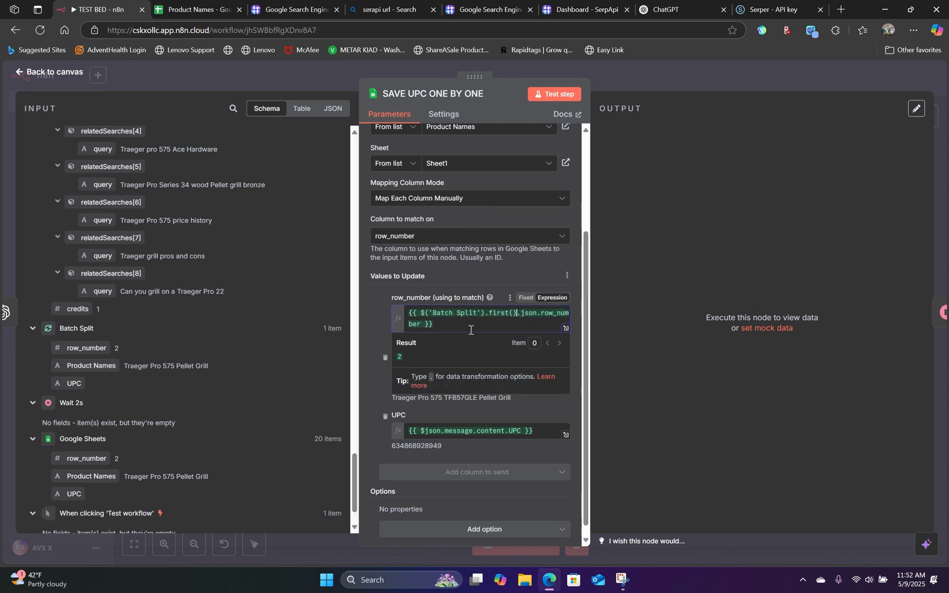
mouse_move(368, 313)
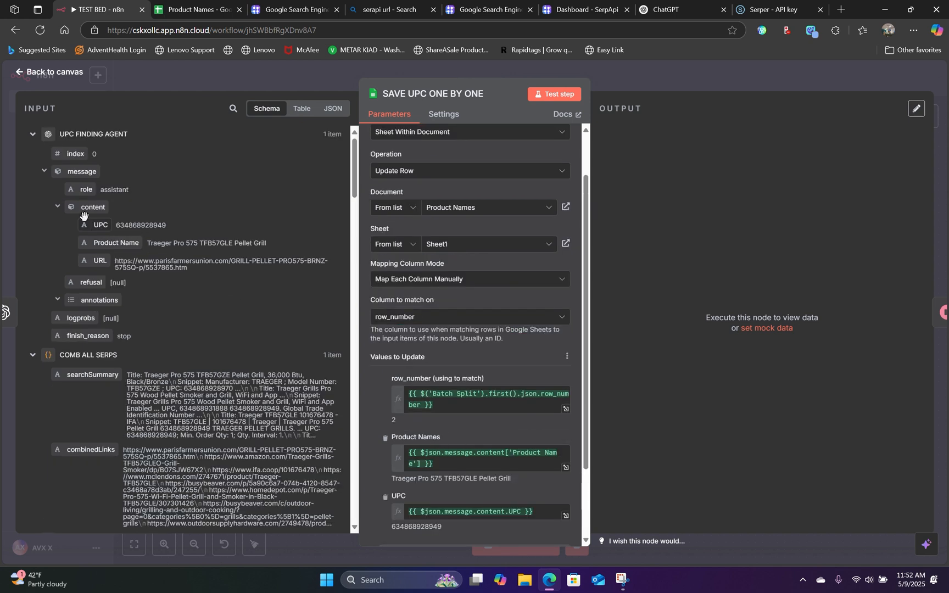
mouse_move(100, 201)
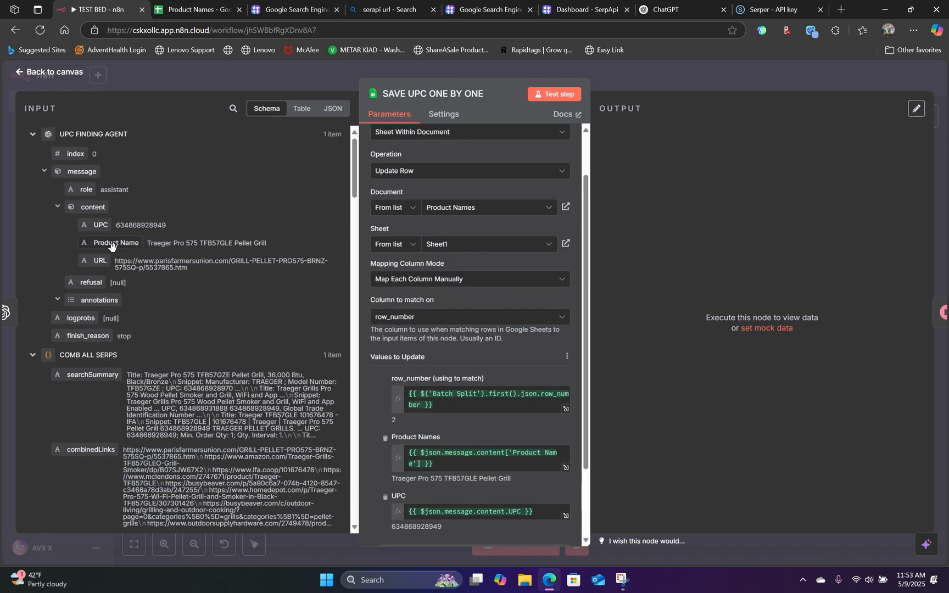
mouse_move(106, 243)
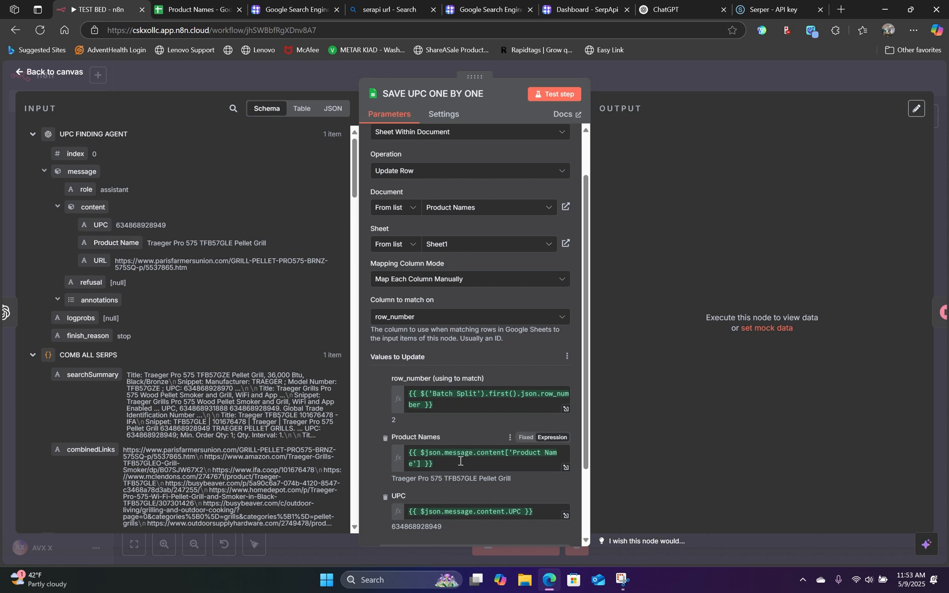
scroll("down", 3)
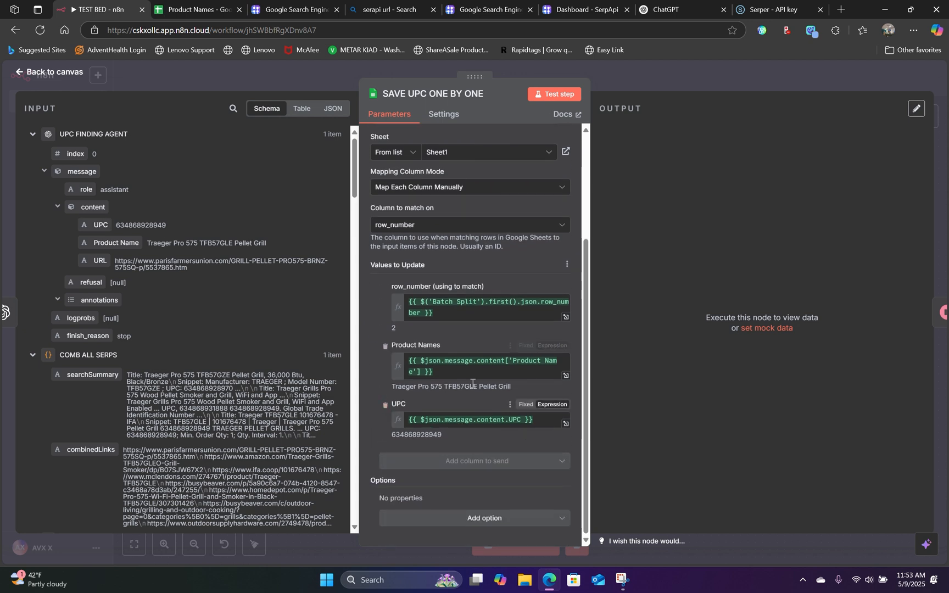
left_click(555, 95)
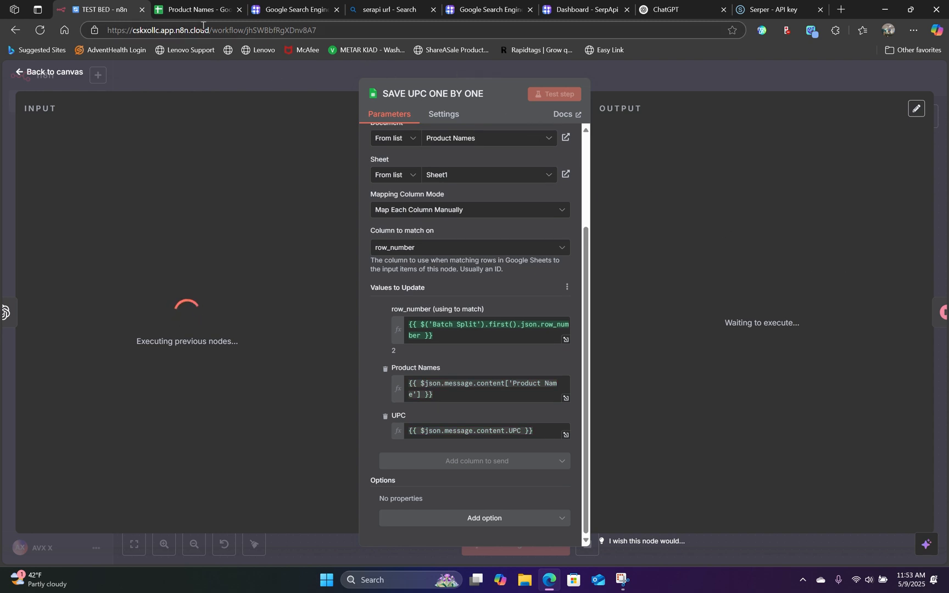
left_click(198, 10)
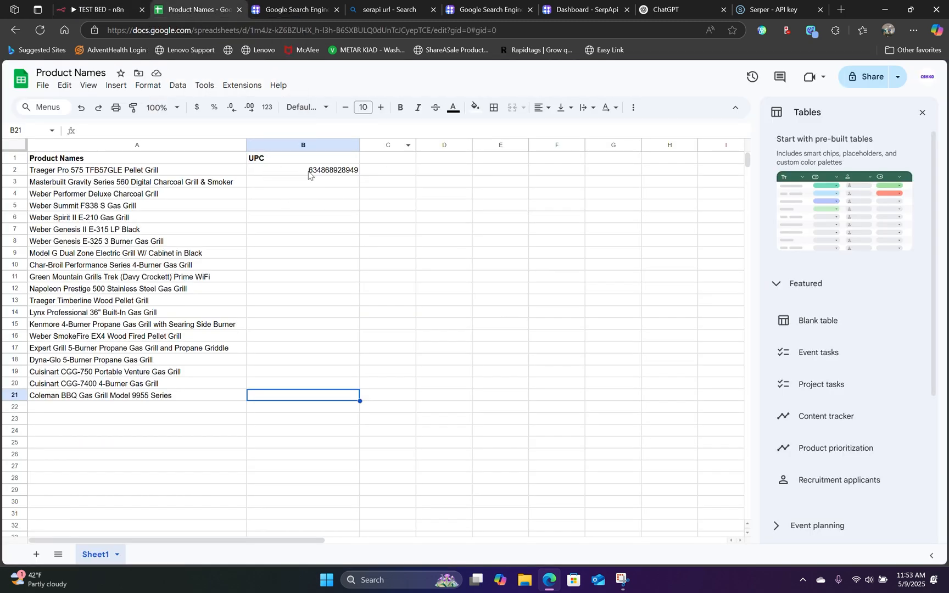
left_click(304, 170)
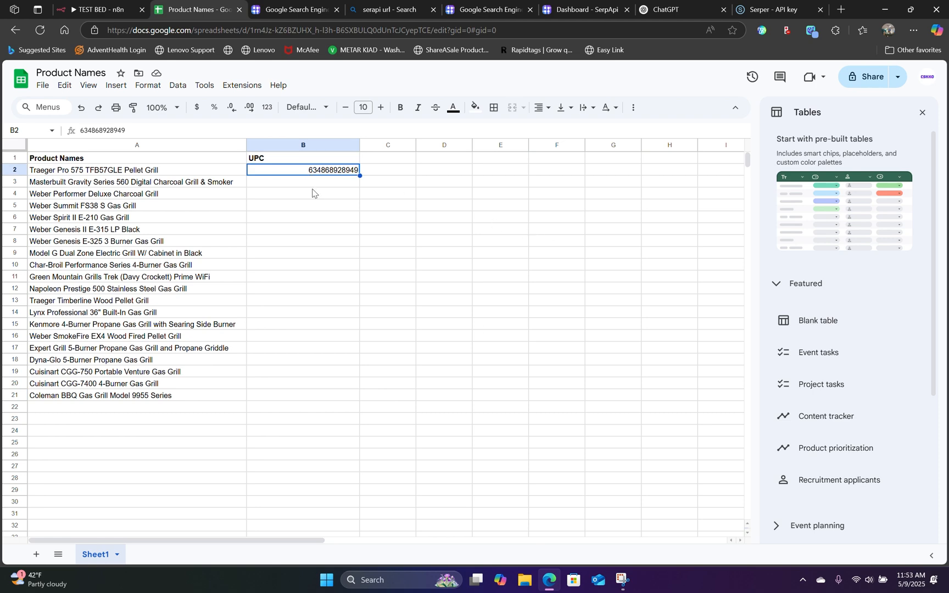
- Switch back to the TEST BED canvas showing SAVE UPC ONE BY ONE's completed one-item run
left_click(99, 10)
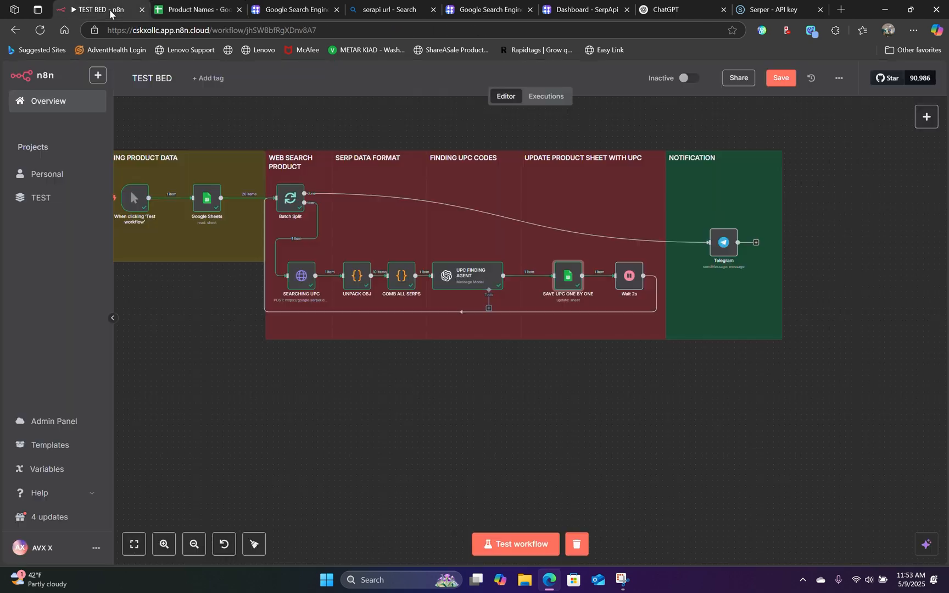
mouse_move(302, 232)
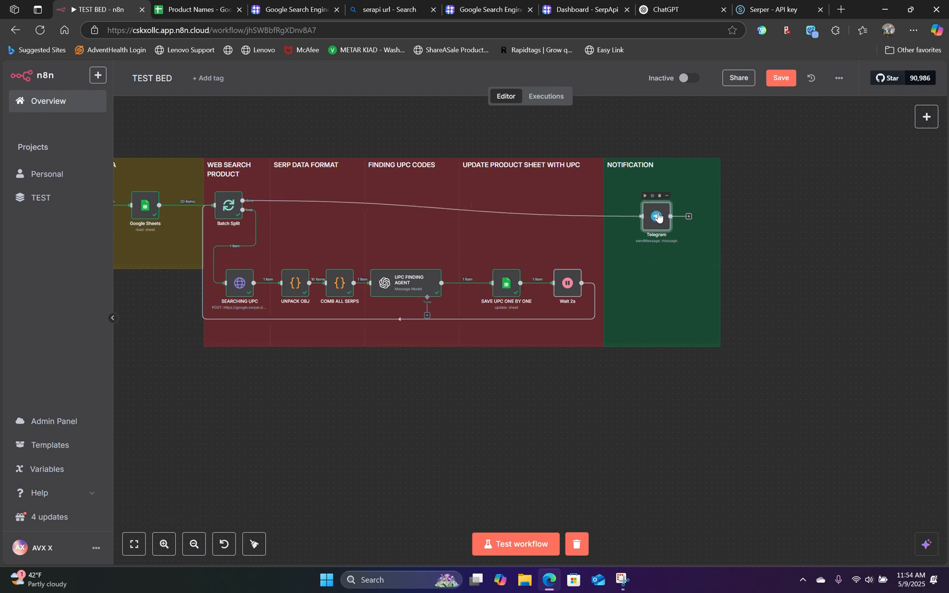
- Edit the Telegram message 'I have completed UPC fetching please take a look:' in the larger editor
double_click(655, 215)
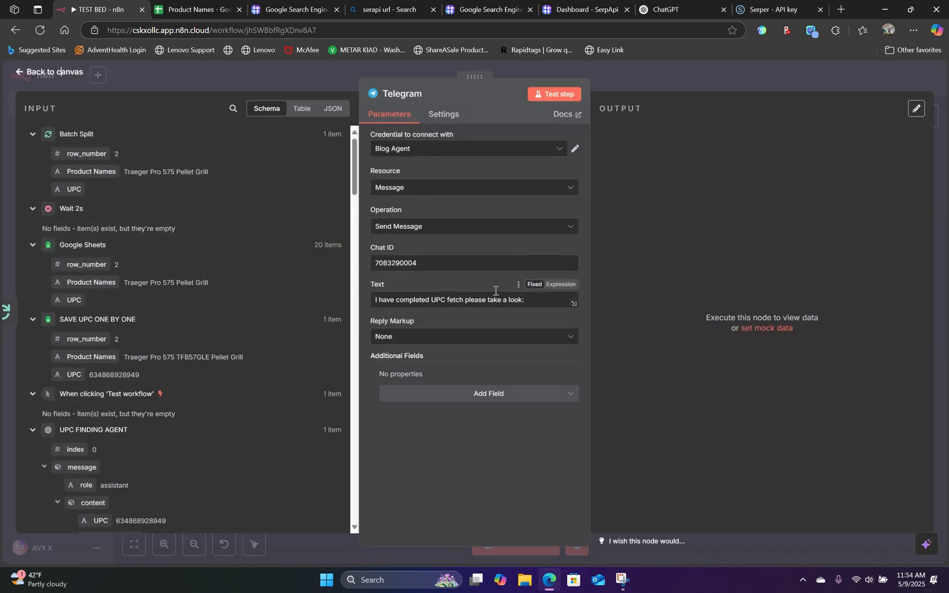
mouse_move(433, 264)
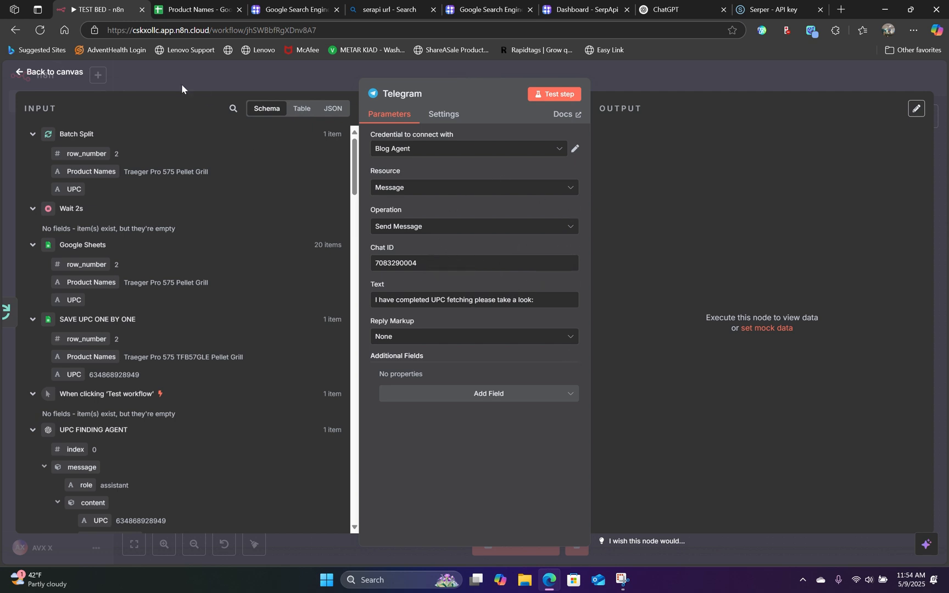
mouse_move(426, 258)
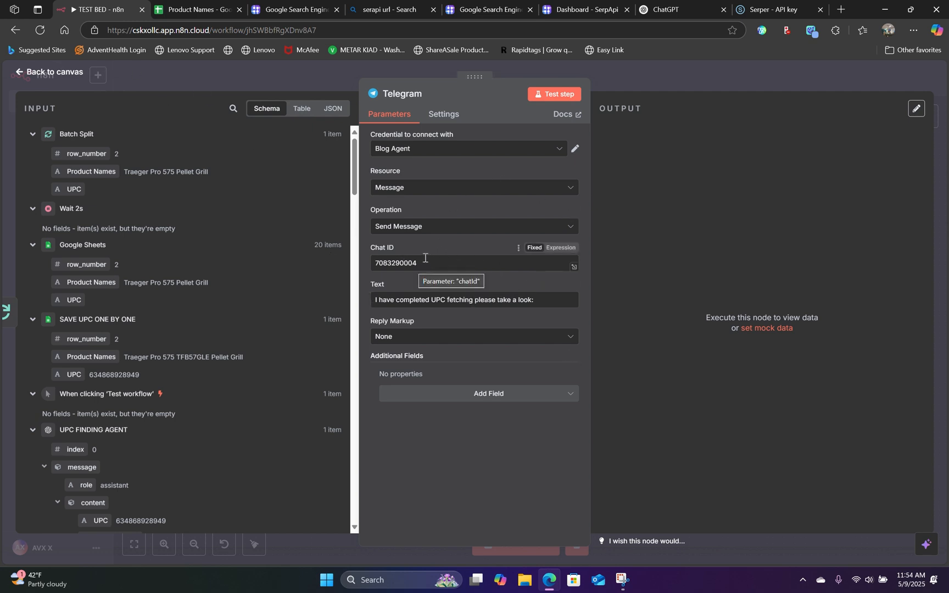
mouse_move(399, 309)
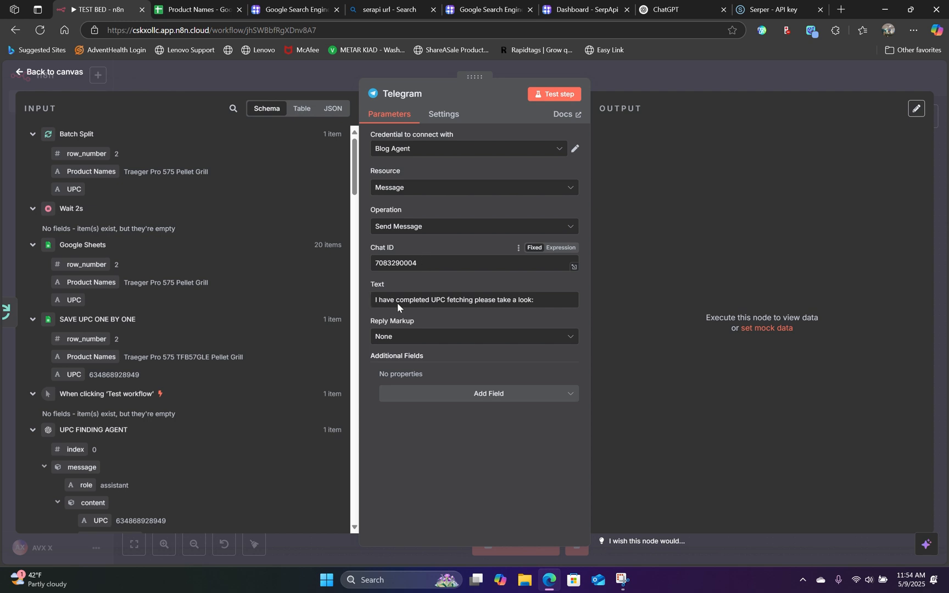
mouse_move(393, 301)
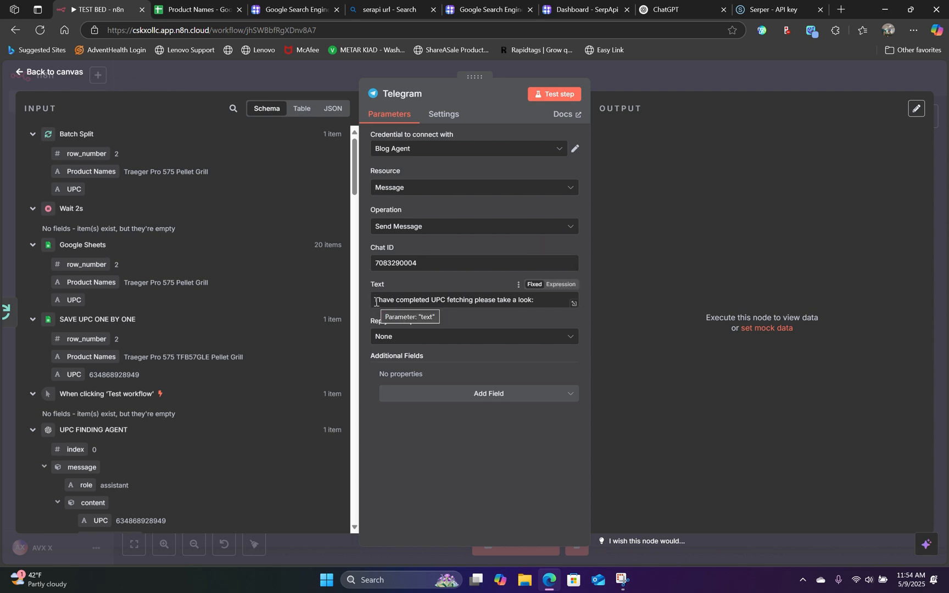
left_click(473, 299)
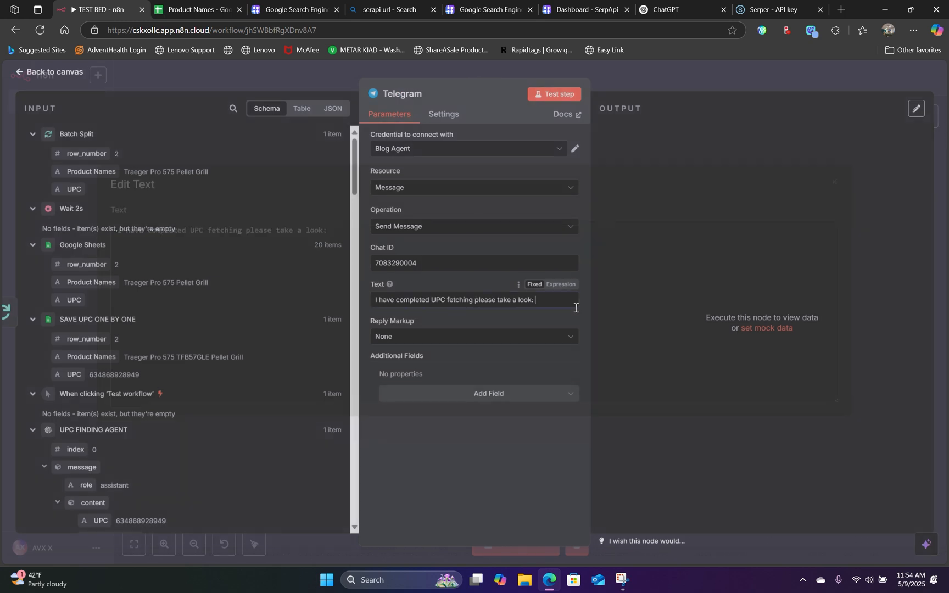
left_click(537, 300)
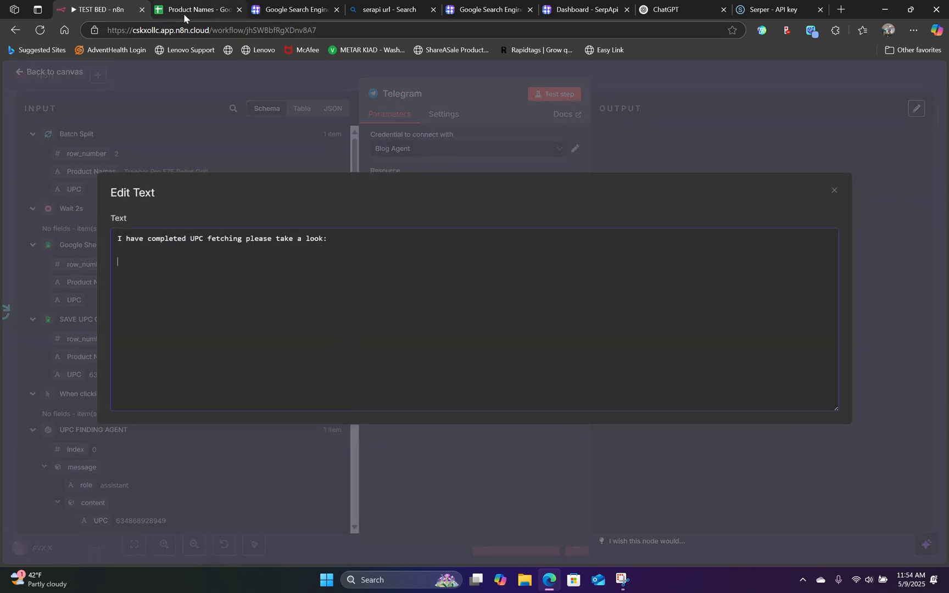
mouse_move(208, 151)
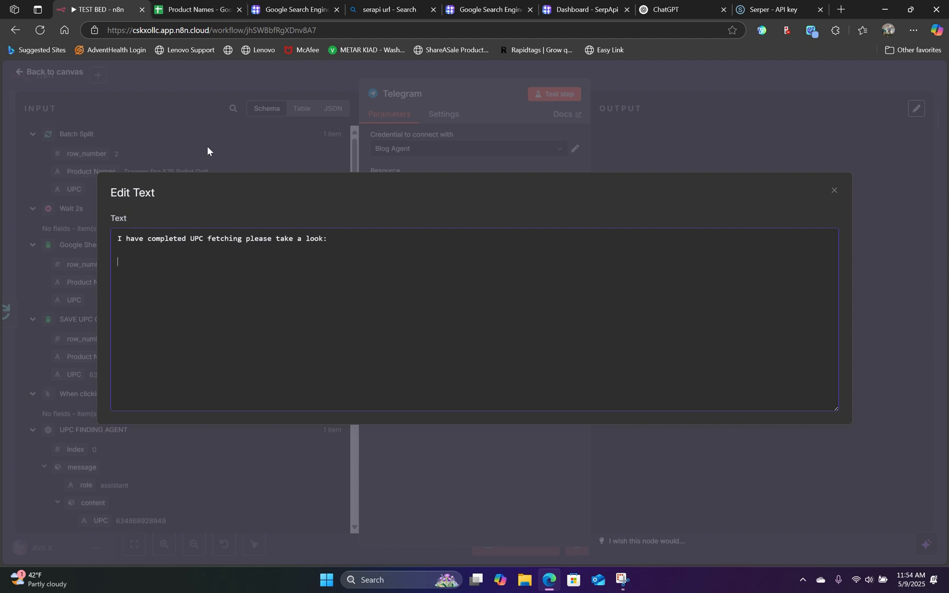
- Share Product Names as viewable by anyone with the link and copy the link
left_click(193, 10)
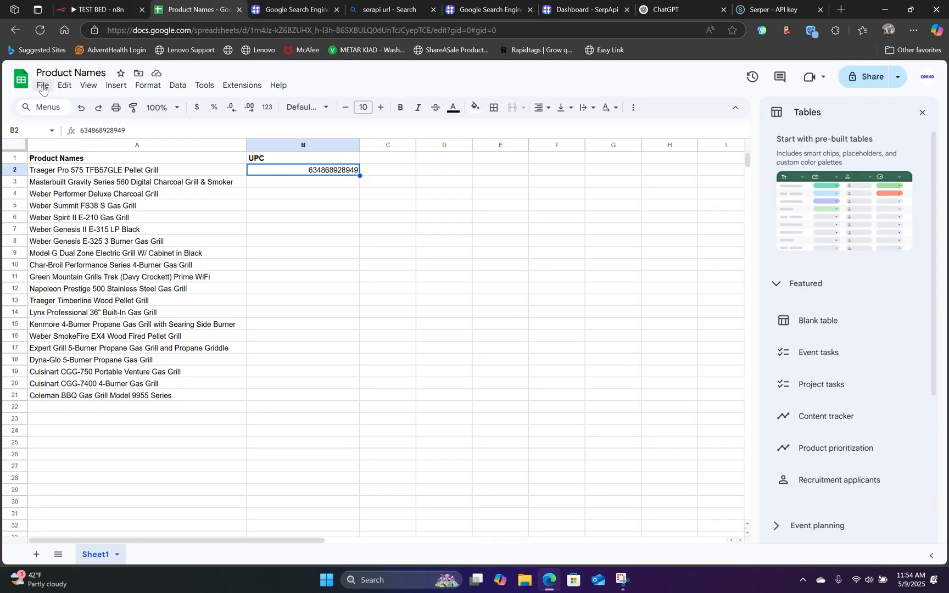
left_click(42, 86)
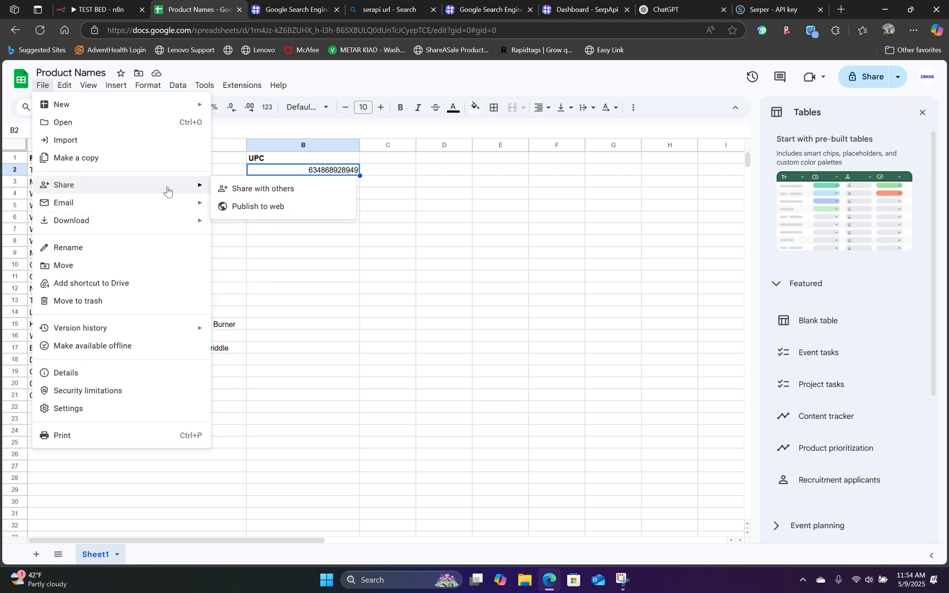
key("Escape")
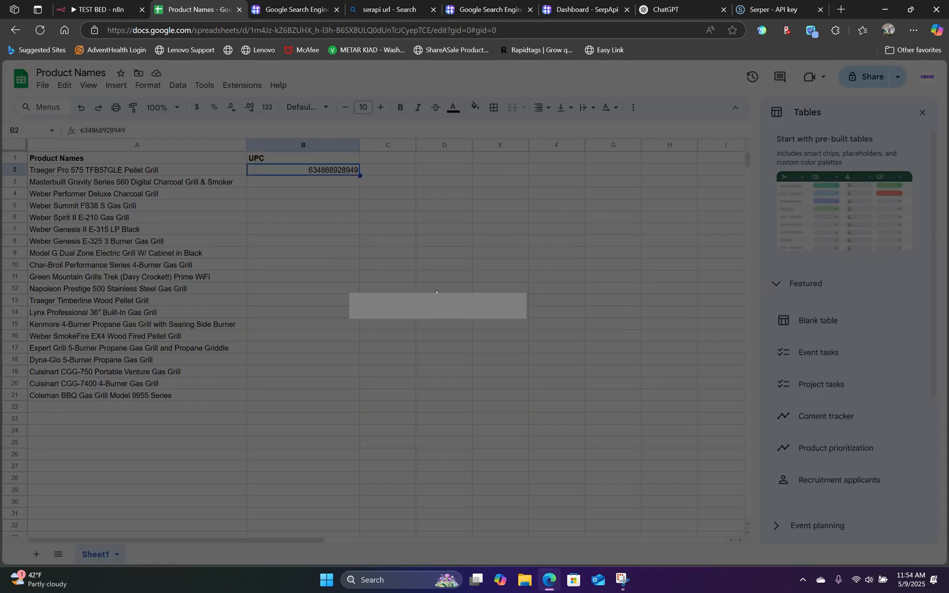
left_click(393, 358)
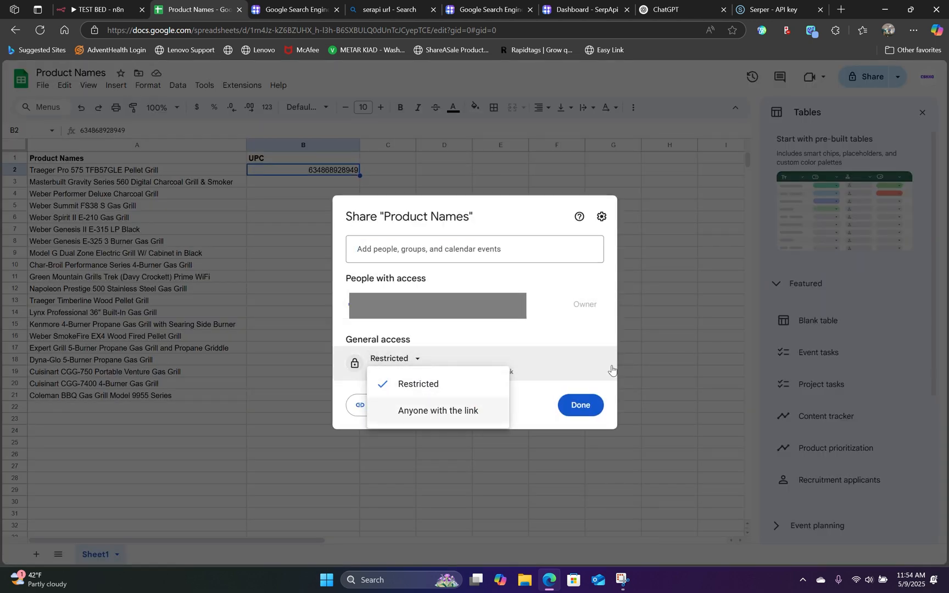
left_click(438, 411)
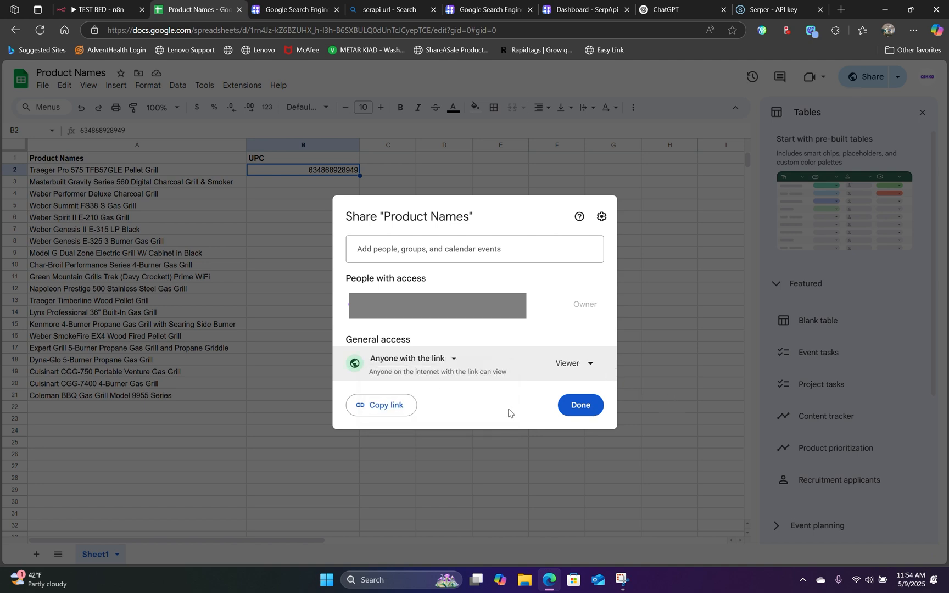
left_click(381, 405)
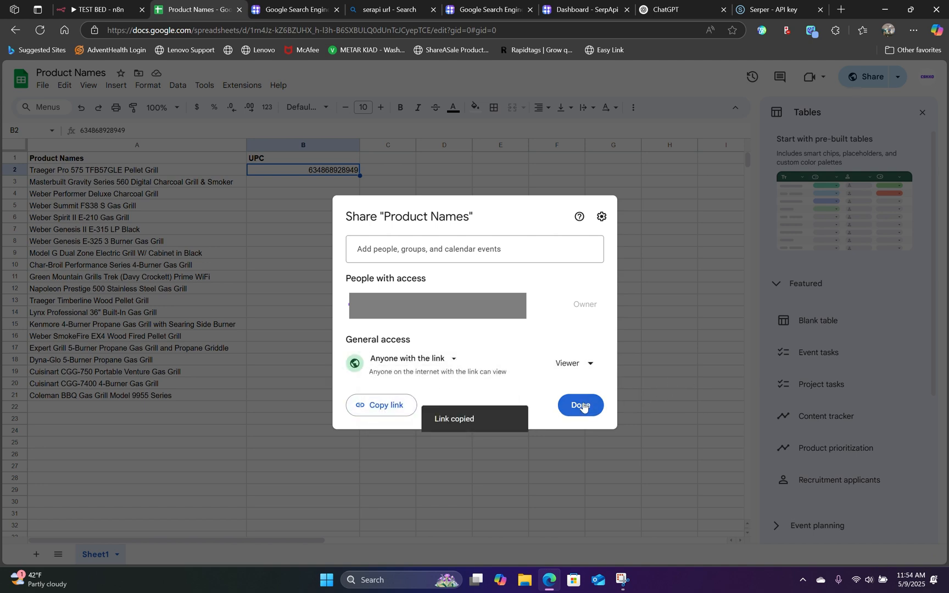
- Append the docs.google.com share link to the Telegram message and return to the canvas
left_click(96, 10)
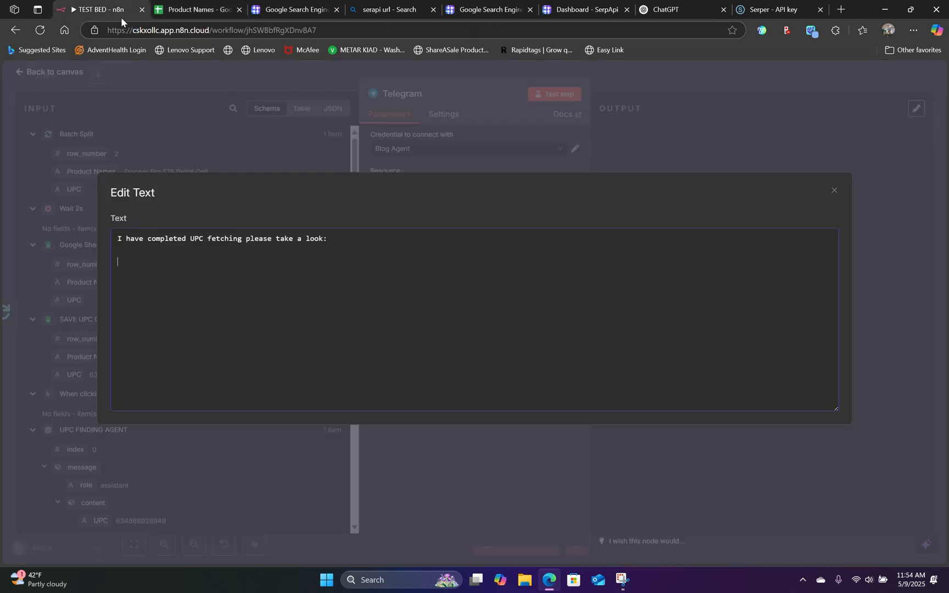
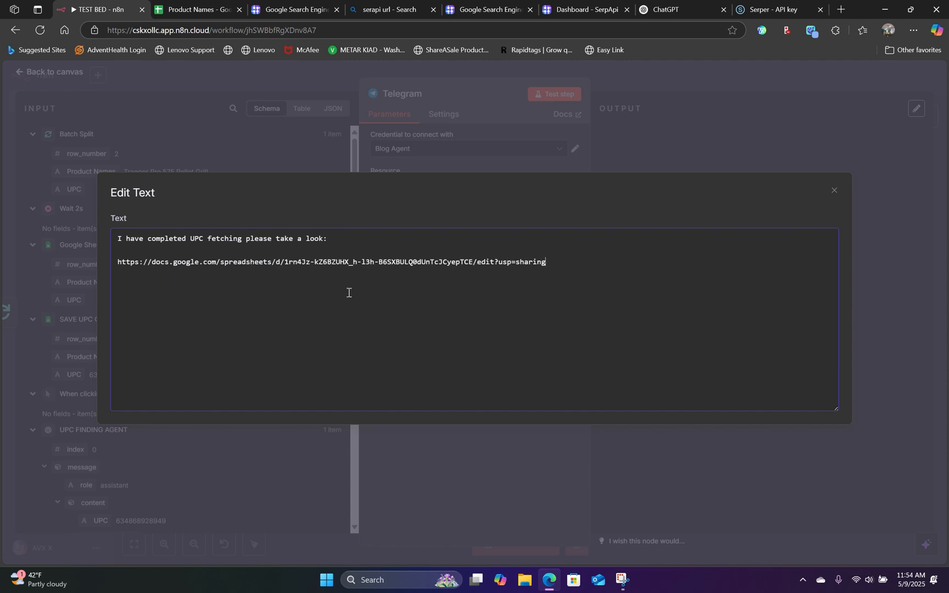
left_click(834, 190)
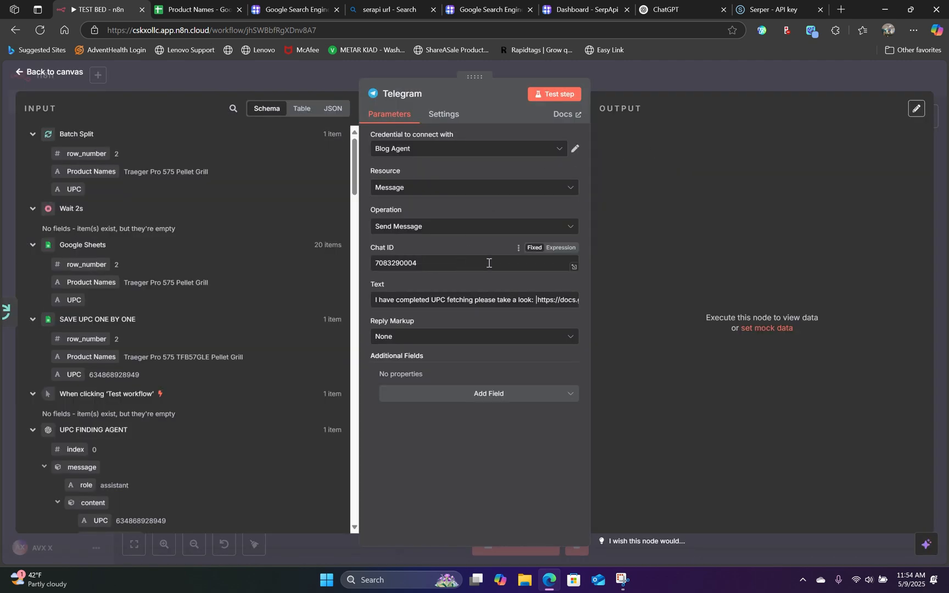
left_click(48, 71)
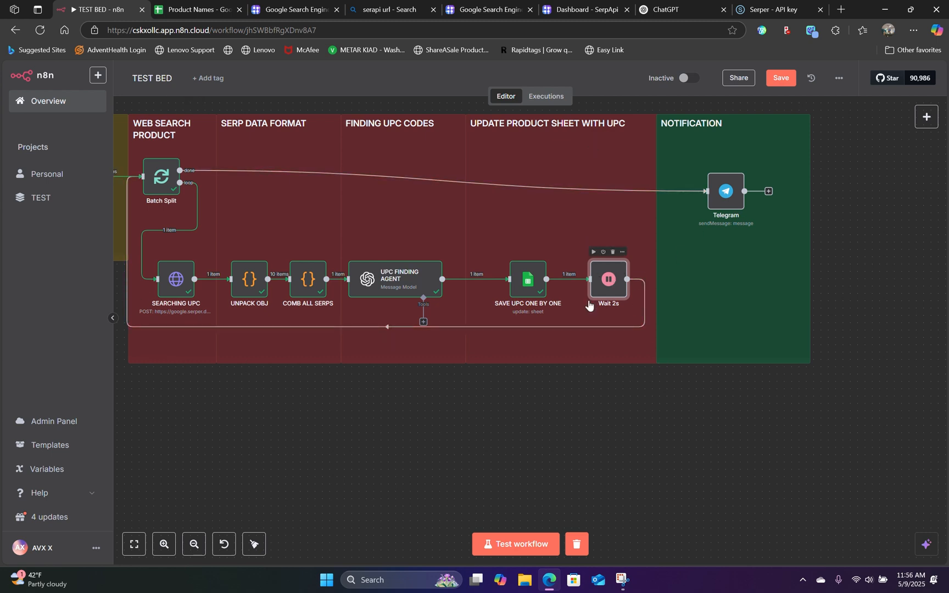
mouse_move(609, 318)
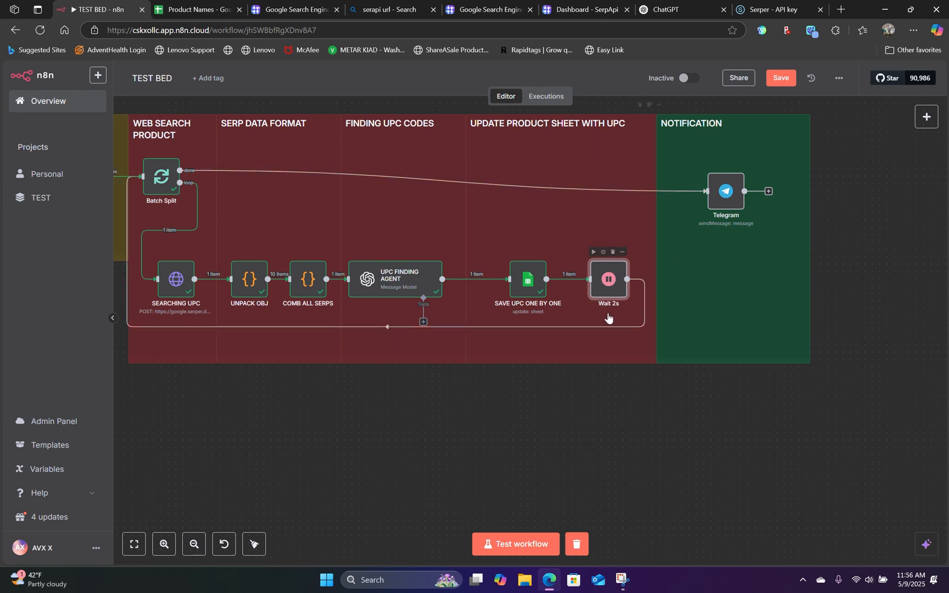
double_click(609, 279)
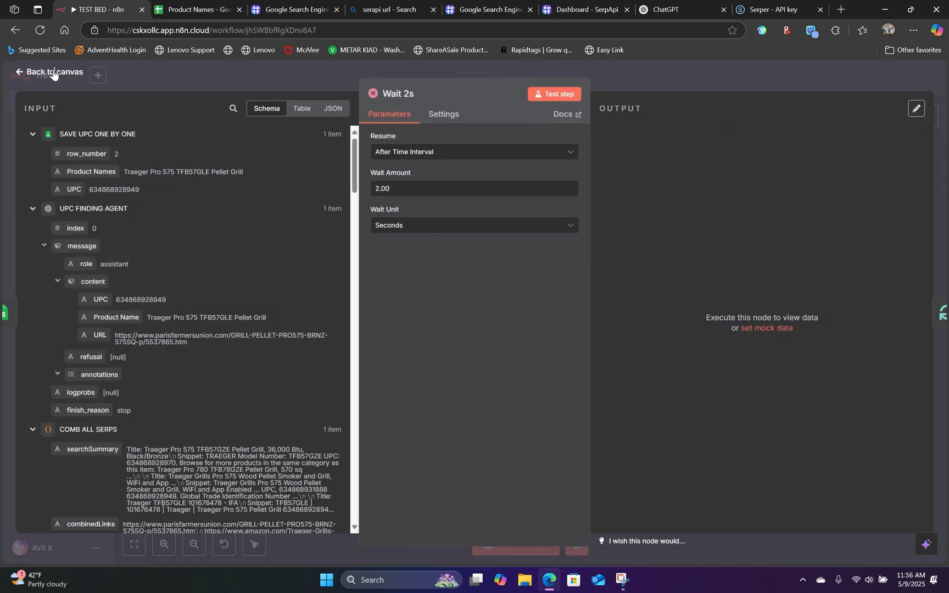
left_click(48, 72)
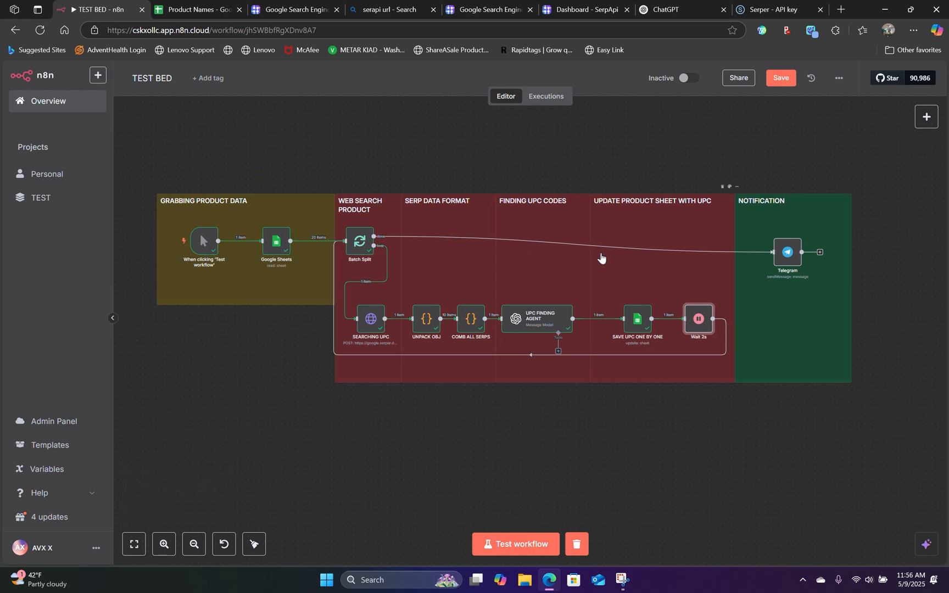
mouse_move(829, 241)
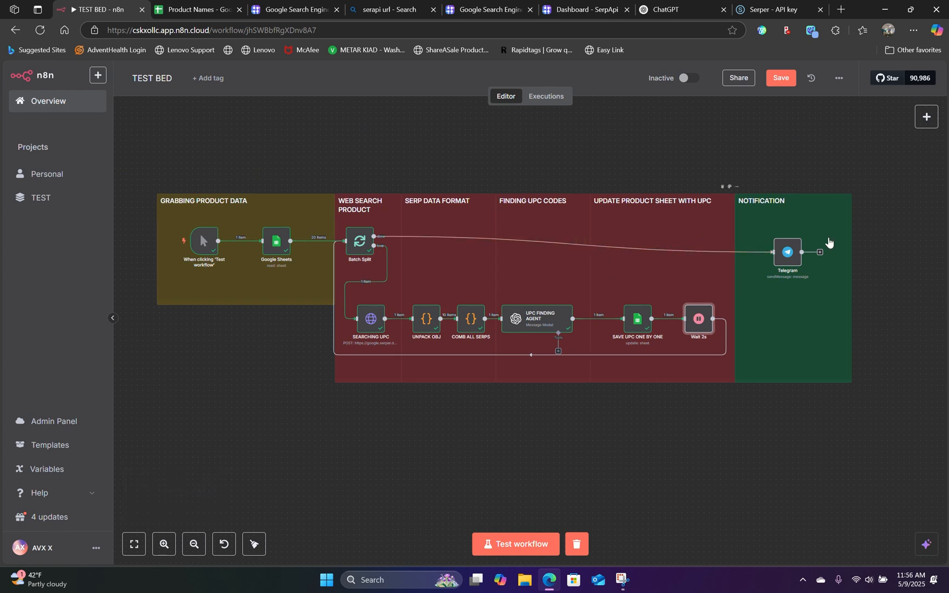
mouse_move(201, 132)
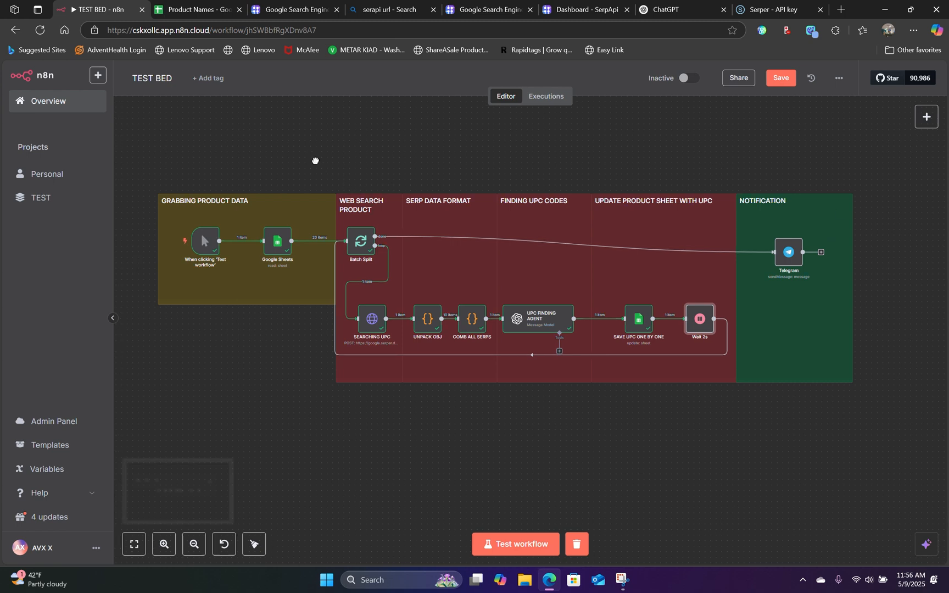
- Execute the full workflow, then verify filled UPCs in the sheet and the Telegram completion message
left_click(515, 544)
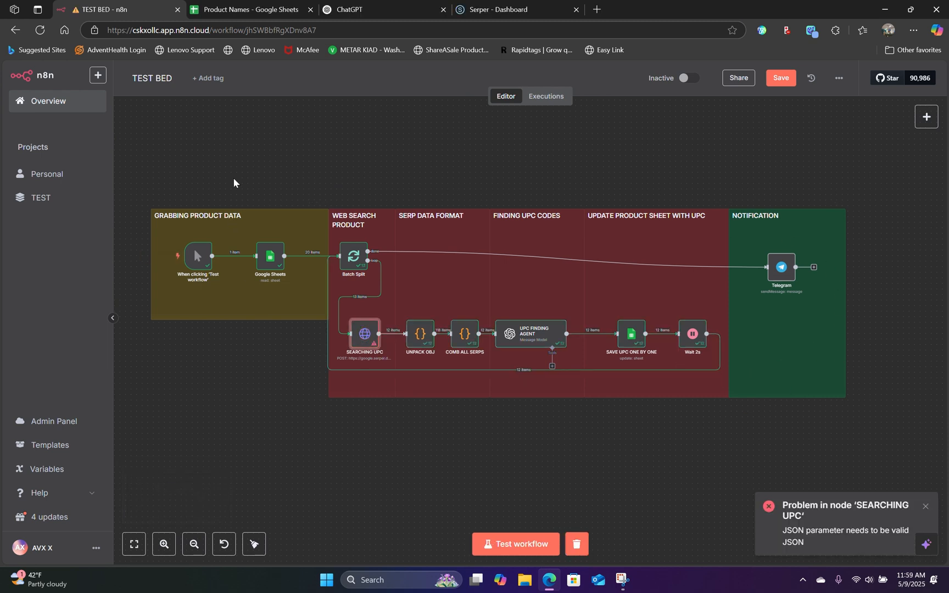
left_click(516, 544)
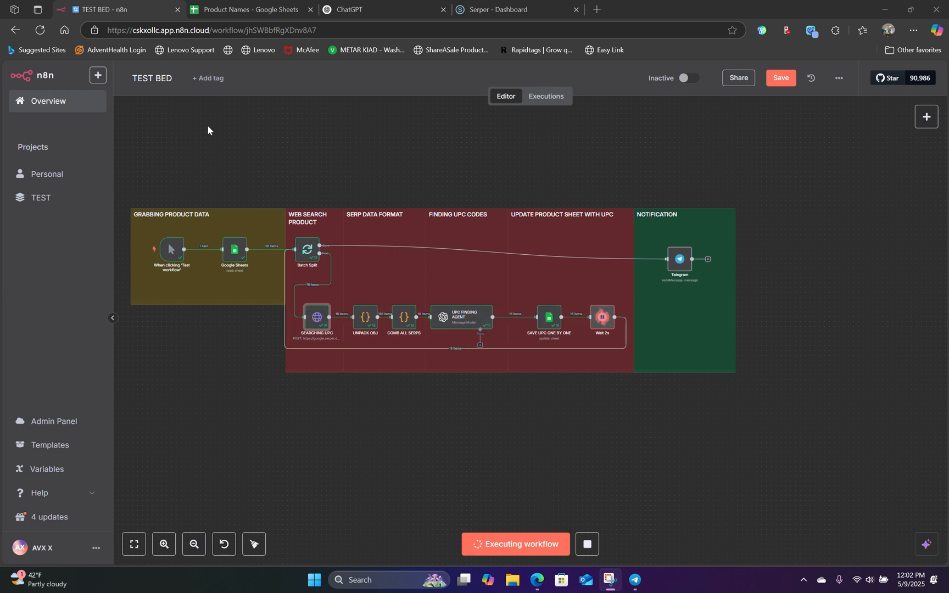
left_click(250, 10)
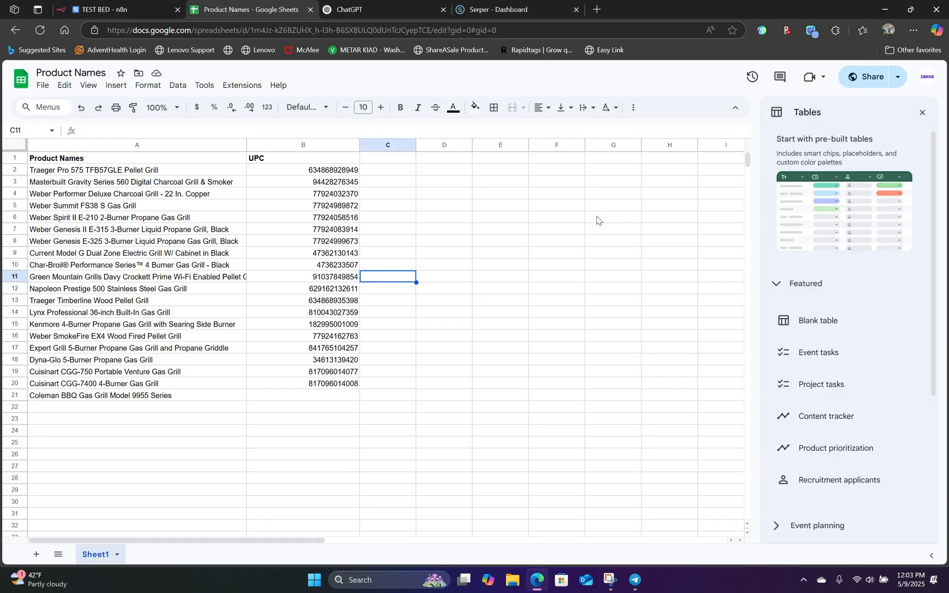
left_click(99, 11)
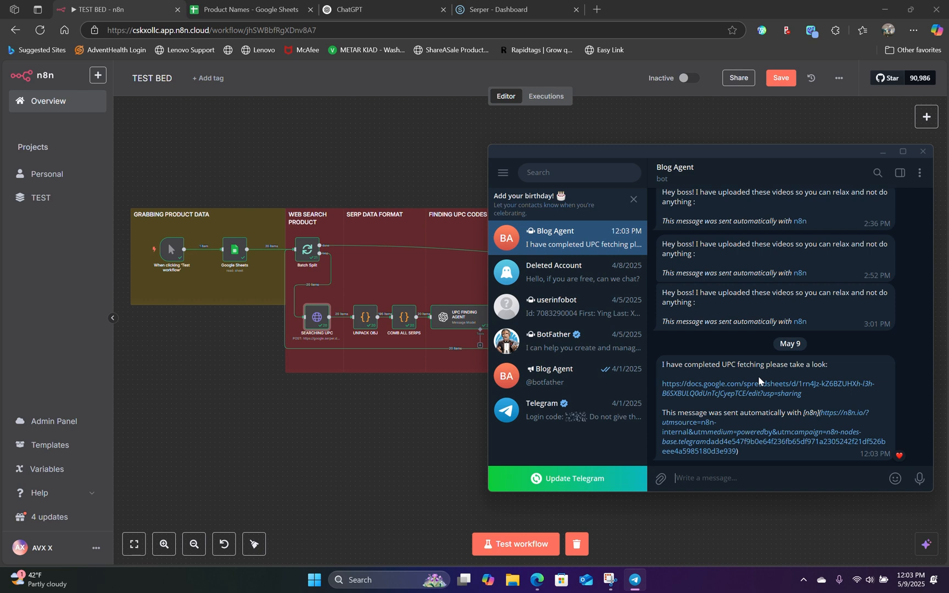
mouse_move(706, 377)
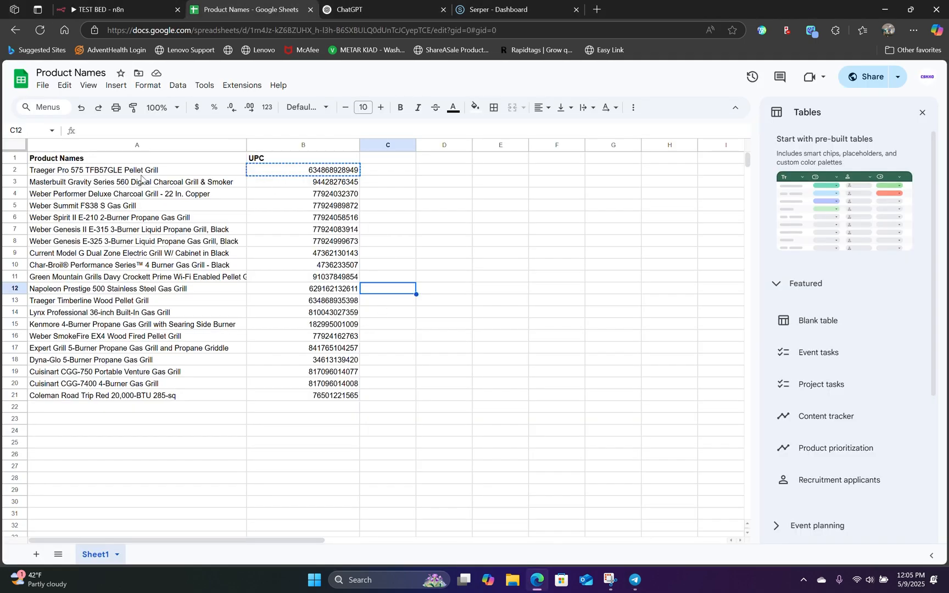
mouse_move(119, 167)
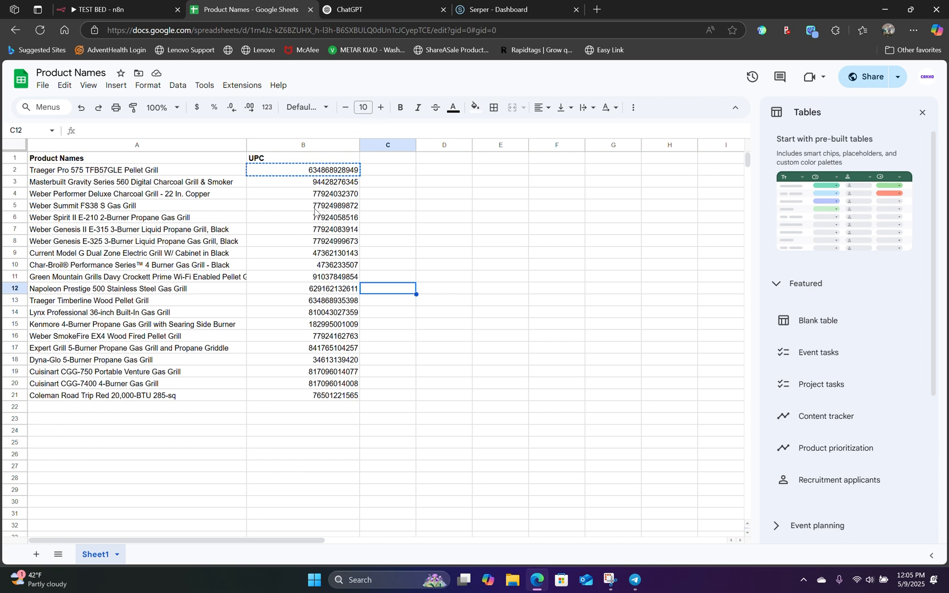
mouse_move(315, 213)
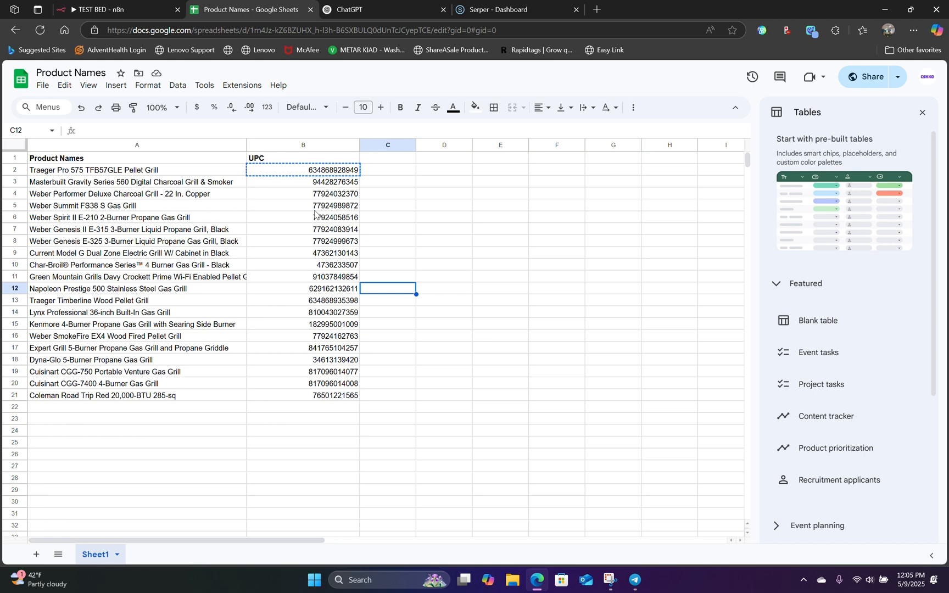
mouse_move(293, 231)
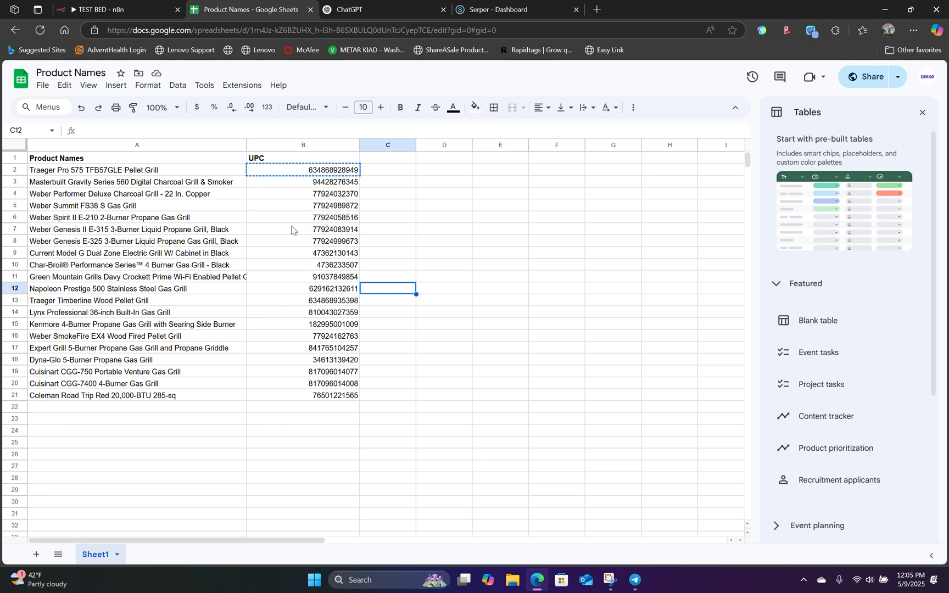
- After reviewing all twenty filled UPCs, return to the n8n TEST BED workflow tab
left_click(99, 10)
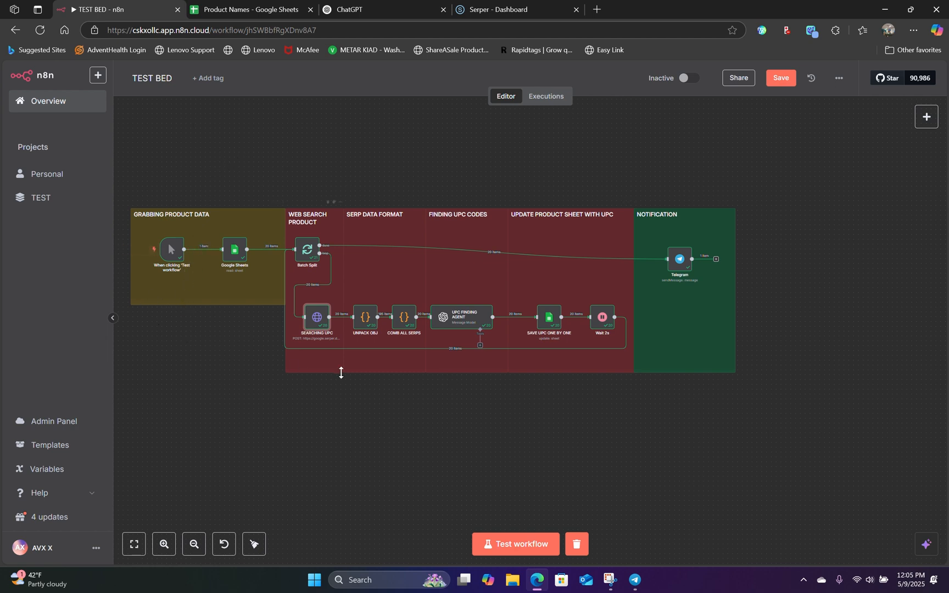
mouse_move(466, 325)
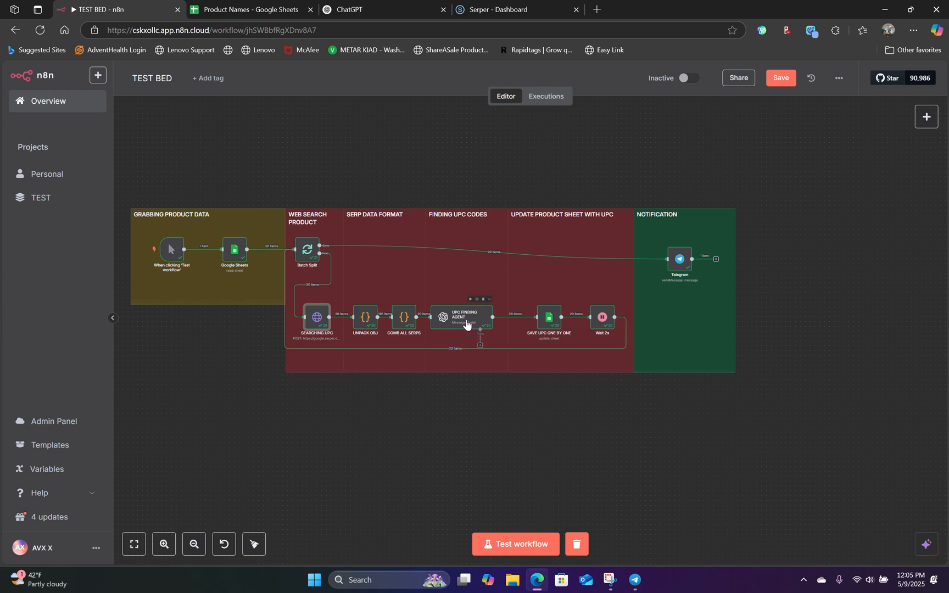